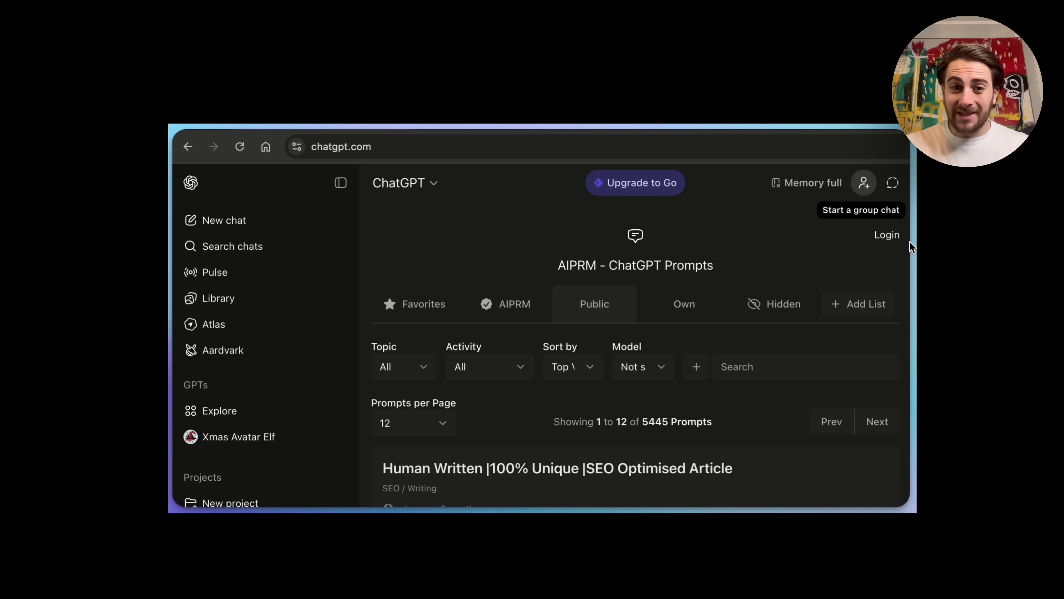
pyautogui.moveTo(764, 142)
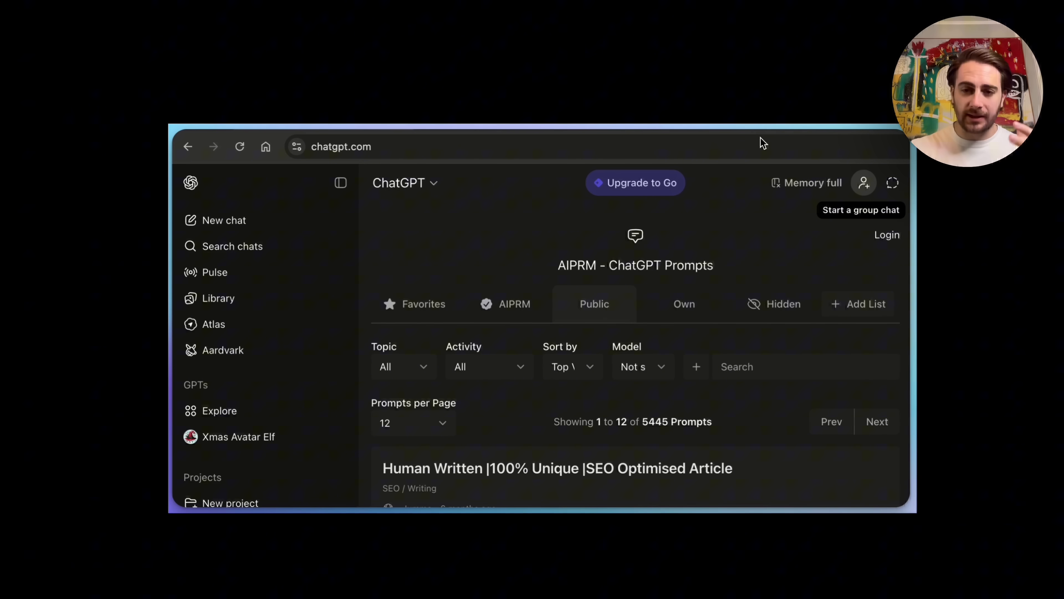
pyautogui.moveTo(928, 267)
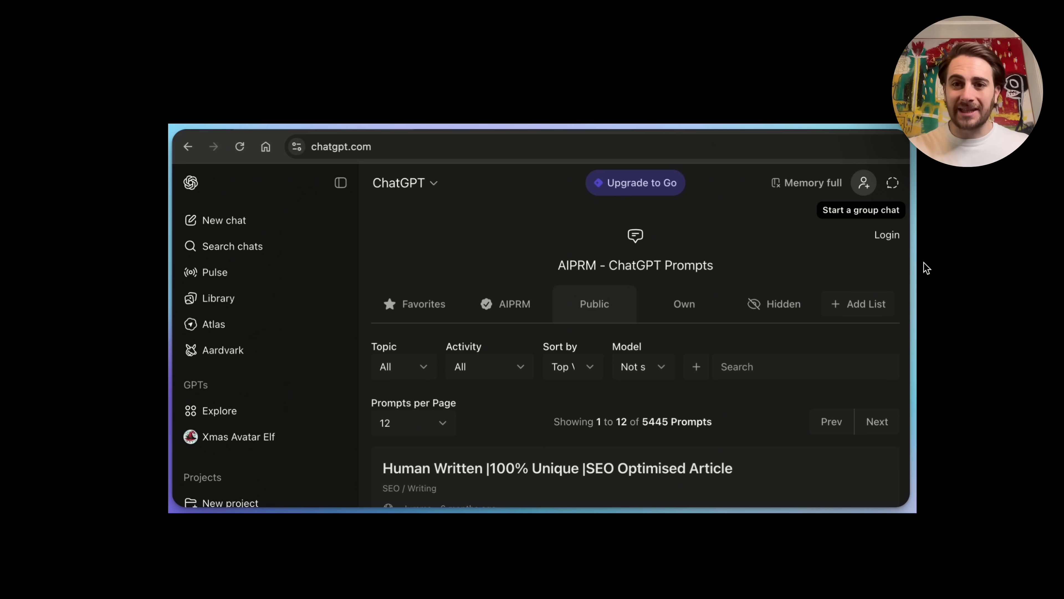
pyautogui.moveTo(883, 224)
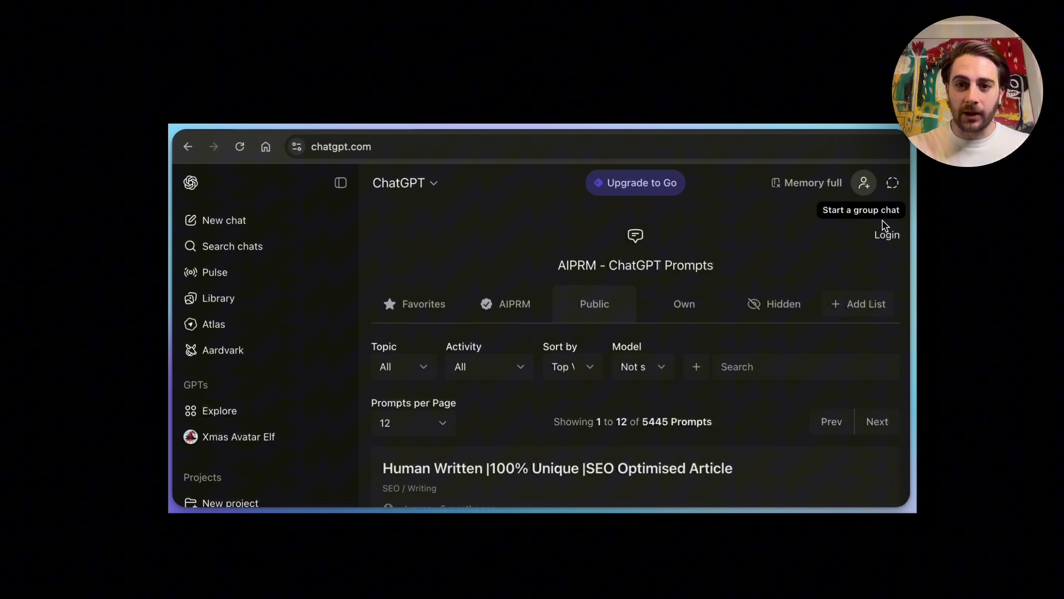
# Bring up the prompt for starting a group chat with other people.
pyautogui.click(864, 183)
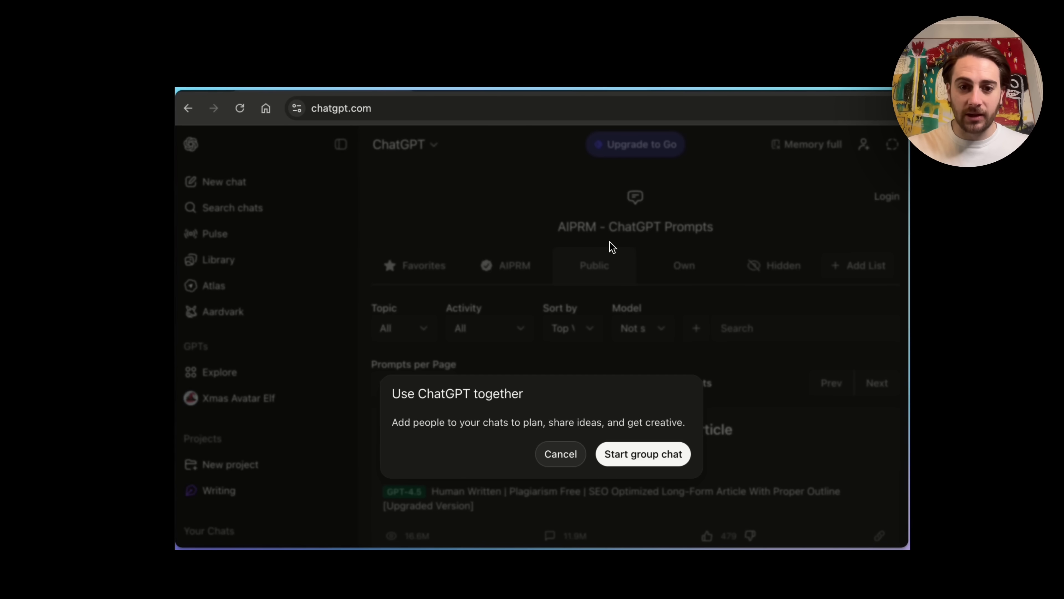
pyautogui.moveTo(642, 453)
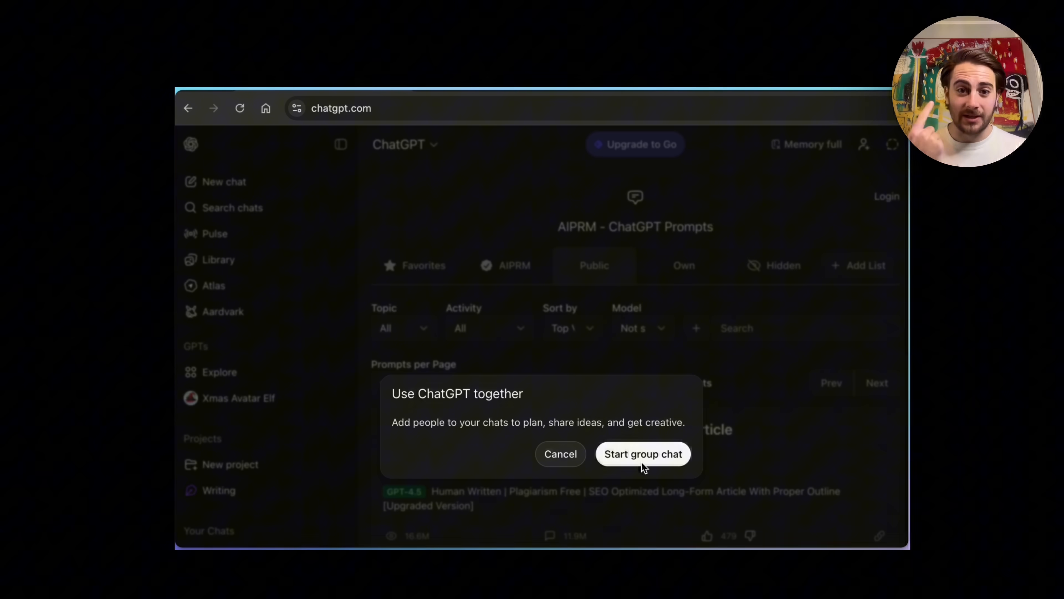
# Confirm the dialog to create the new group chat, AIPRM Group Chat.
pyautogui.click(642, 454)
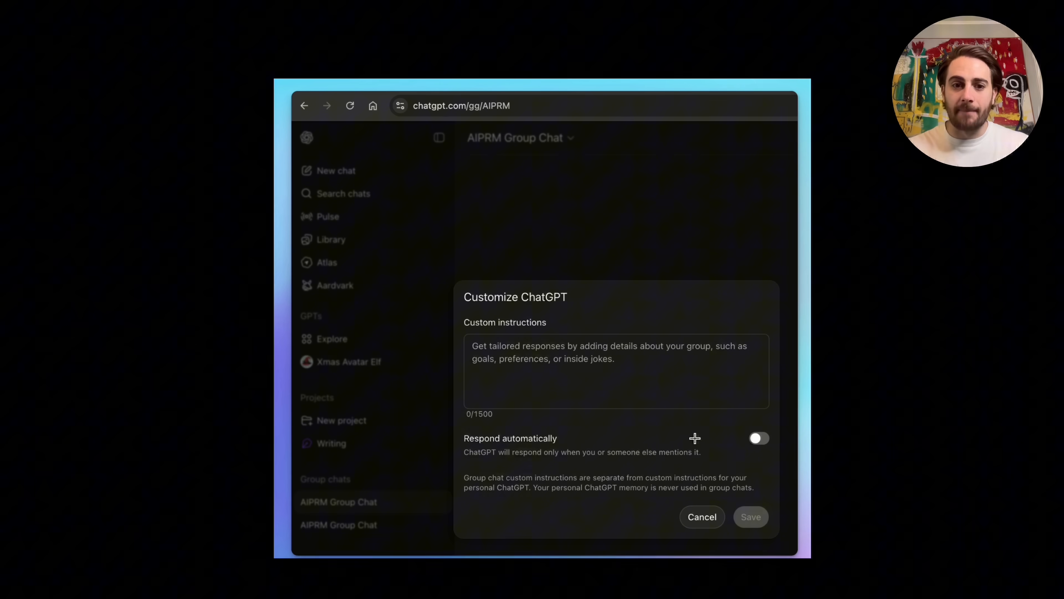
pyautogui.moveTo(638, 404)
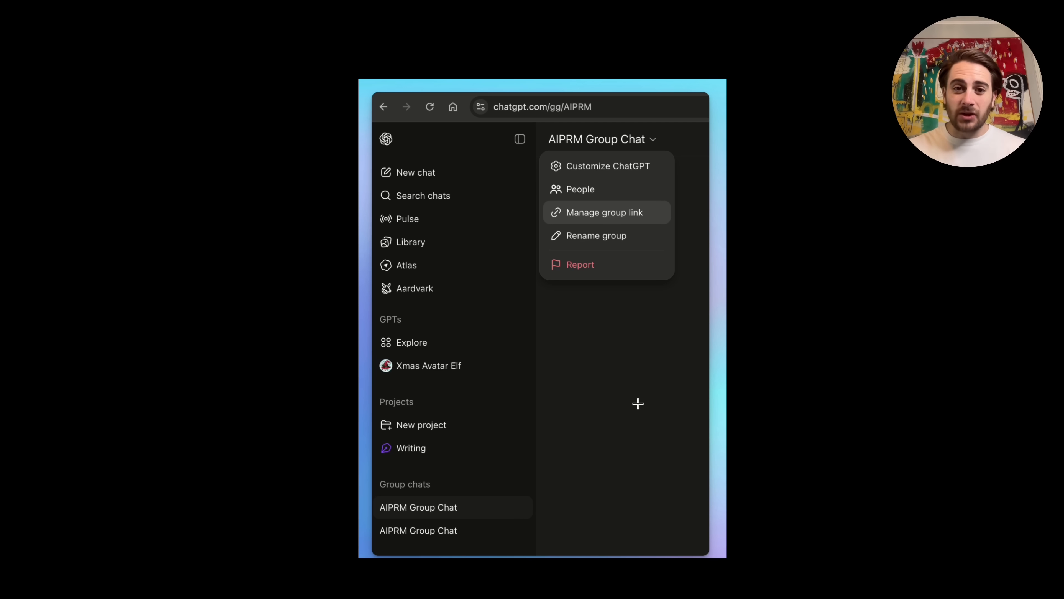
pyautogui.moveTo(587, 165)
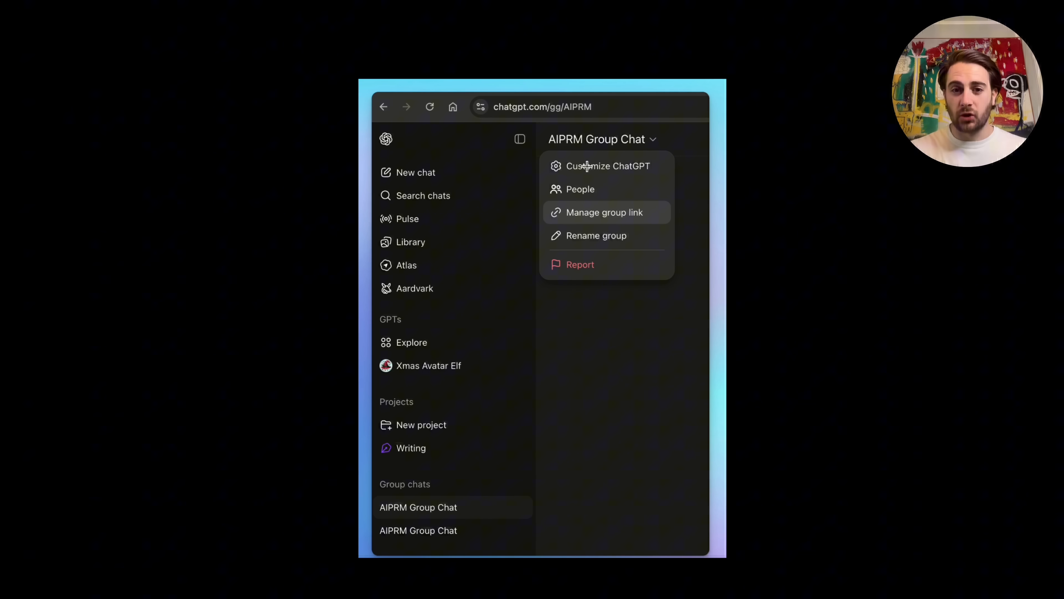
pyautogui.moveTo(641, 212)
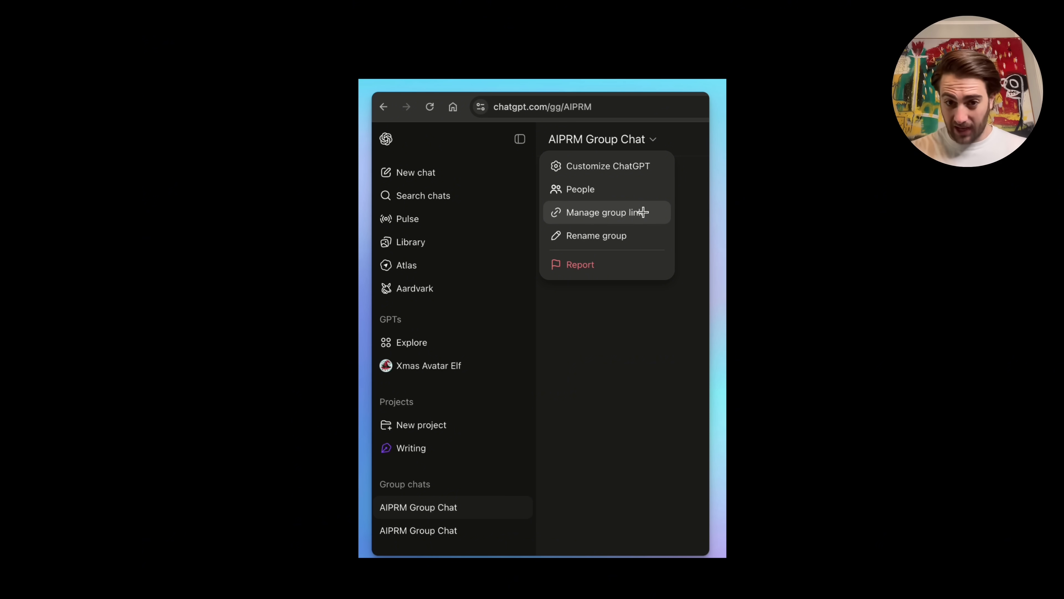
pyautogui.moveTo(577, 219)
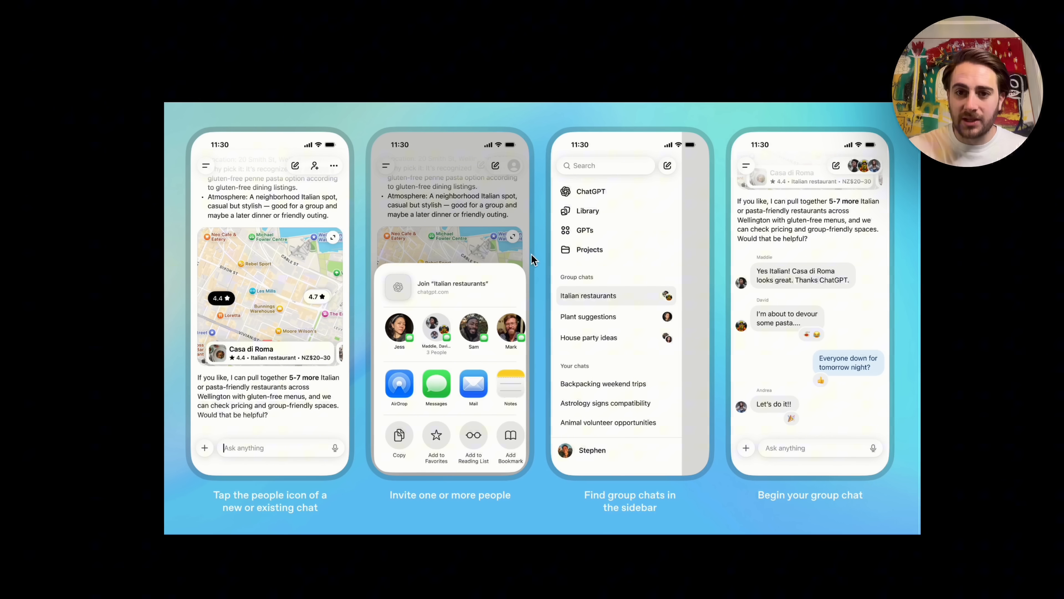
pyautogui.moveTo(828, 278)
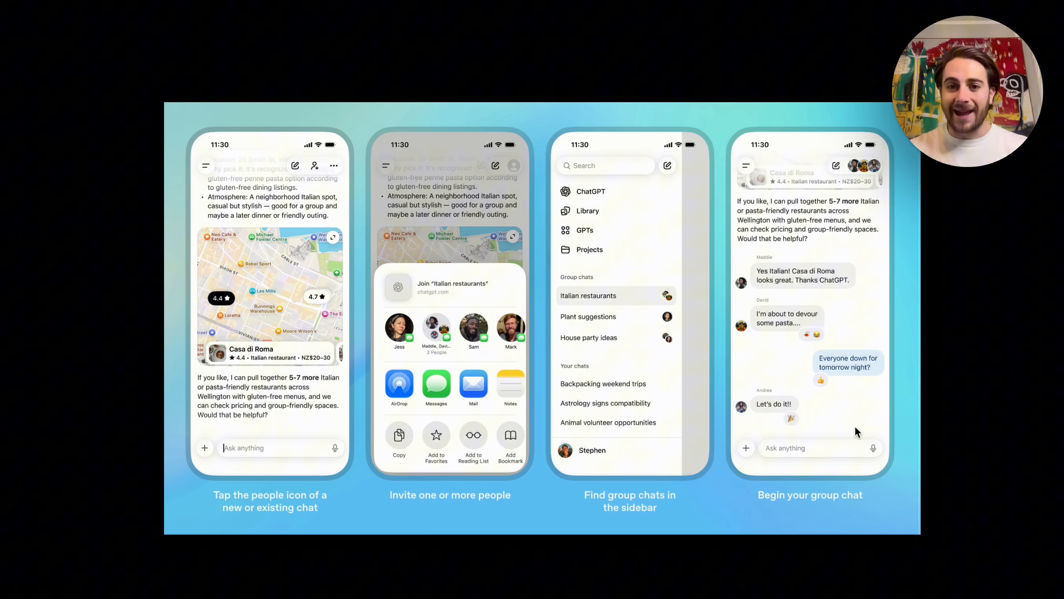
pyautogui.moveTo(816, 245)
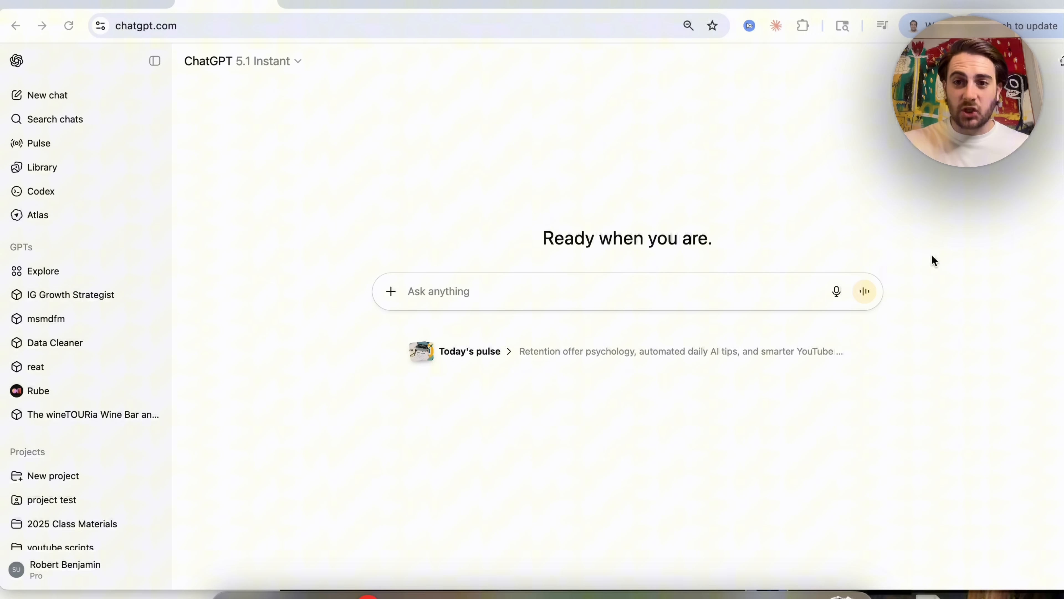
pyautogui.click(241, 61)
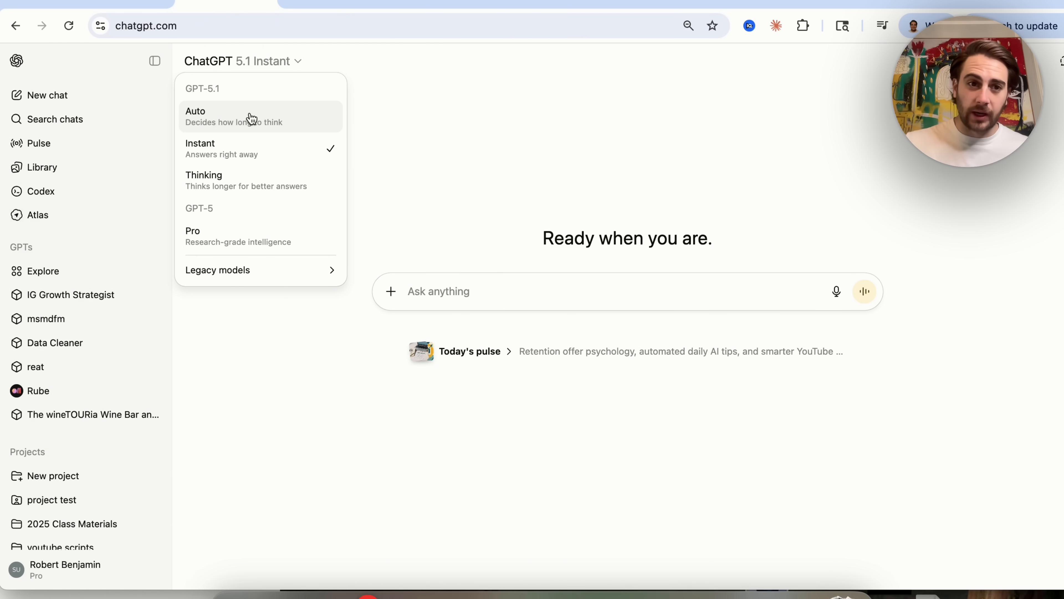
pyautogui.moveTo(336, 127)
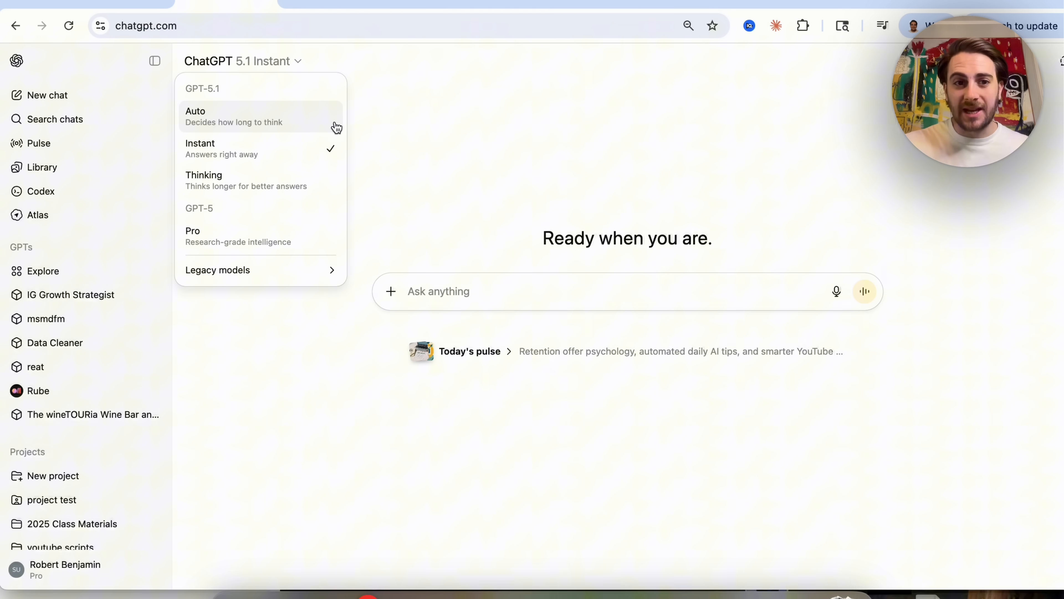
pyautogui.moveTo(231, 148)
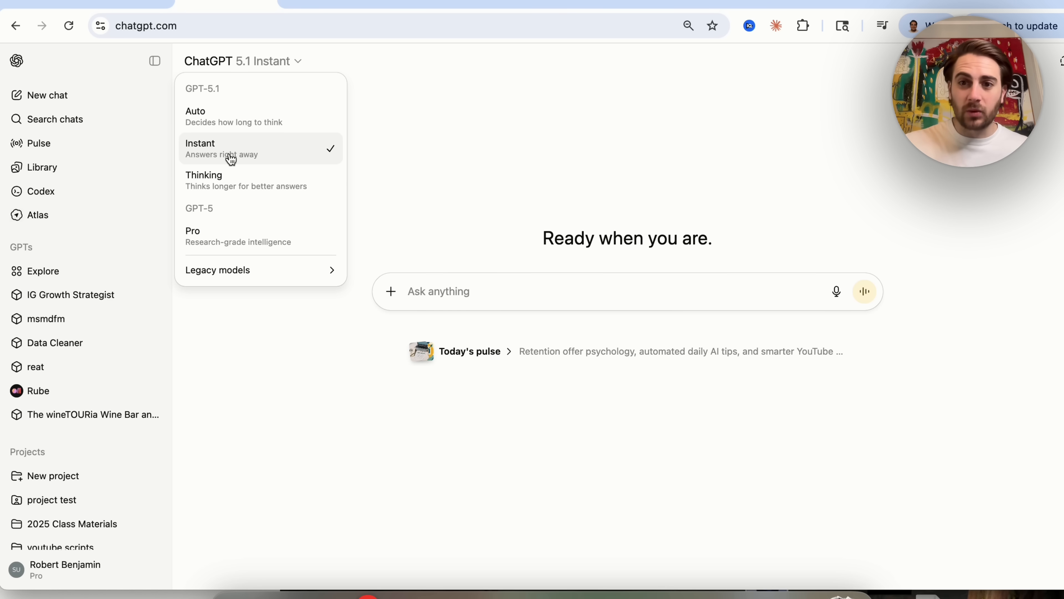
pyautogui.moveTo(236, 180)
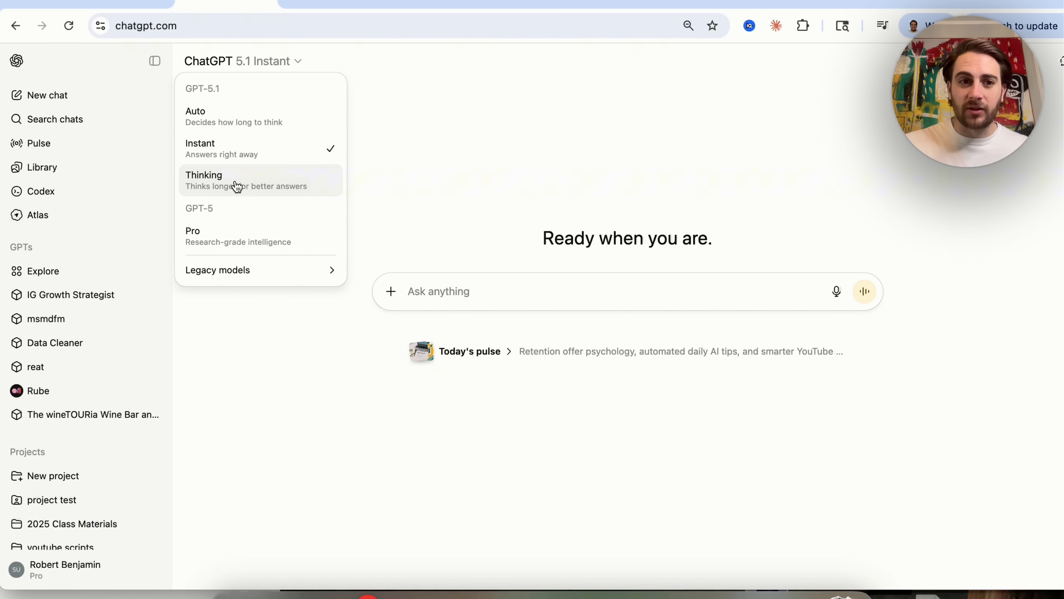
pyautogui.click(203, 180)
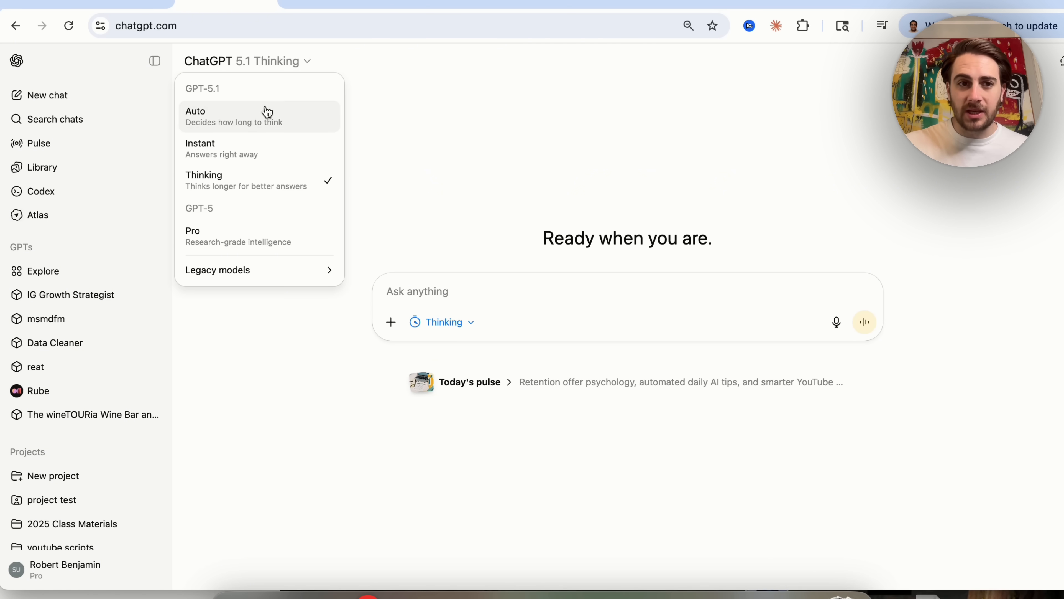
pyautogui.click(195, 116)
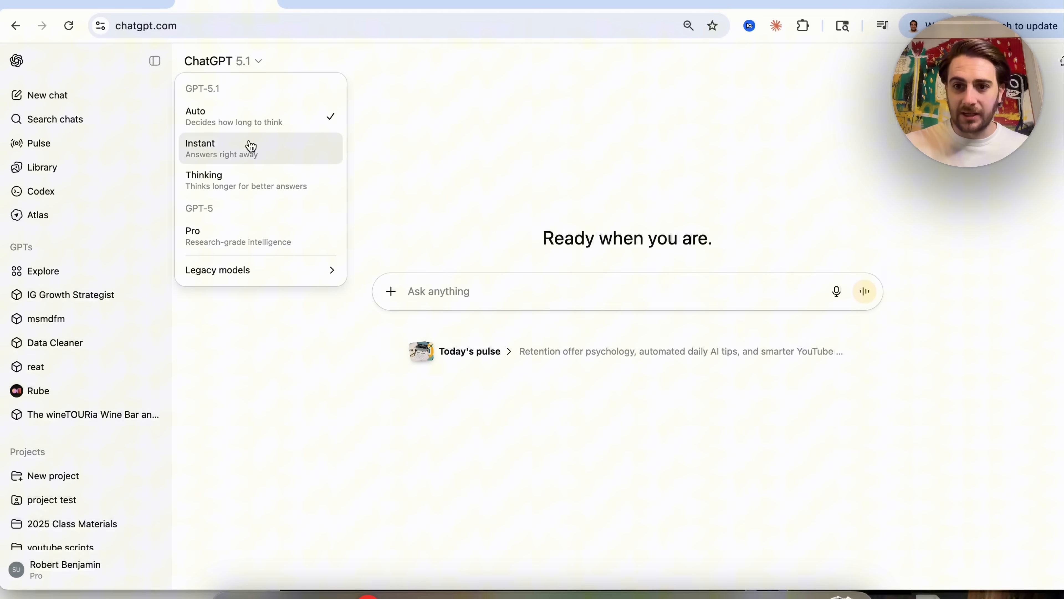
pyautogui.click(201, 143)
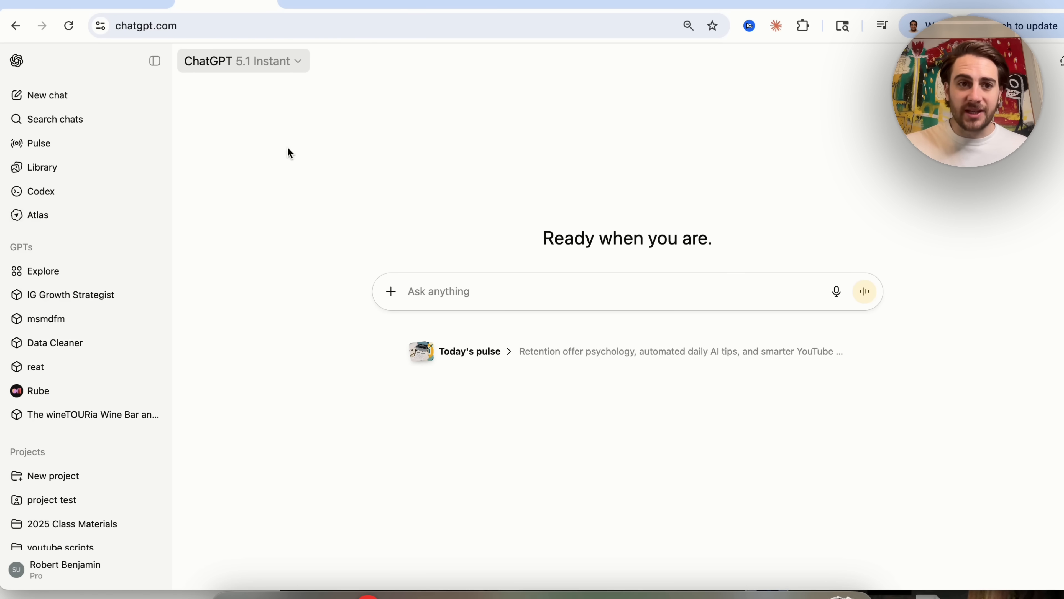
pyautogui.click(242, 61)
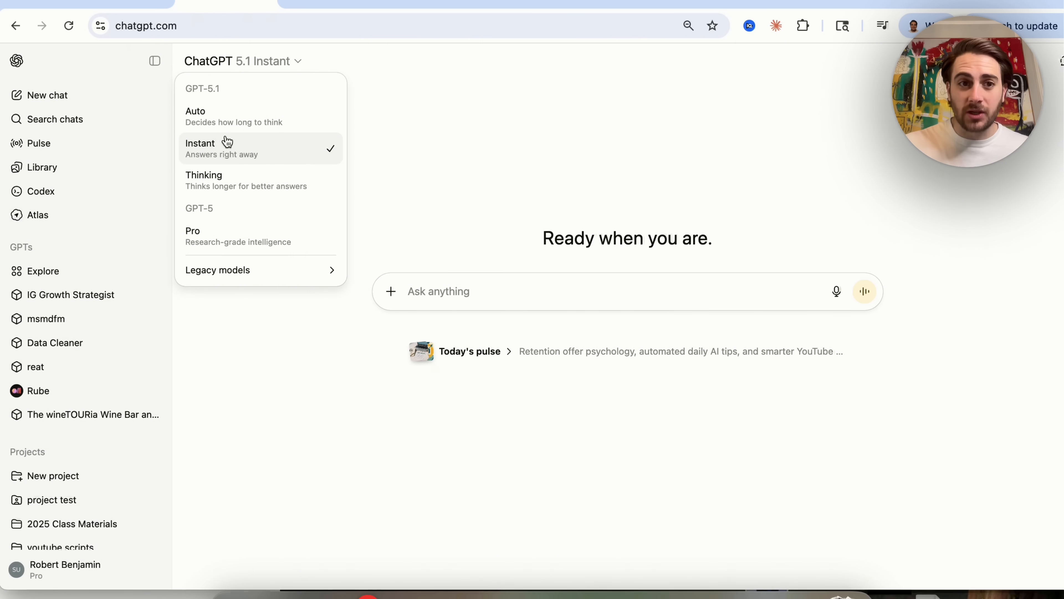
pyautogui.moveTo(229, 166)
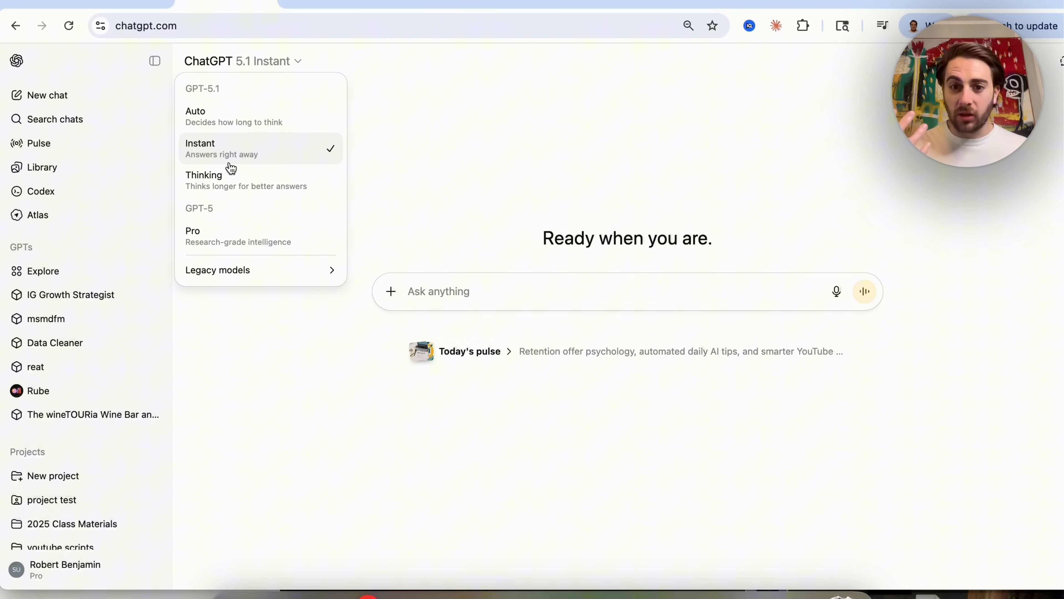
pyautogui.moveTo(234, 175)
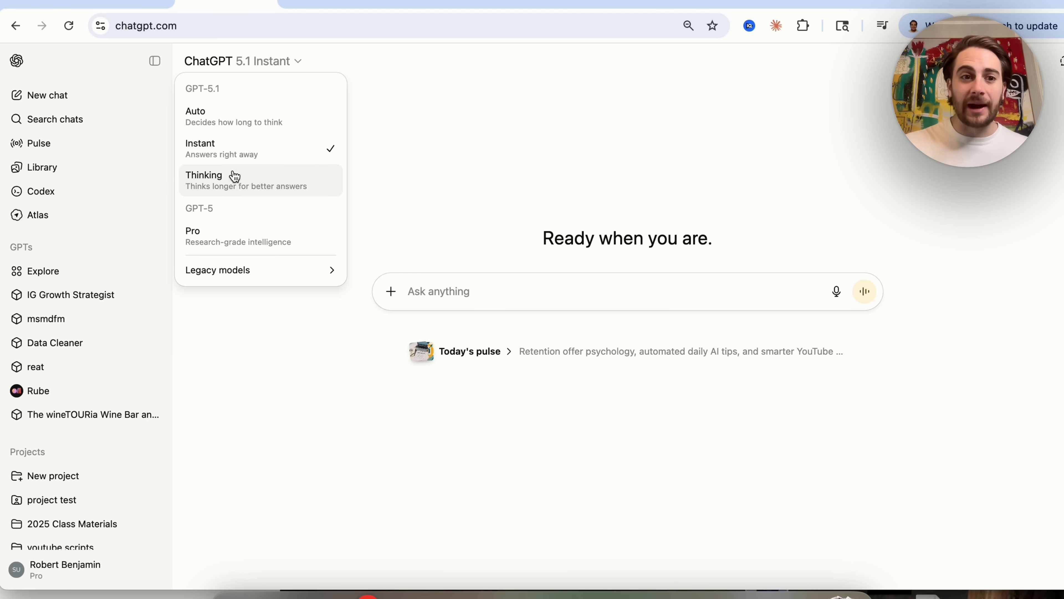
pyautogui.moveTo(213, 116)
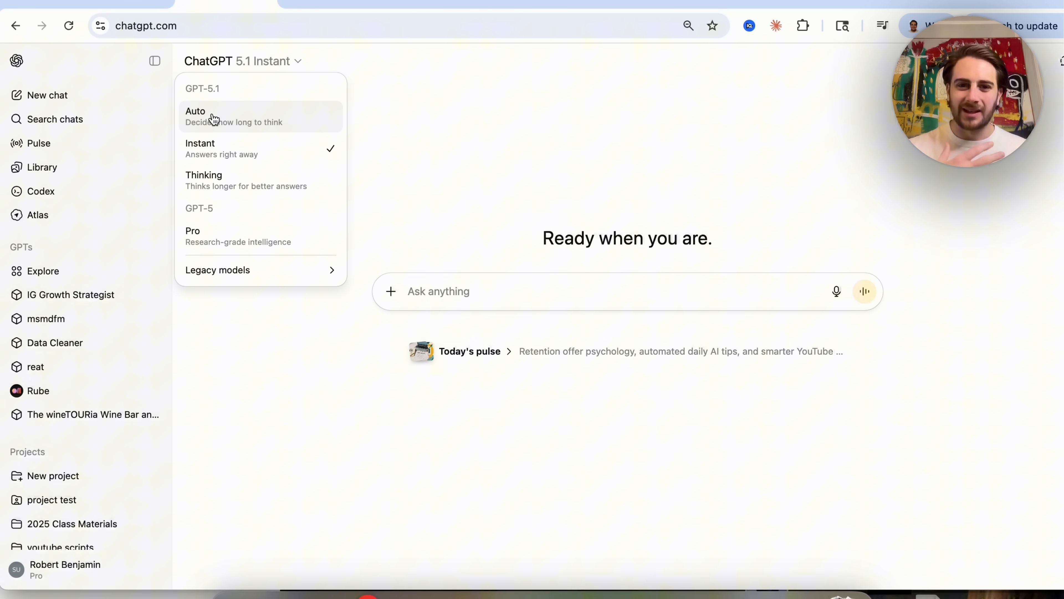
pyautogui.moveTo(234, 140)
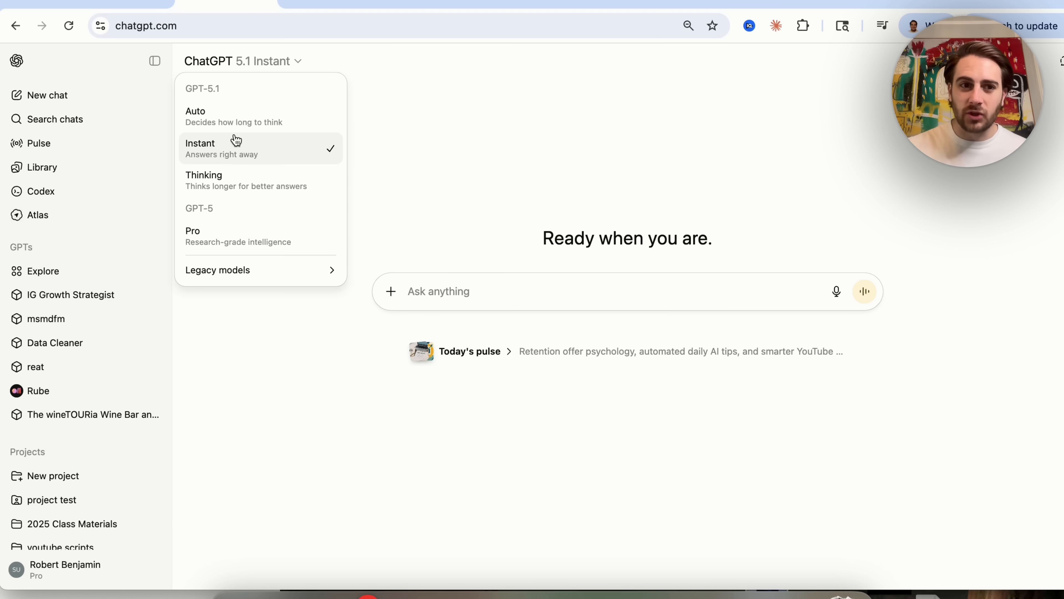
pyautogui.click(390, 163)
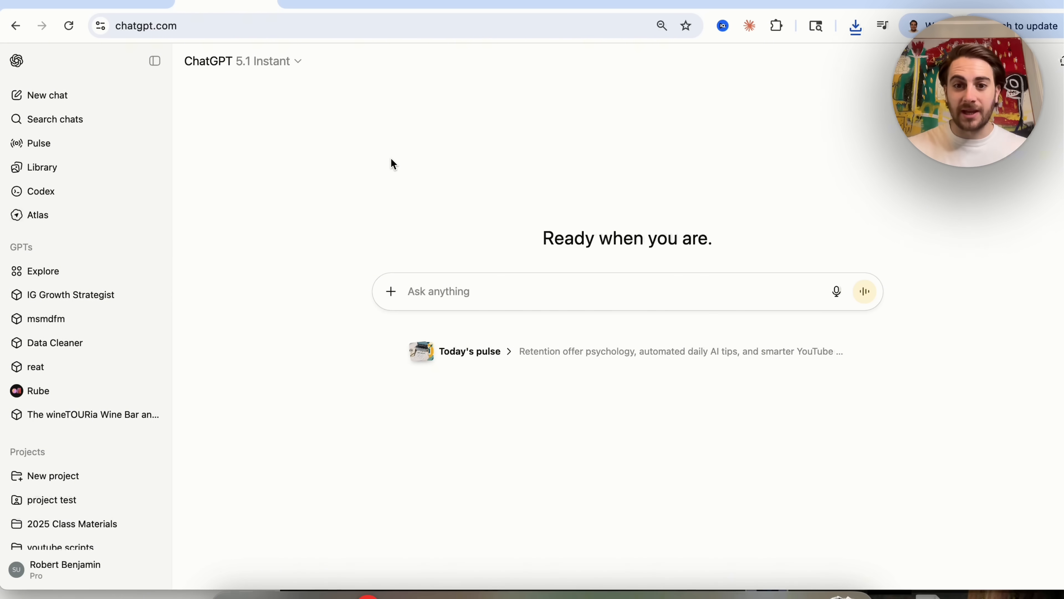
# Read the GPT-5.1 Instant announcement through the relaxation-tips comparison with GPT-5.
pyautogui.click(242, 61)
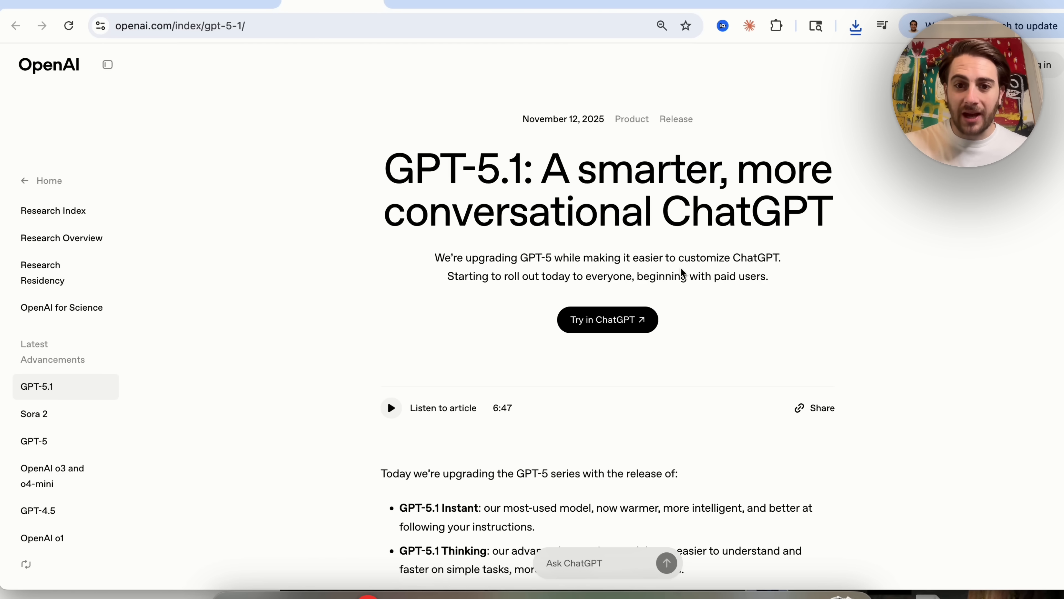
pyautogui.scroll(-3)
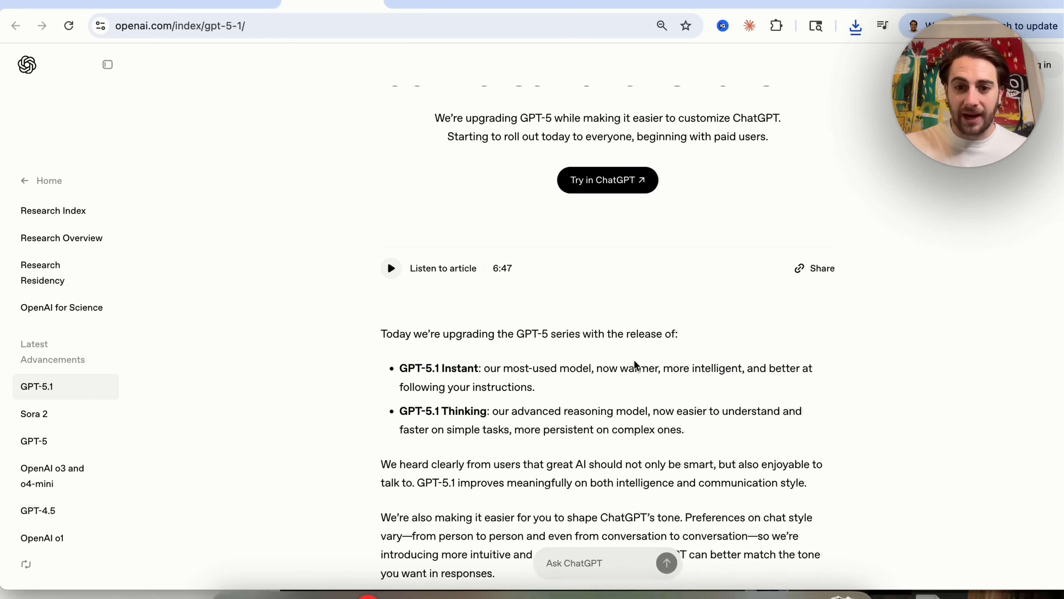
pyautogui.scroll(-3)
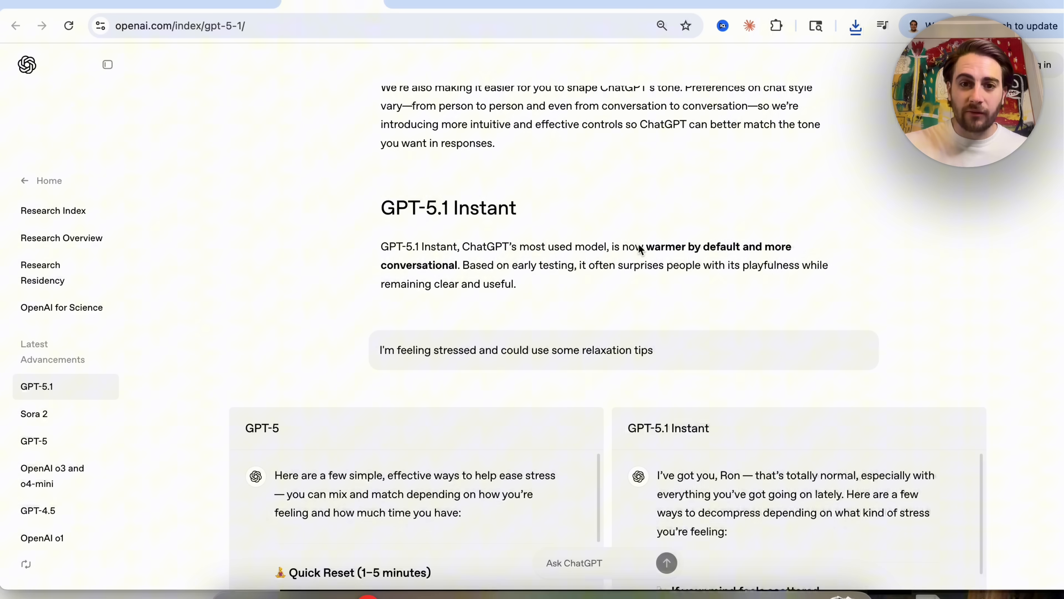
pyautogui.doubleClick(632, 246)
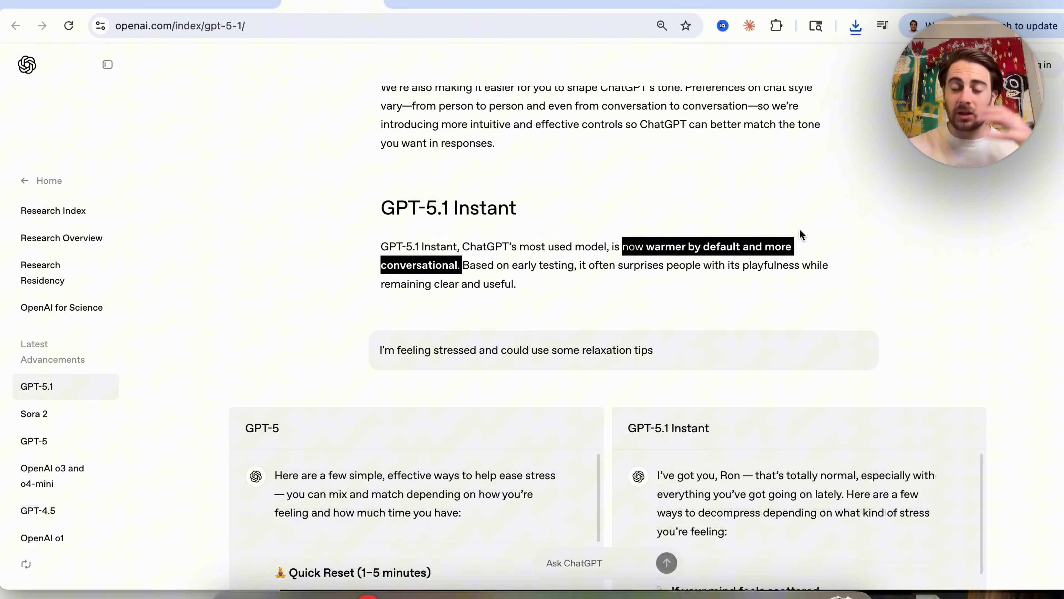
pyautogui.moveTo(852, 295)
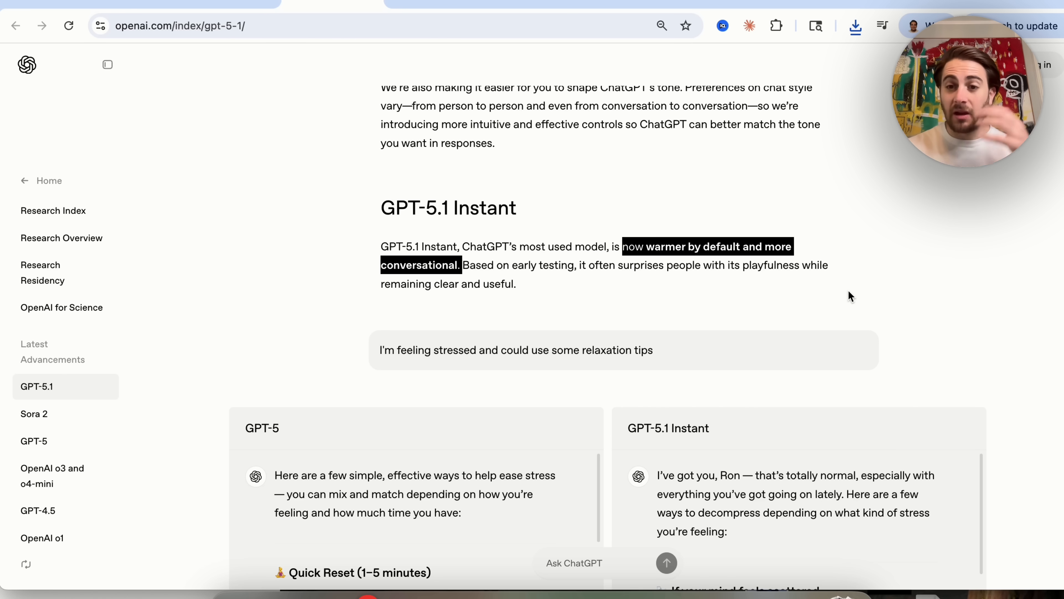
pyautogui.moveTo(573, 253)
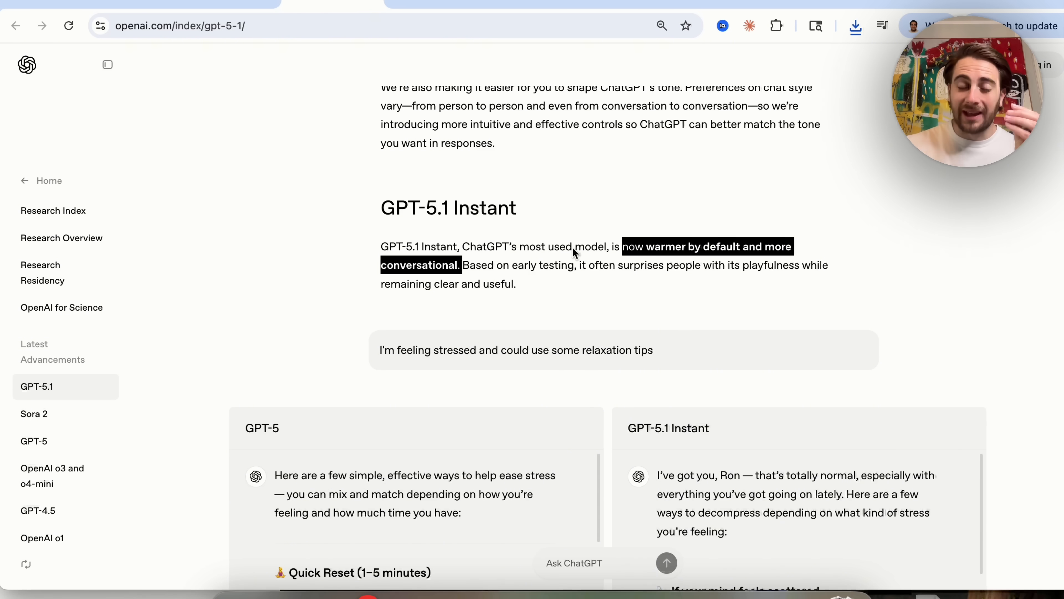
pyautogui.moveTo(535, 265)
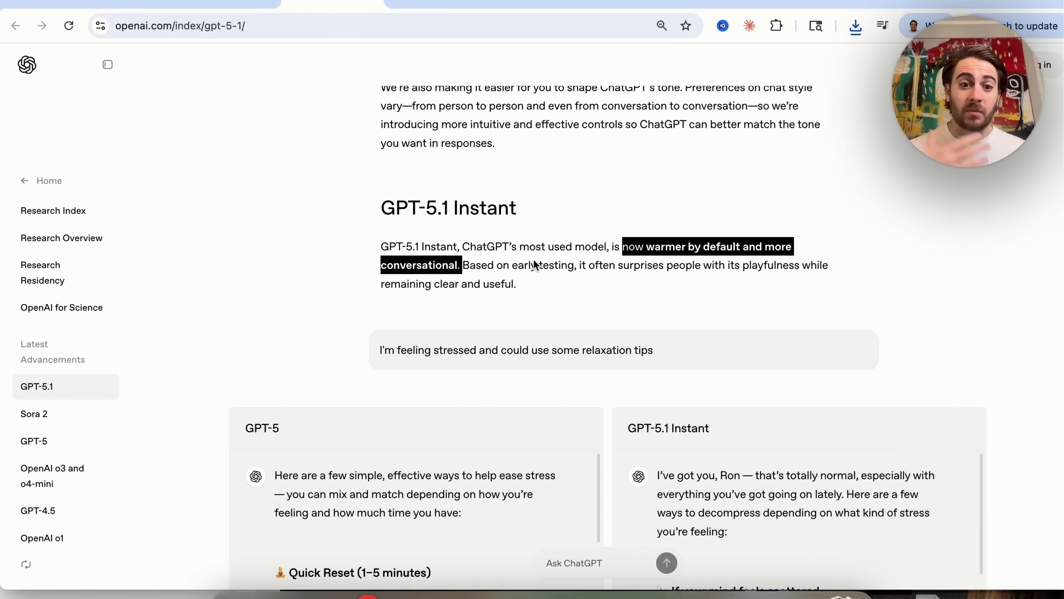
pyautogui.scroll(-3)
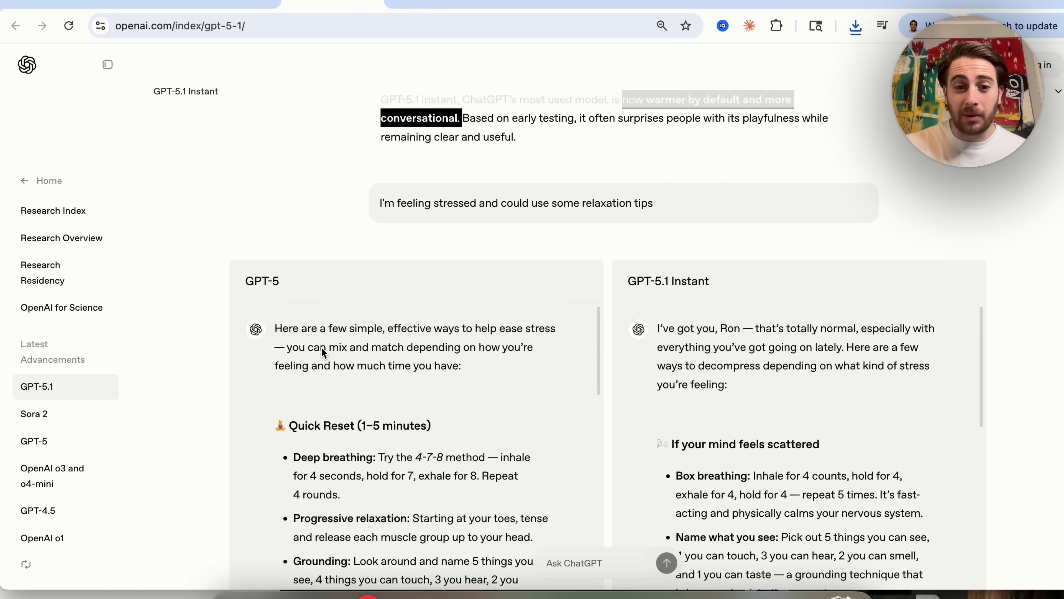
pyautogui.scroll(-3)
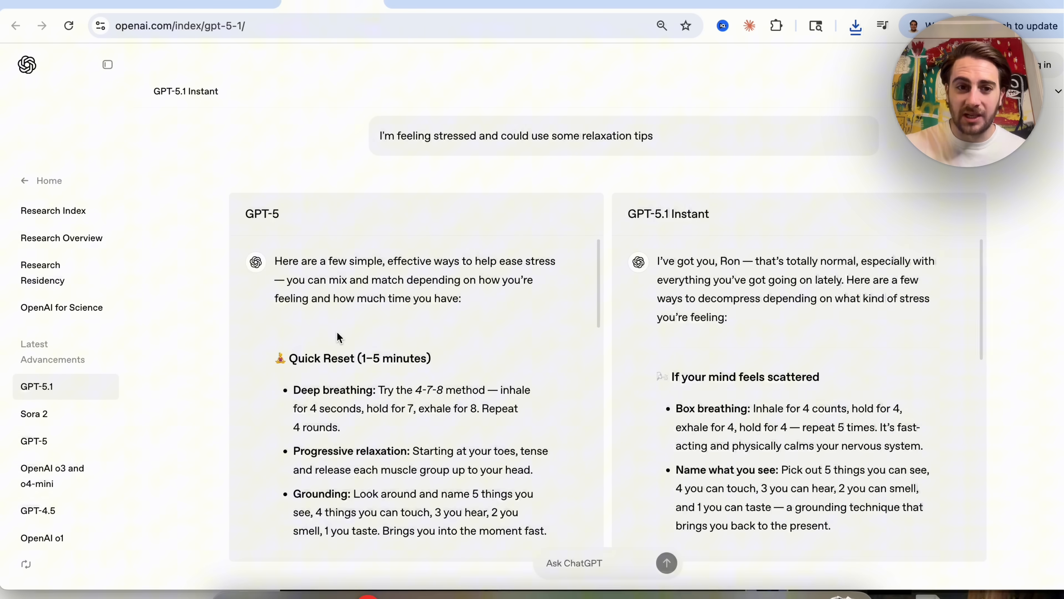
pyautogui.moveTo(724, 333)
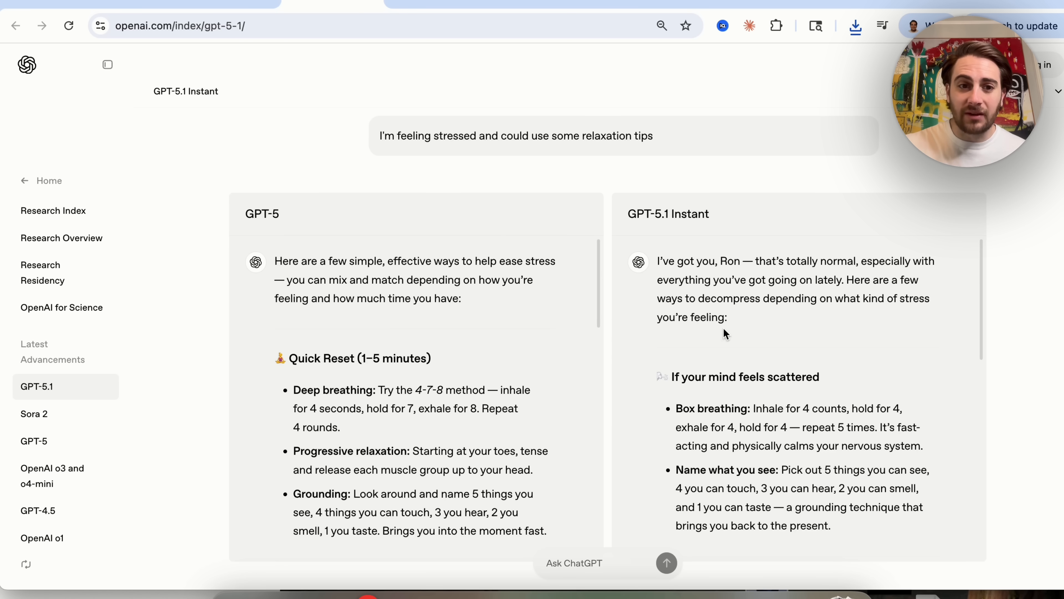
pyautogui.scroll(3)
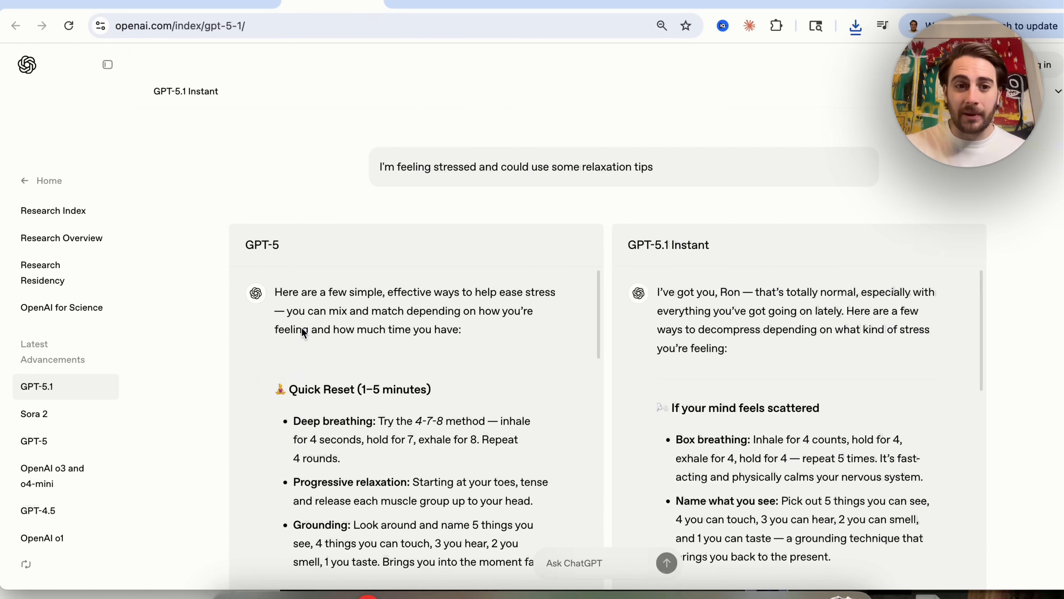
pyautogui.moveTo(339, 349)
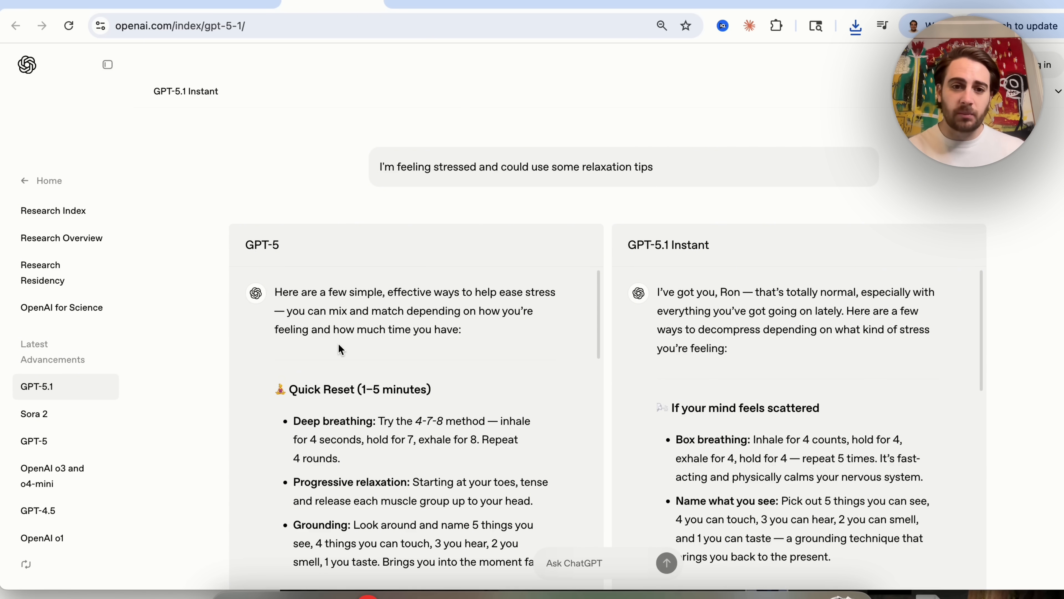
pyautogui.moveTo(418, 283)
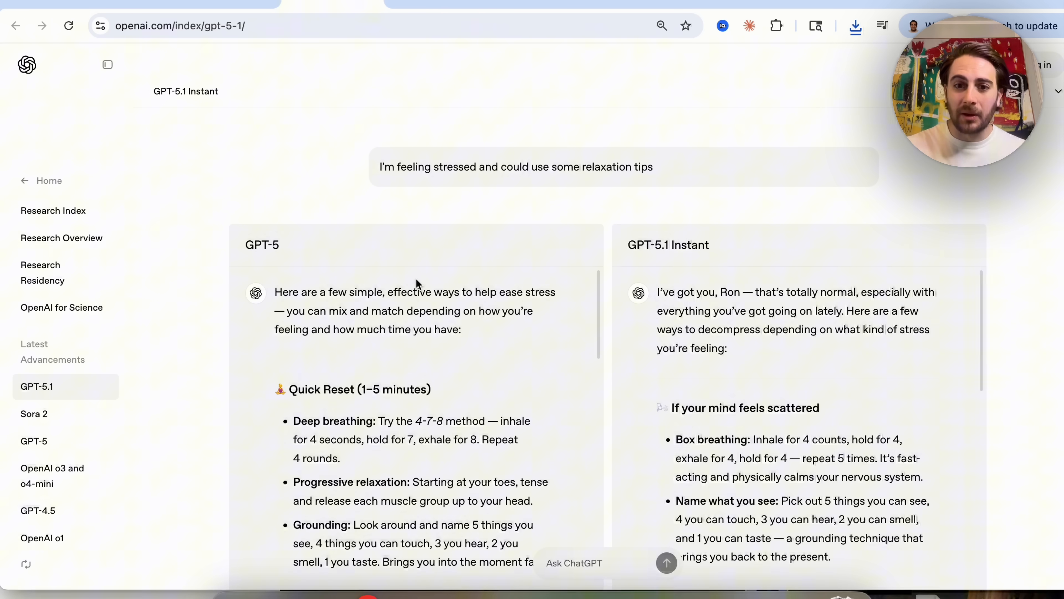
pyautogui.moveTo(826, 303)
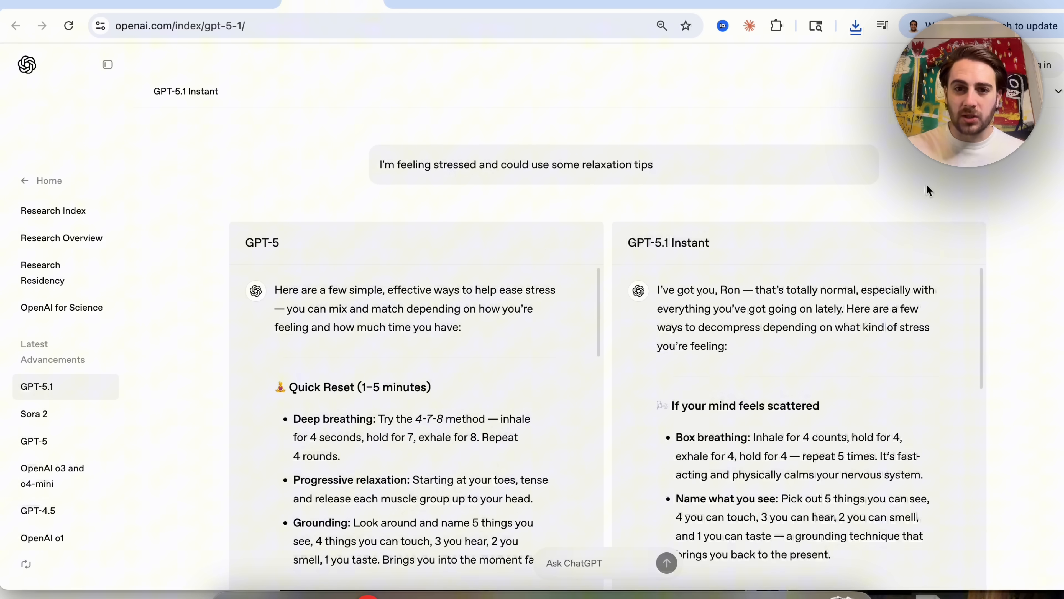
# Continue down to the six-word instruction-following example comparing GPT-5 and GPT-5.1 Instant.
pyautogui.scroll(-3)
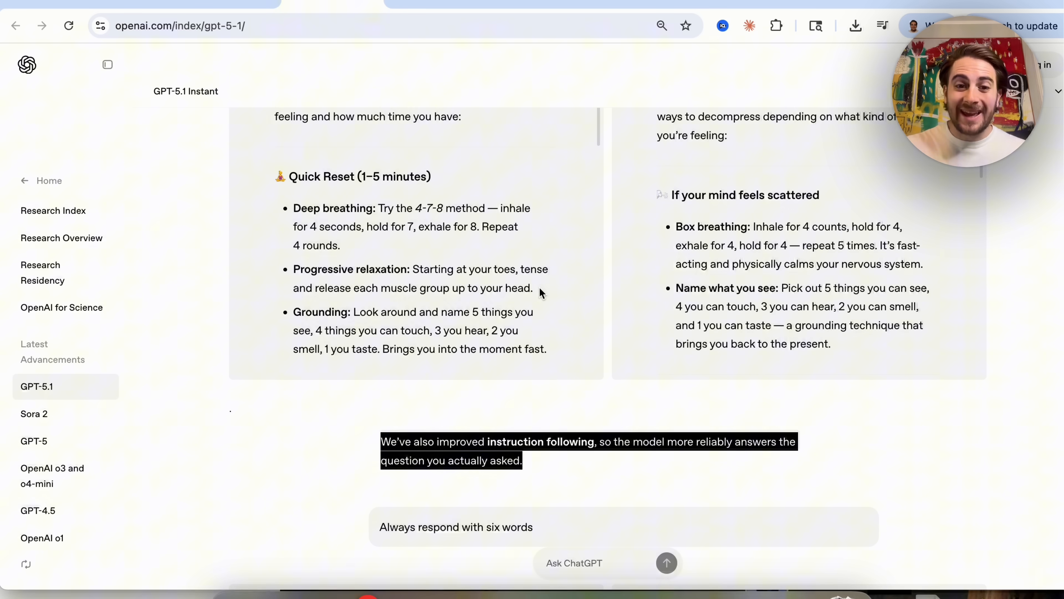
pyautogui.scroll(-3)
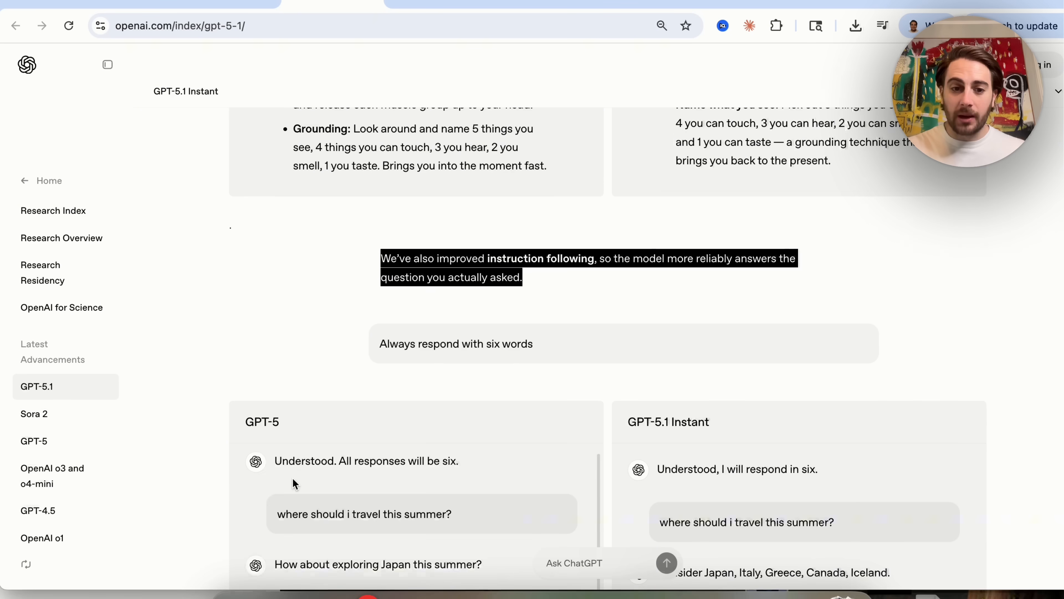
pyautogui.scroll(-3)
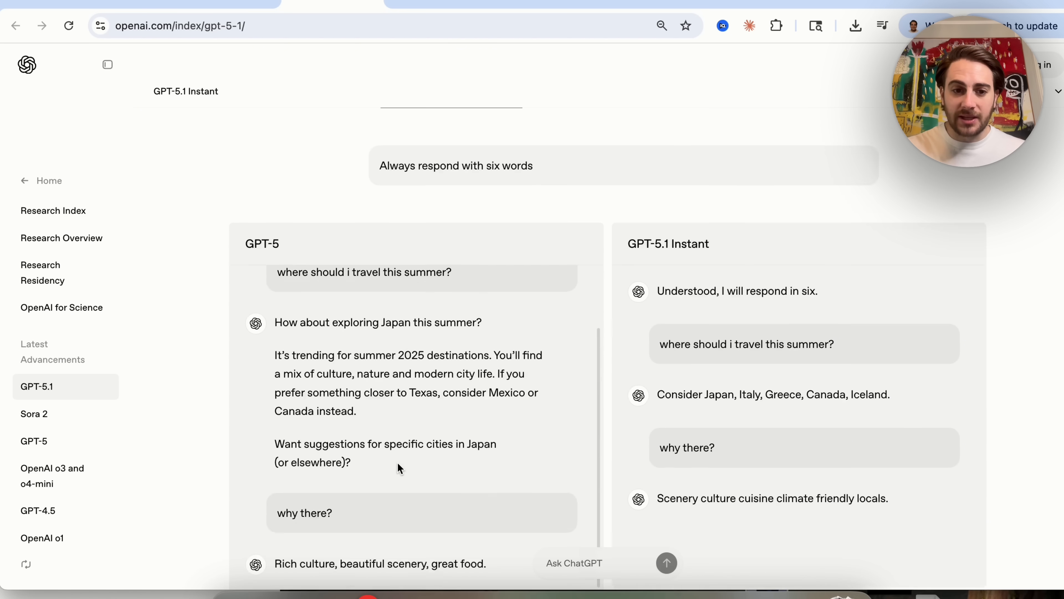
# Return to a blank chat and show the extra tools list with deep research and agent mode.
pyautogui.scroll(-3)
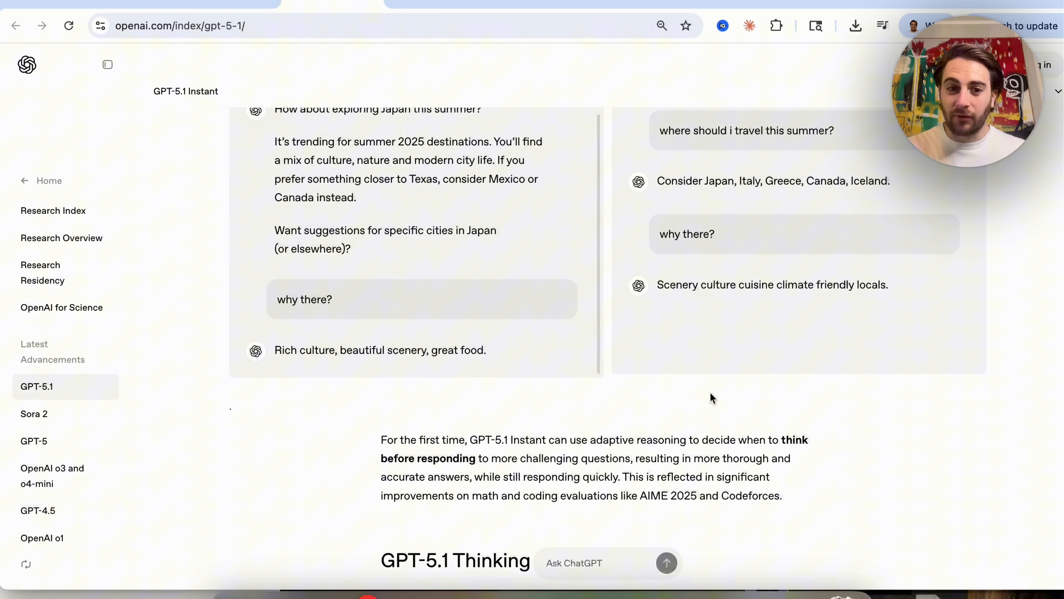
pyautogui.moveTo(652, 455)
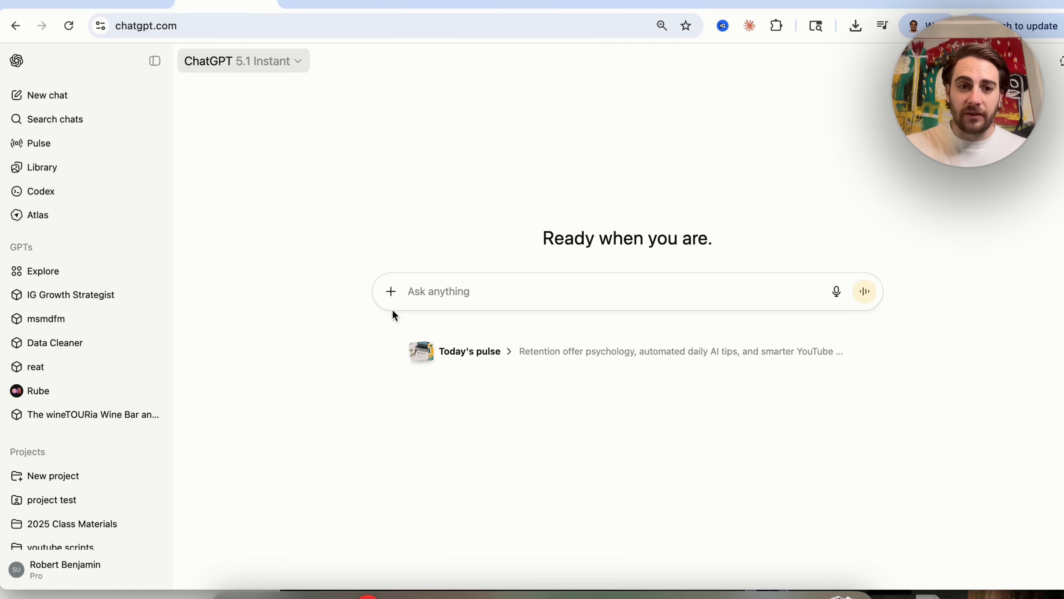
pyautogui.click(390, 292)
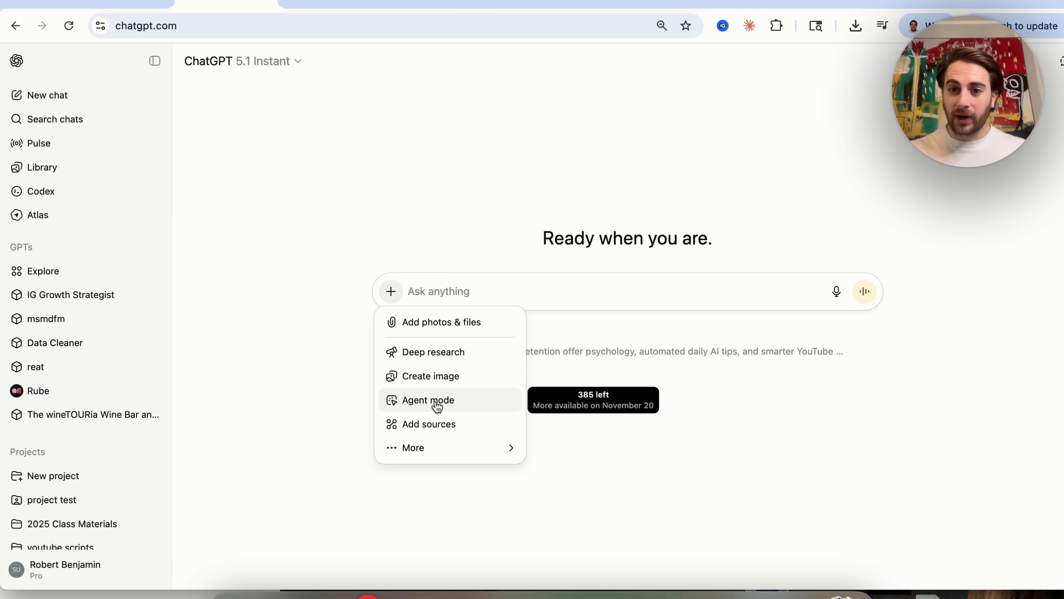
pyautogui.moveTo(623, 217)
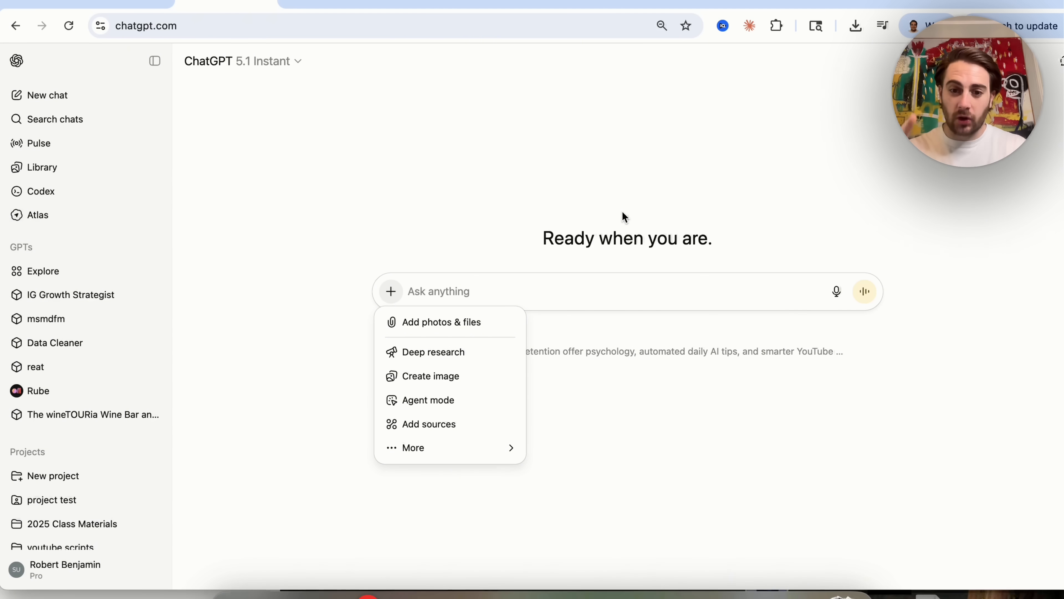
pyautogui.moveTo(295, 594)
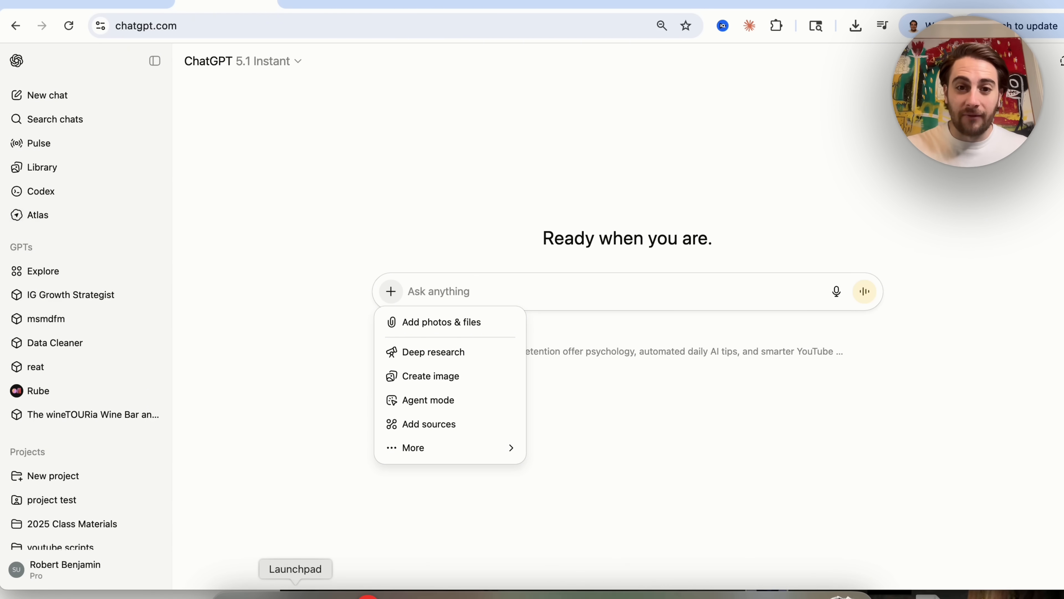
pyautogui.click(295, 569)
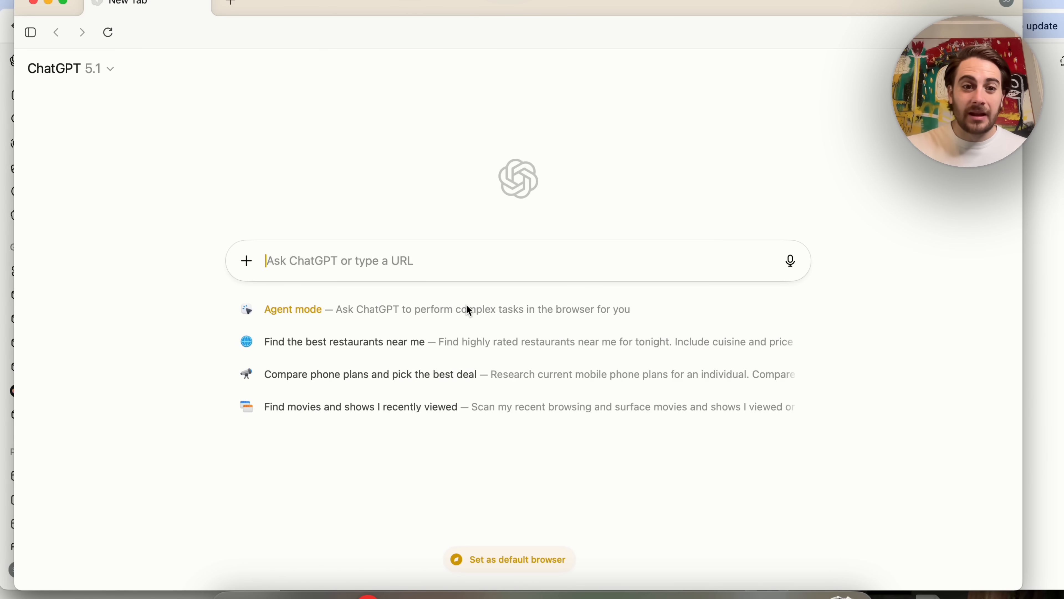
pyautogui.click(293, 309)
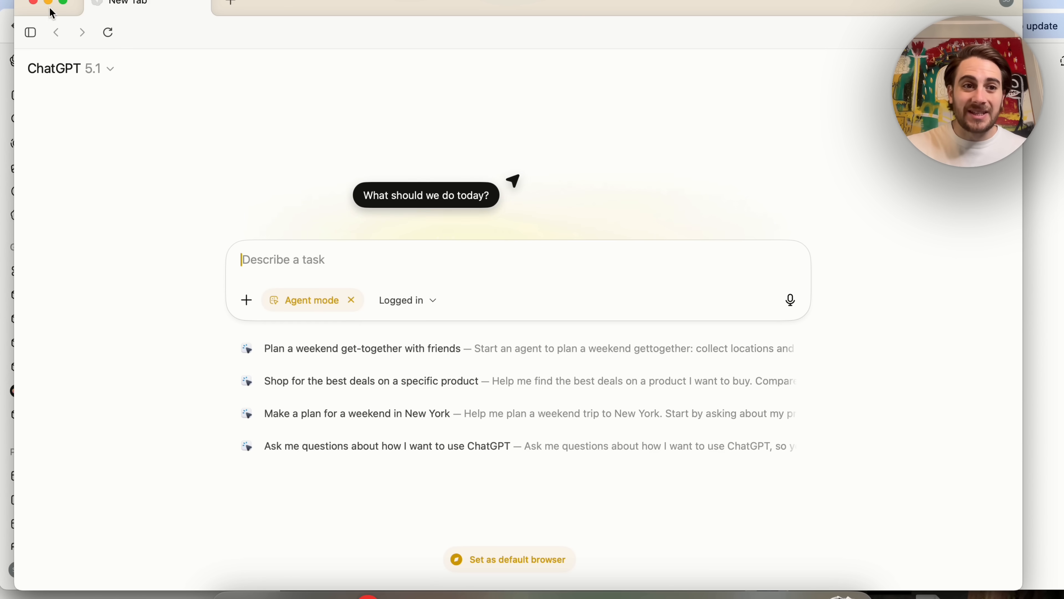
pyautogui.click(390, 291)
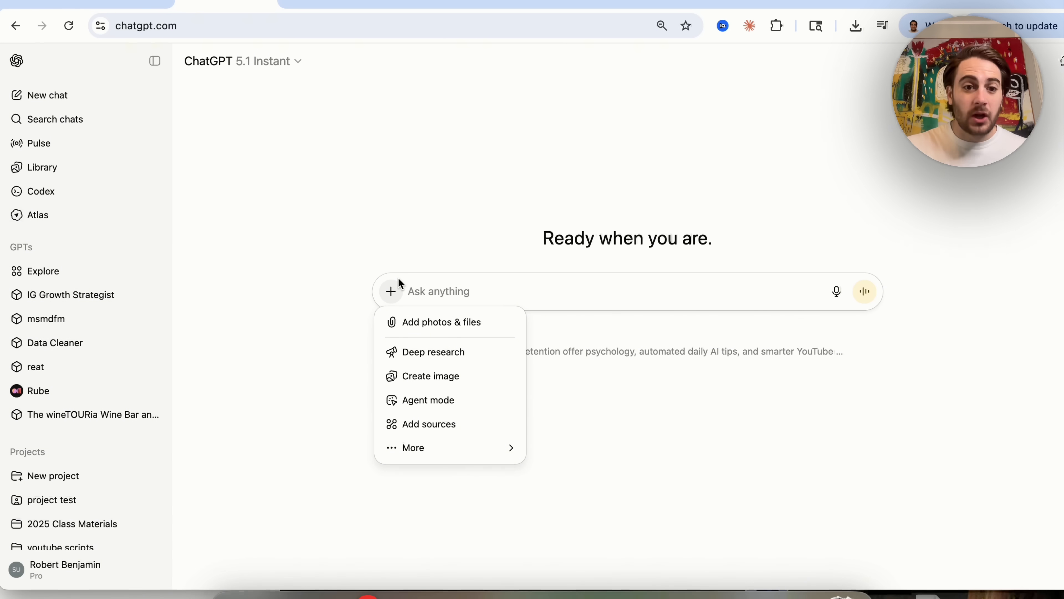
pyautogui.moveTo(397, 223)
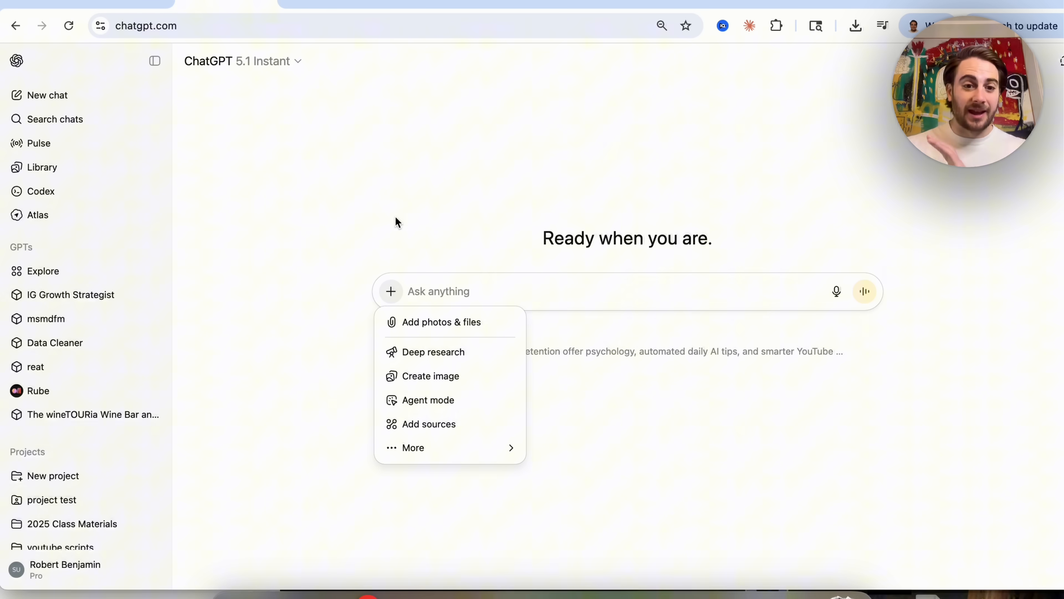
# Dismiss the tools list and show the account menu with Personalization and Settings.
pyautogui.click(431, 439)
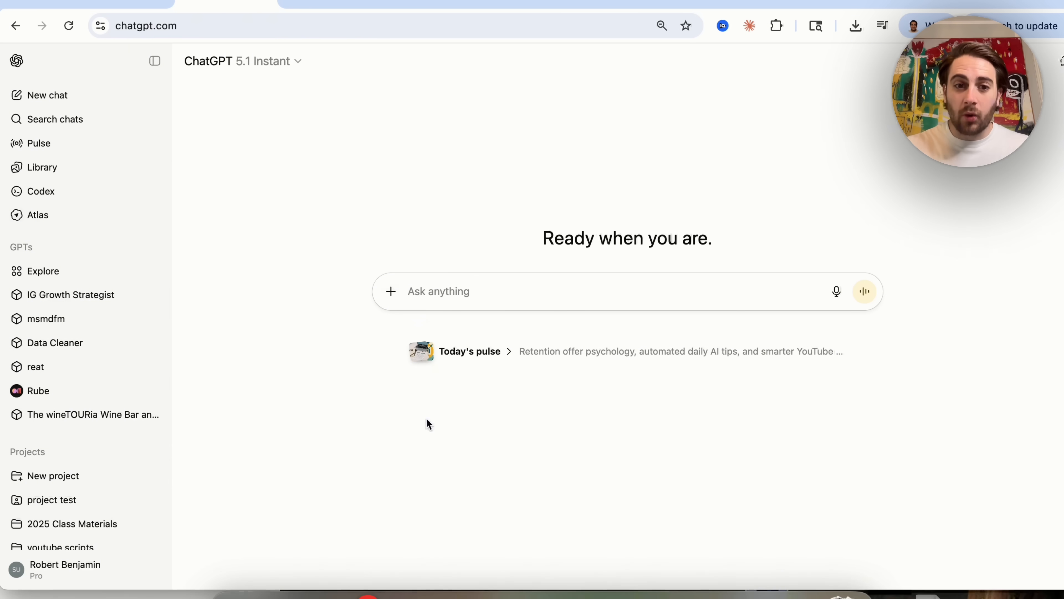
pyautogui.click(64, 569)
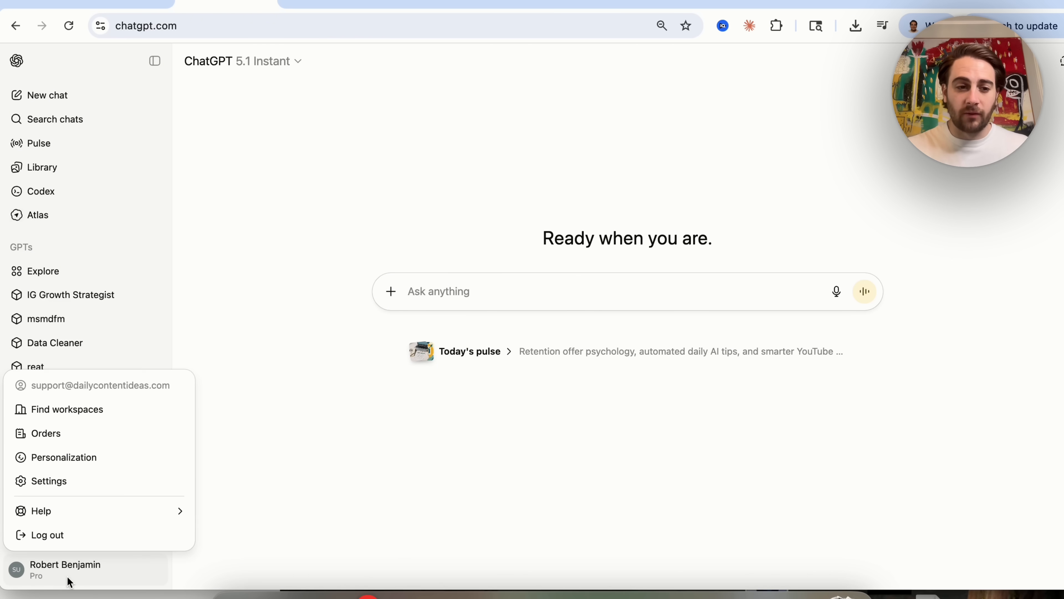
# In Settings' Apps & Connectors, find Zapier among the enabled connectors and view its details.
pyautogui.click(48, 481)
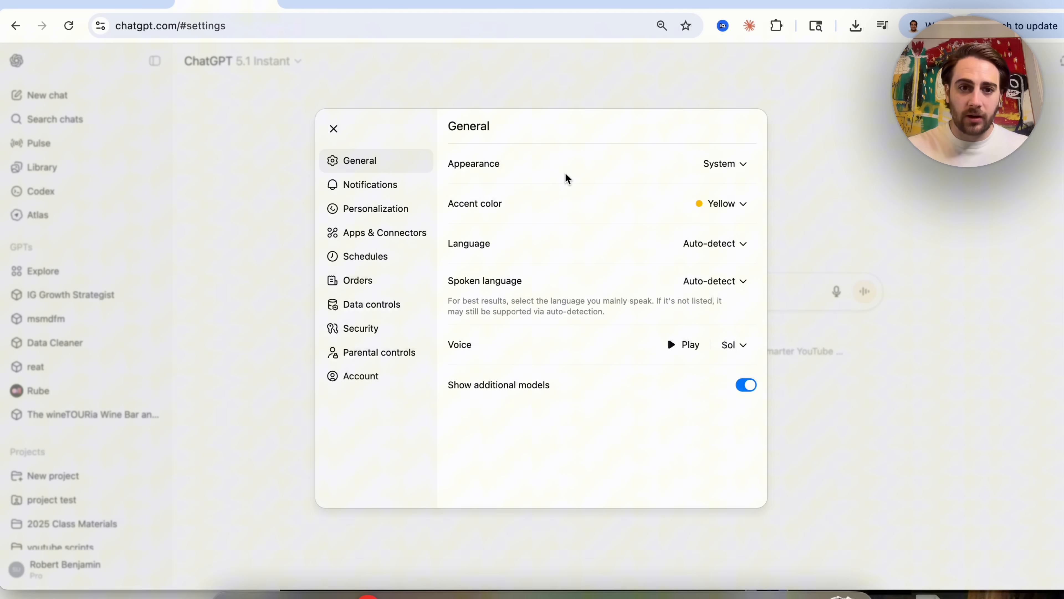
pyautogui.click(384, 232)
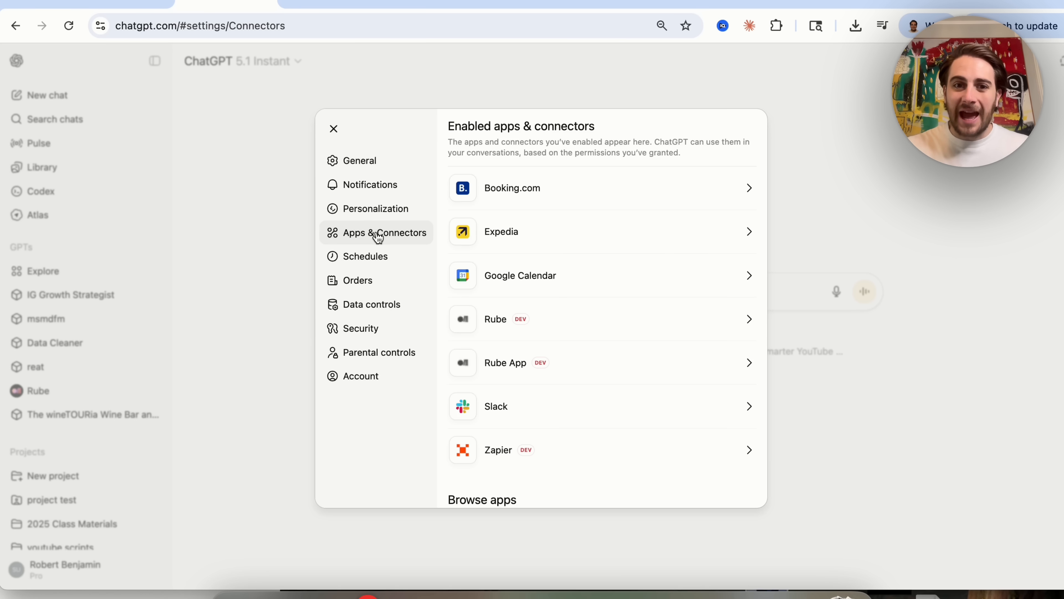
pyautogui.scroll(-3)
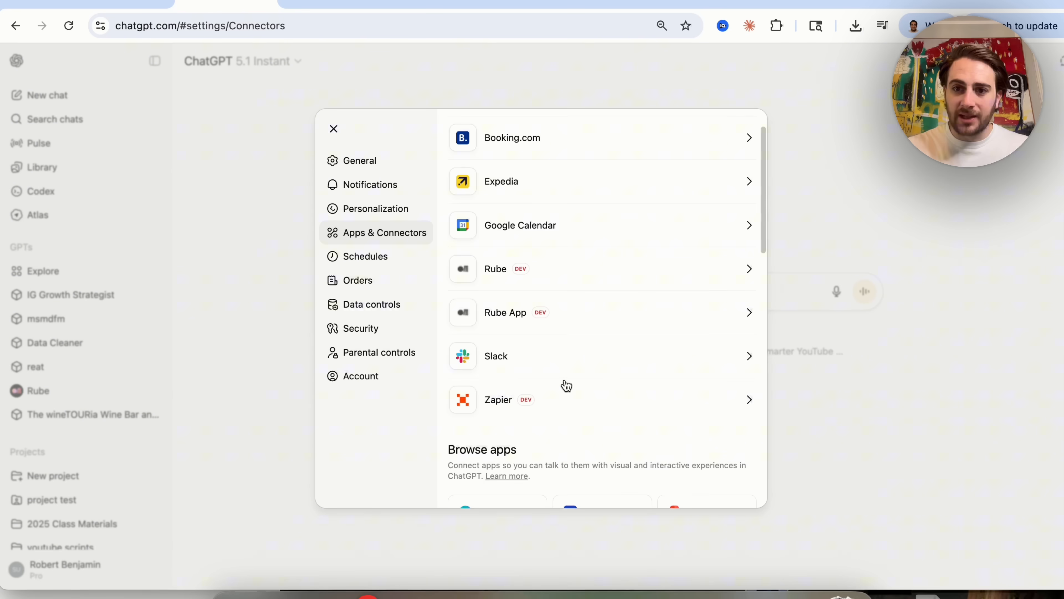
pyautogui.scroll(-3)
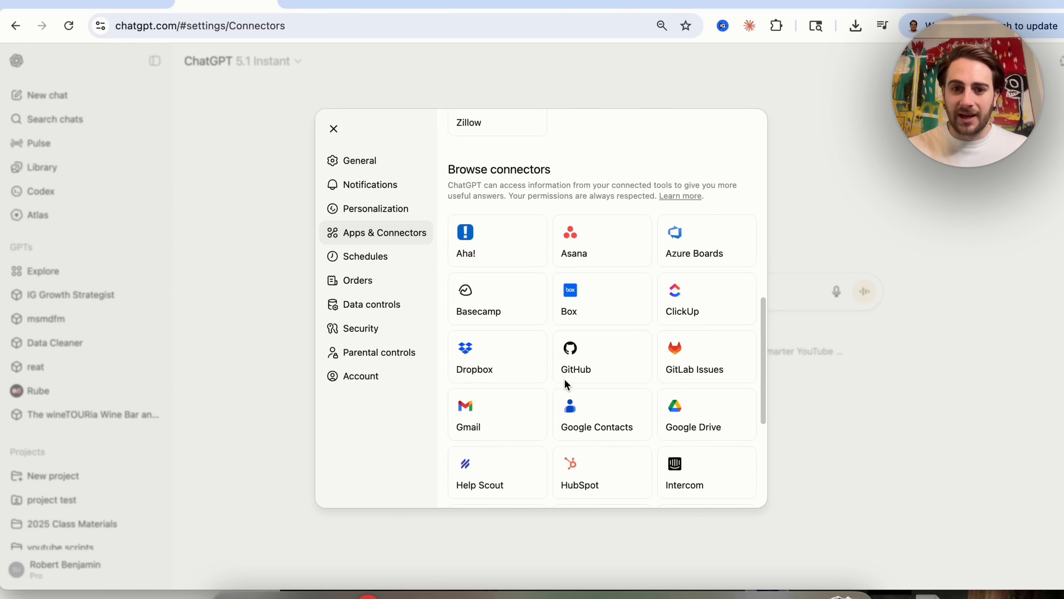
pyautogui.scroll(-3)
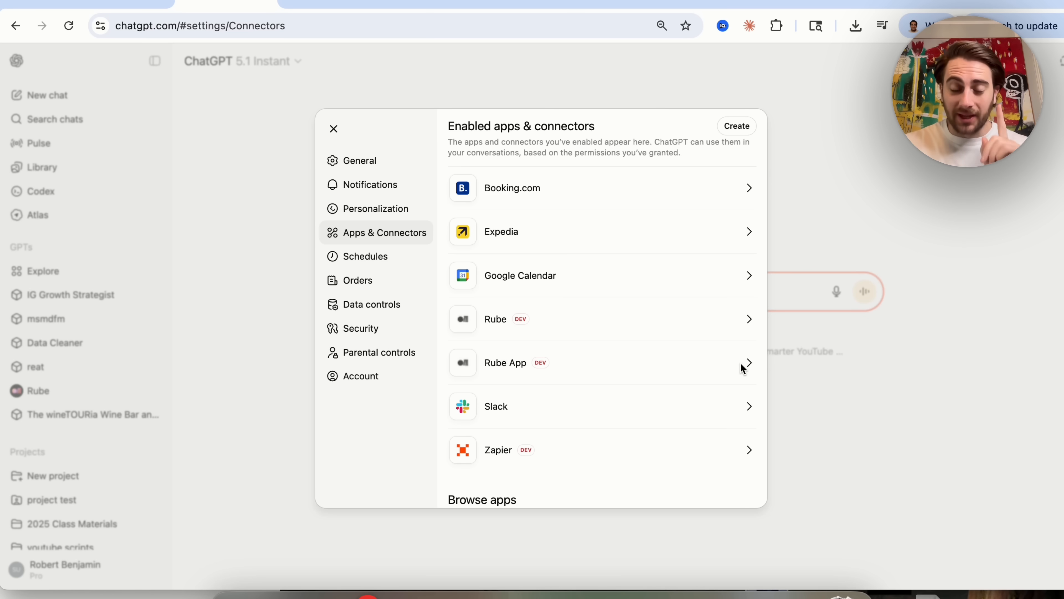
pyautogui.scroll(-3)
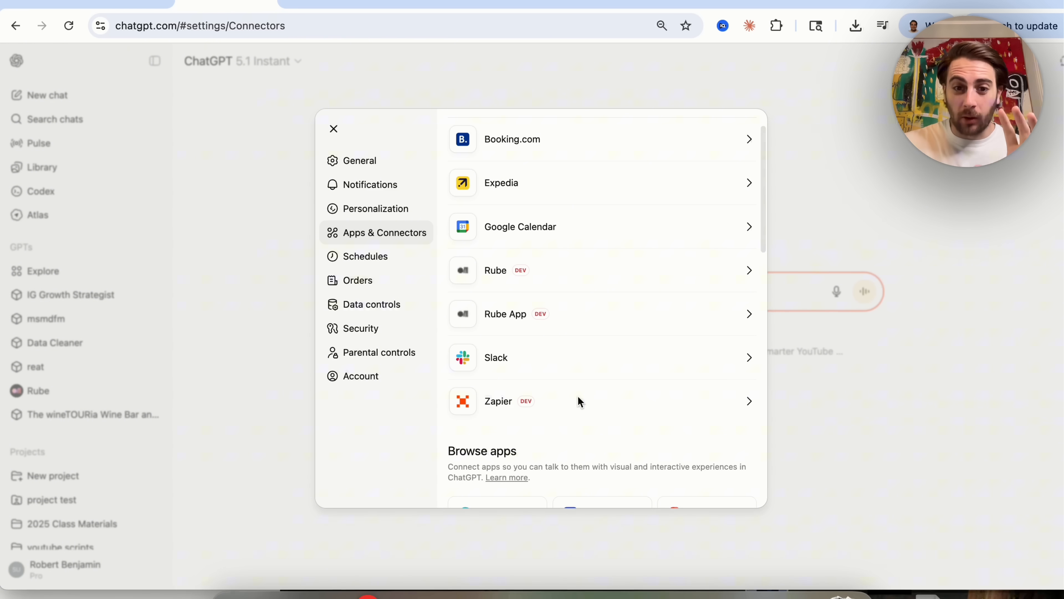
pyautogui.click(577, 401)
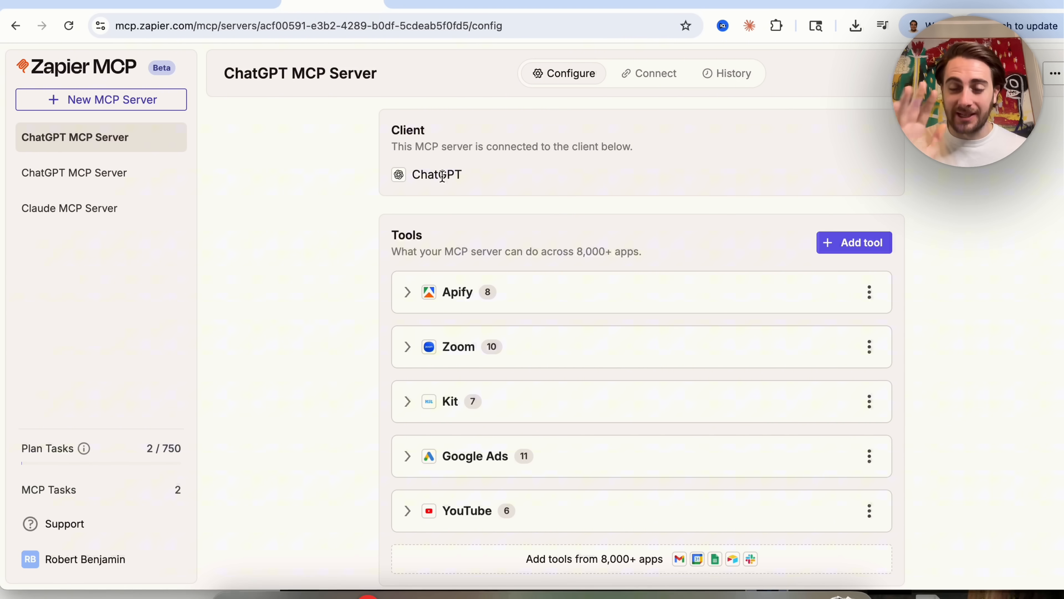
pyautogui.moveTo(701, 143)
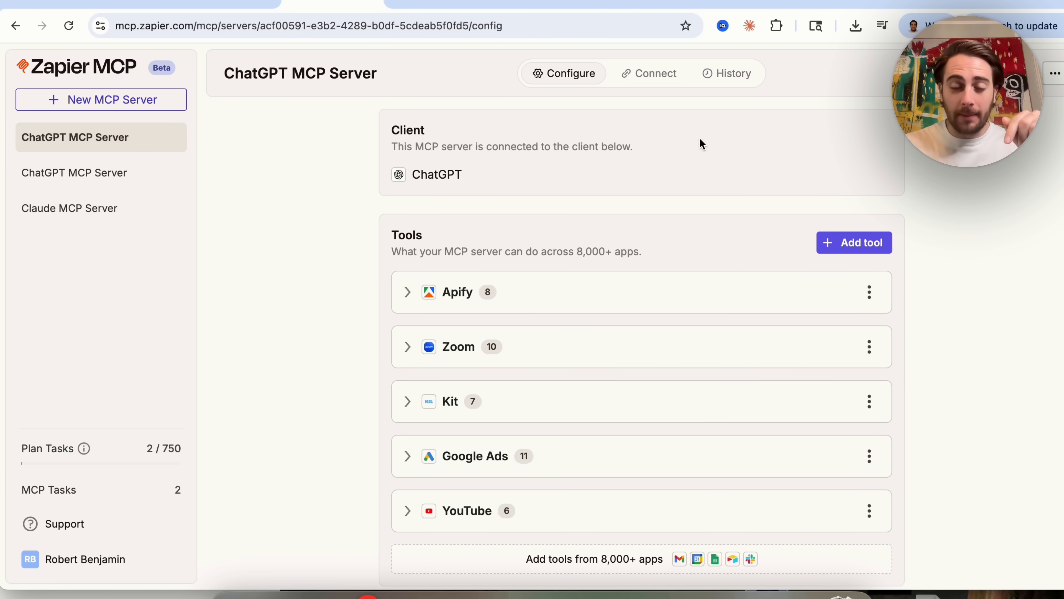
pyautogui.moveTo(563, 175)
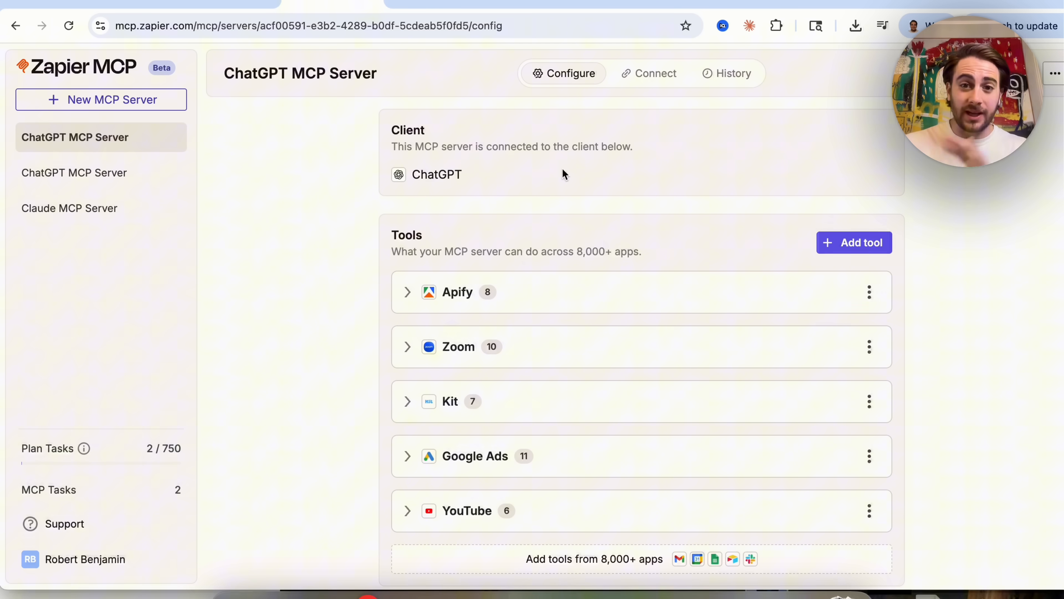
pyautogui.click(648, 73)
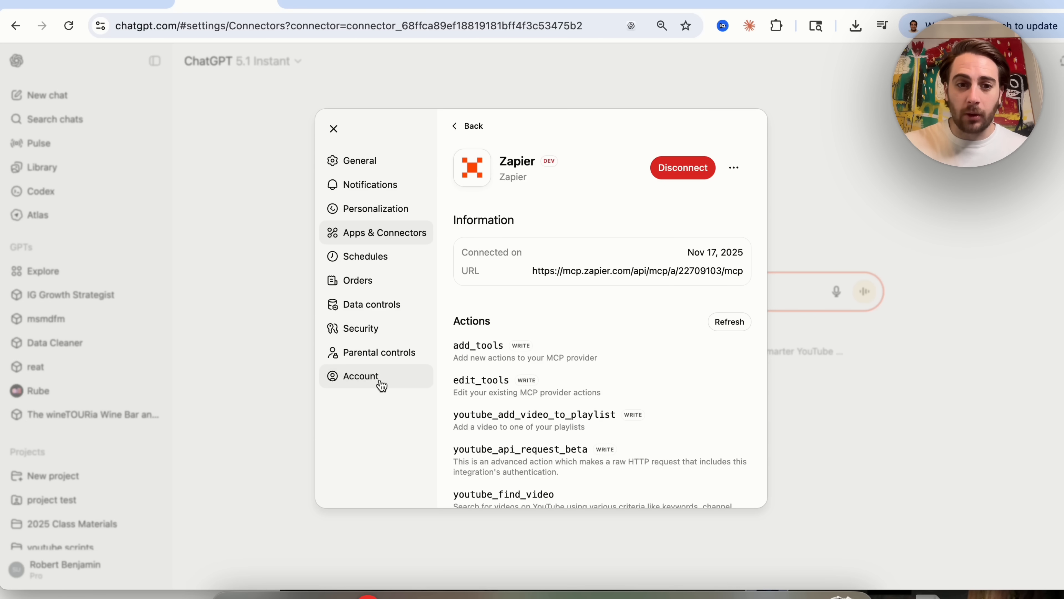
pyautogui.moveTo(399, 232)
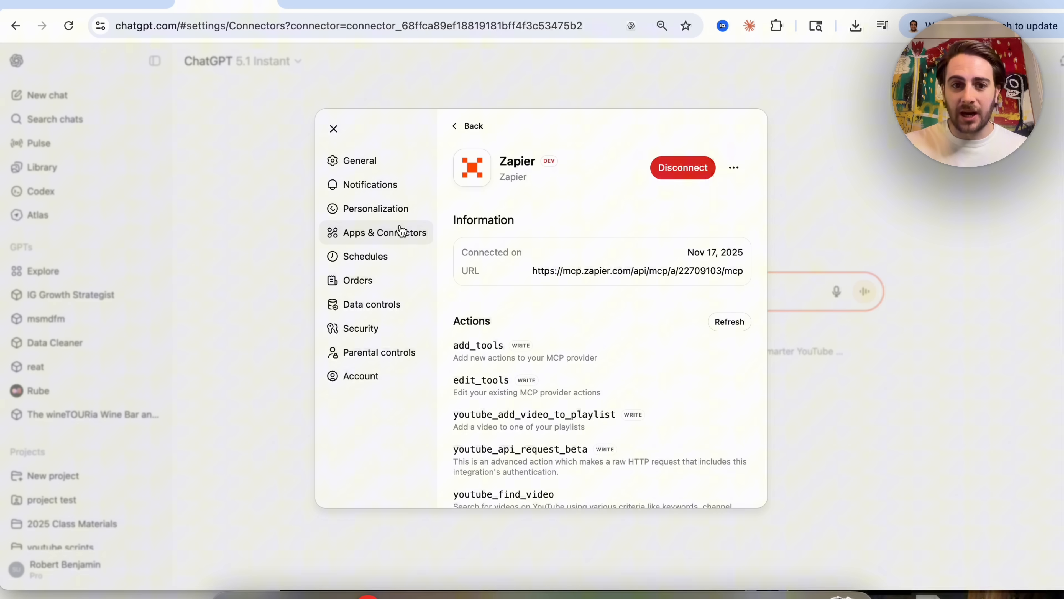
# Check that Developer mode is enabled in the advanced connector settings, then return to the list.
pyautogui.click(468, 126)
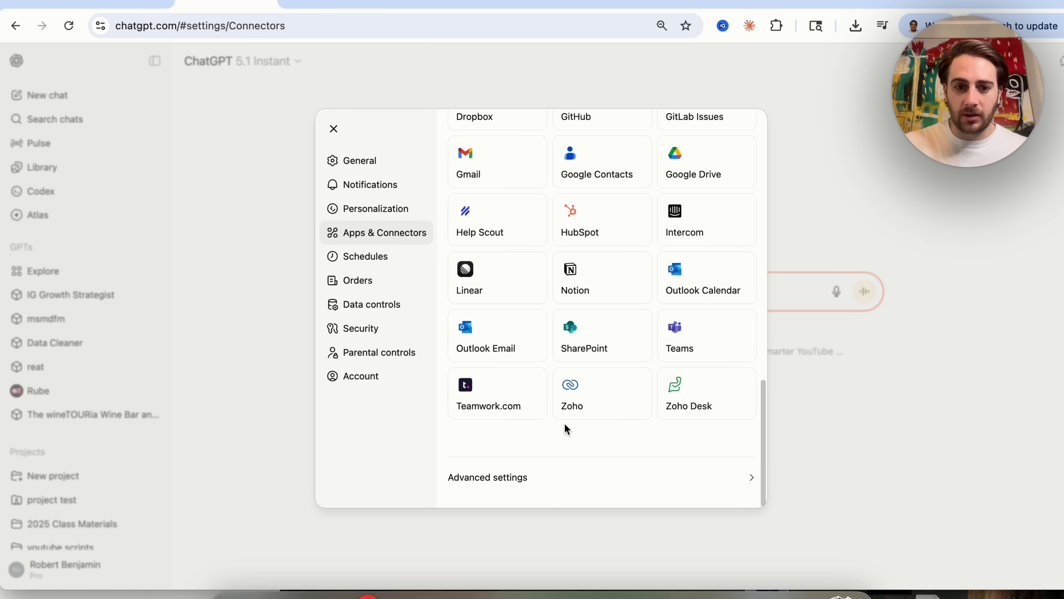
pyautogui.click(486, 477)
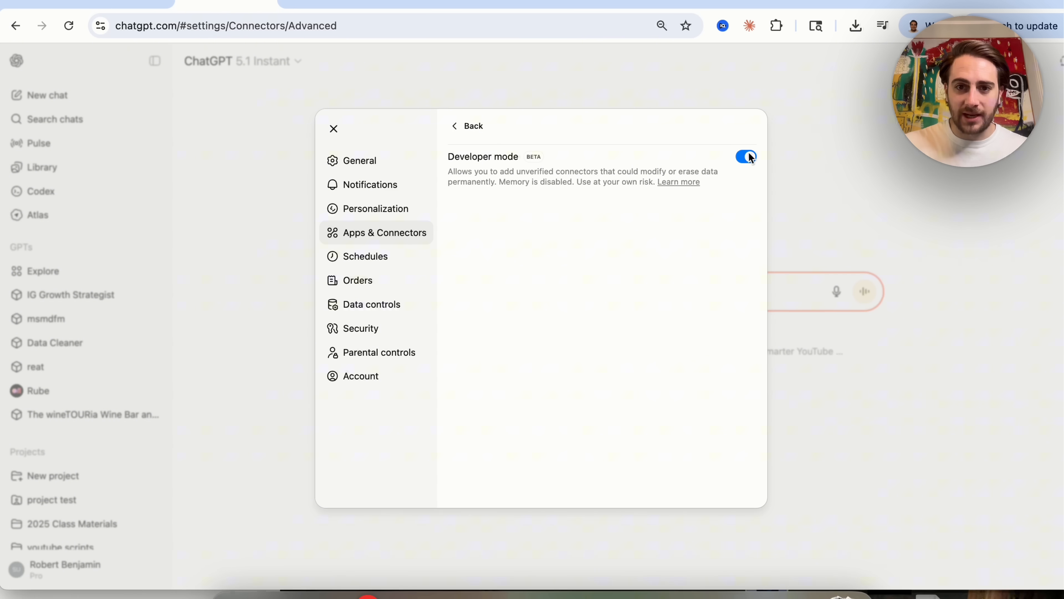
pyautogui.click(467, 126)
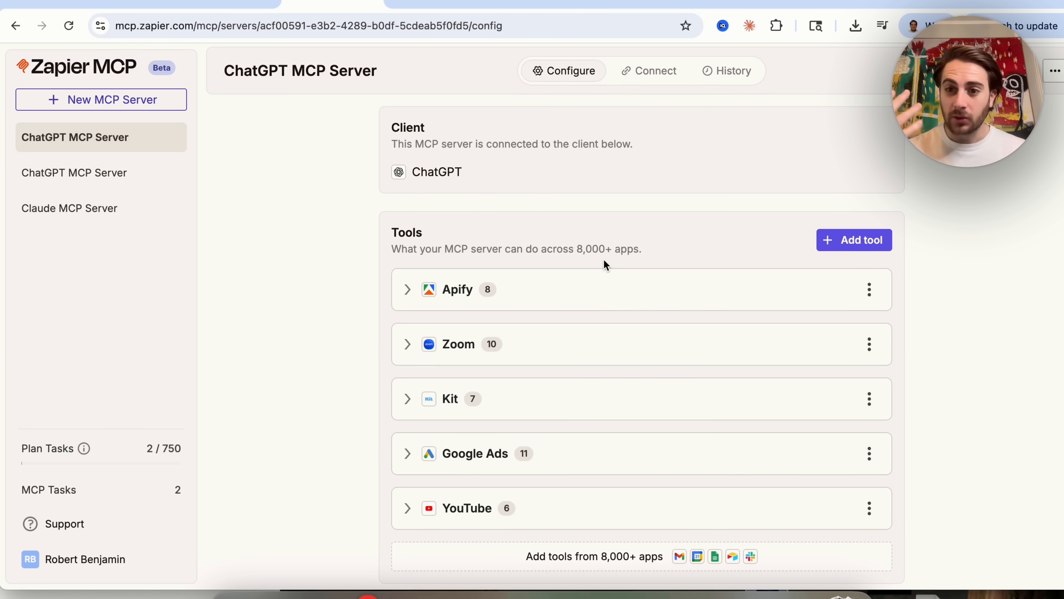
pyautogui.moveTo(422, 499)
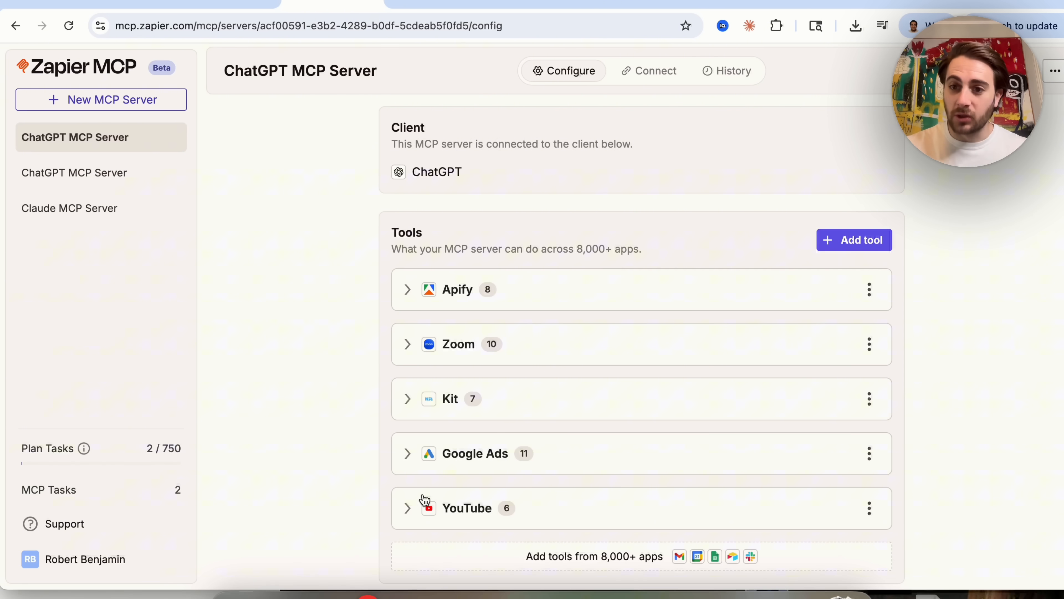
pyautogui.moveTo(445, 414)
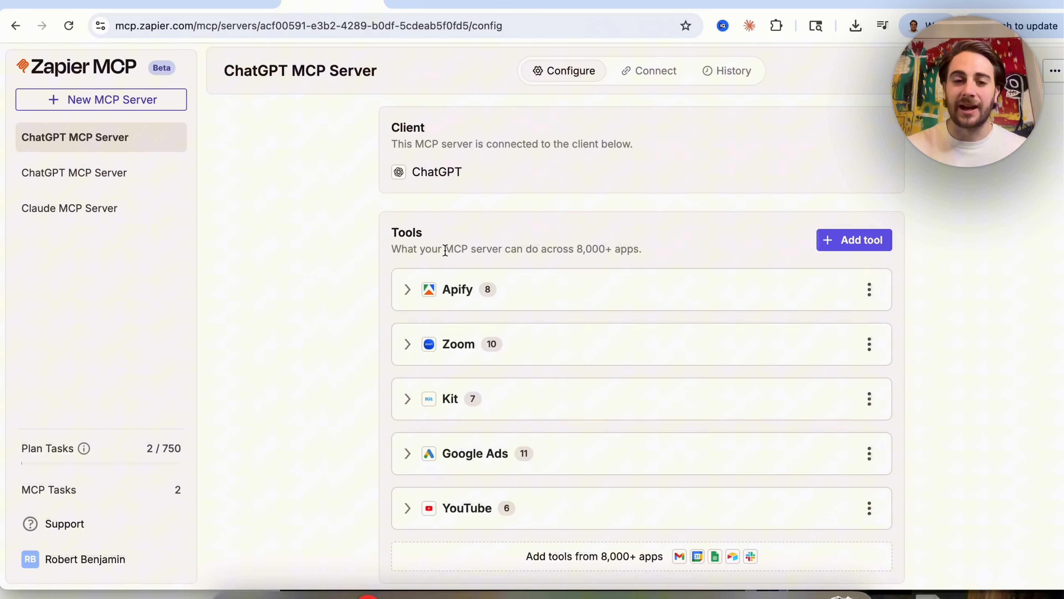
pyautogui.moveTo(629, 358)
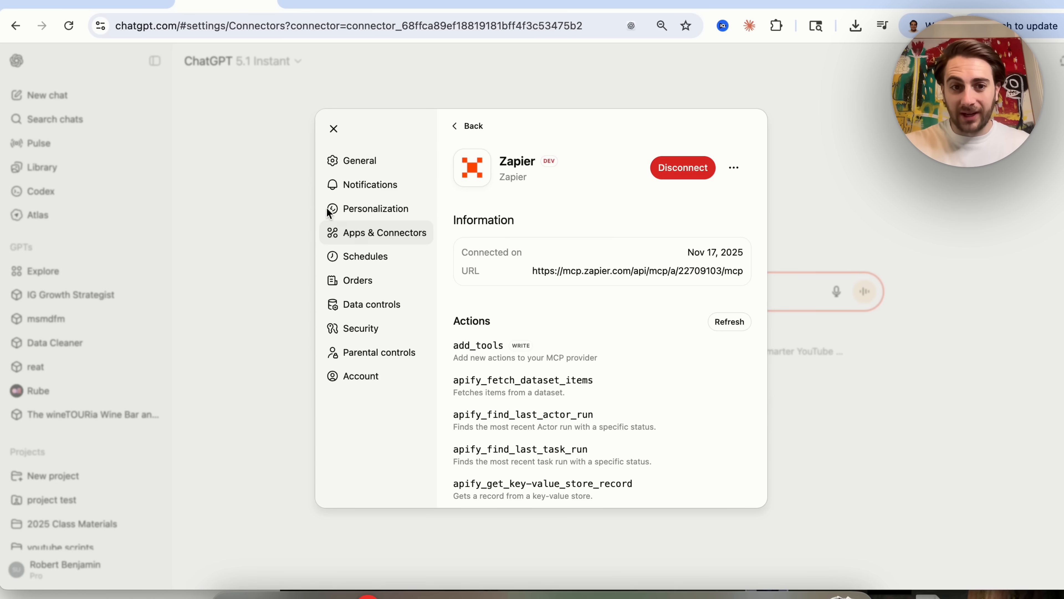
# Review the Zapier connector's actions, including Apify and Google Ads tools, then leave the details.
pyautogui.scroll(-3)
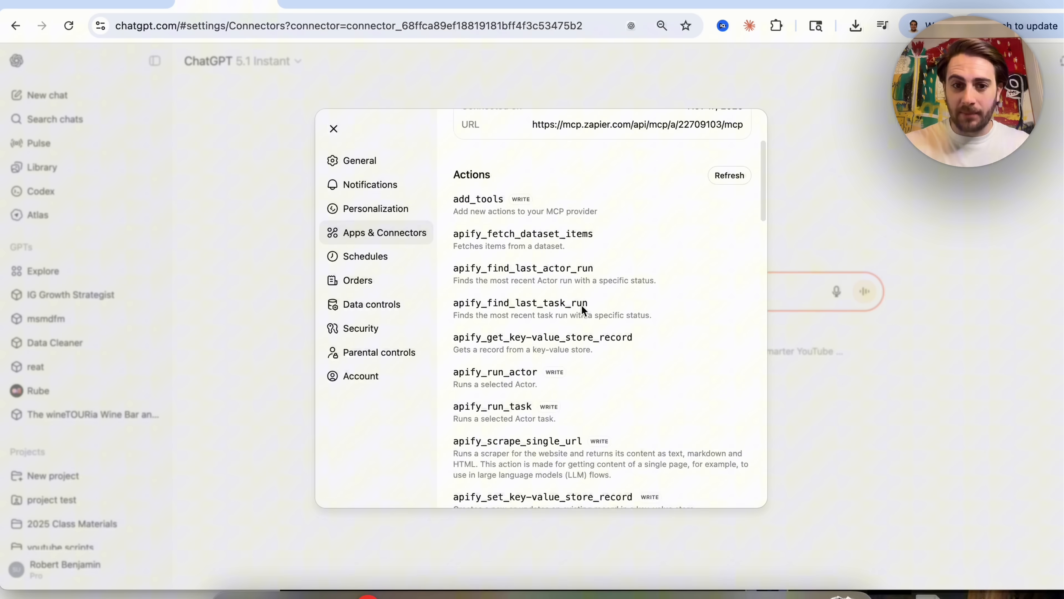
pyautogui.scroll(-3)
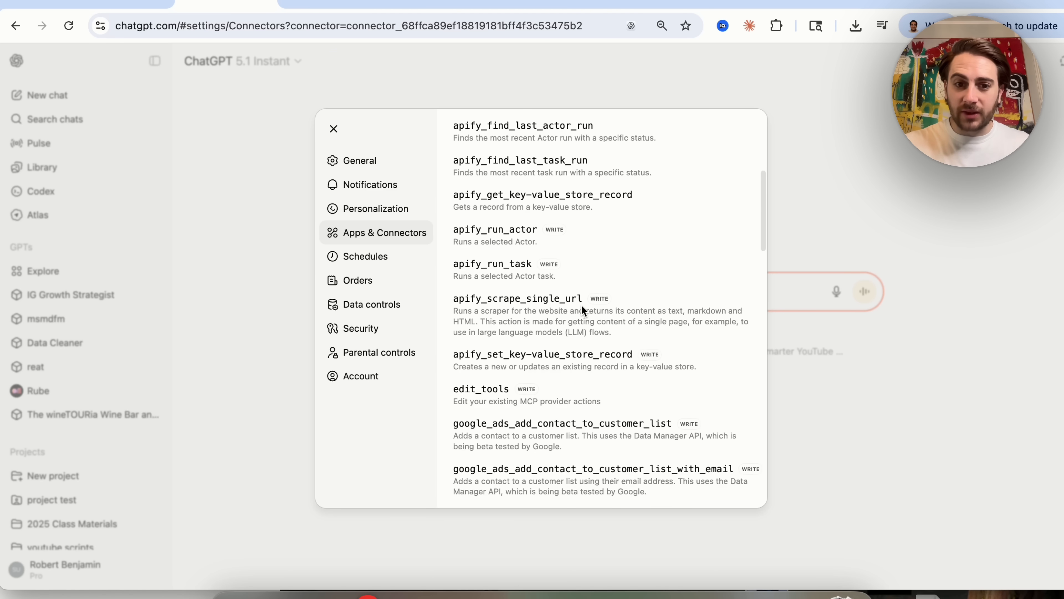
pyautogui.scroll(-3)
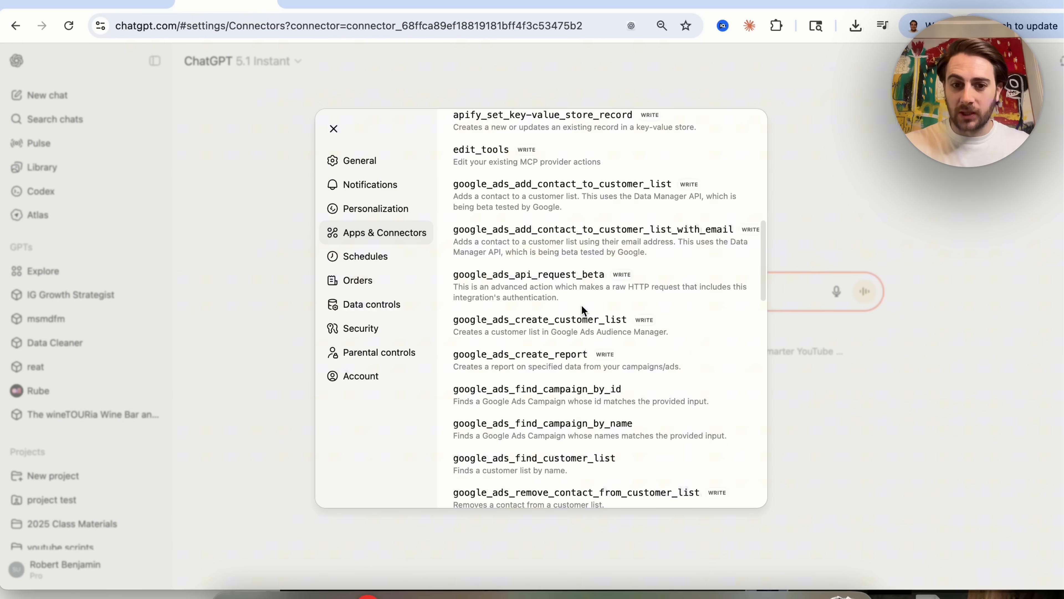
pyautogui.scroll(-3)
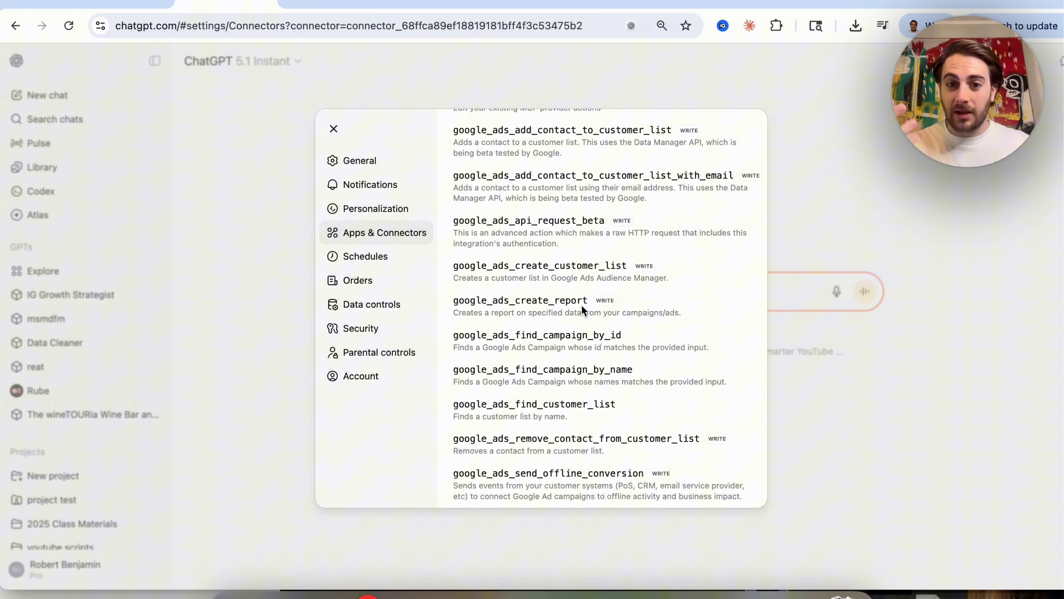
pyautogui.click(333, 129)
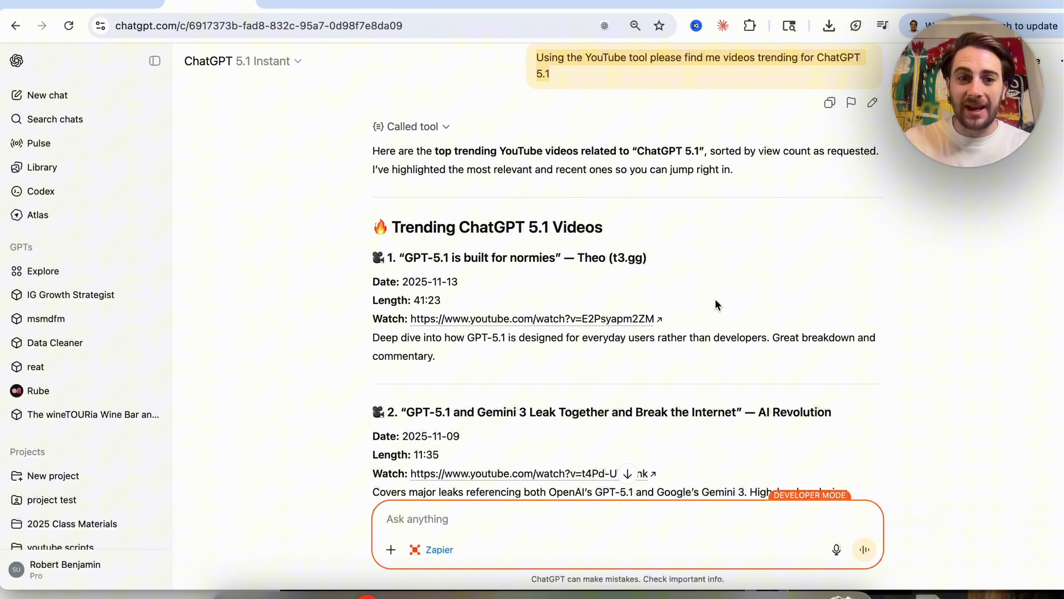
# Read through the YouTube tool's list of trending ChatGPT 5.1 videos in the chat.
pyautogui.scroll(-3)
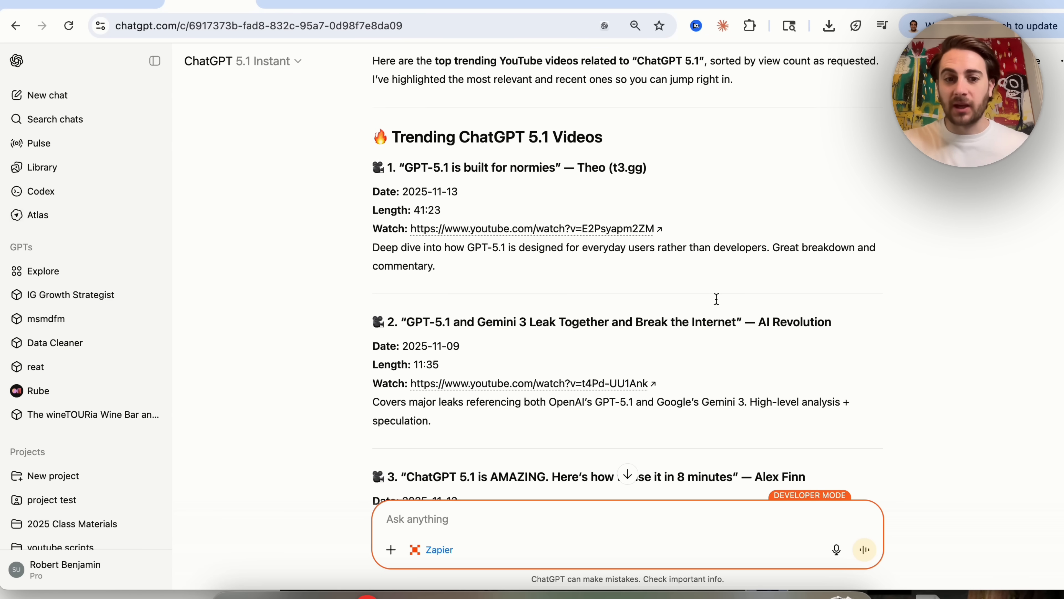
pyautogui.scroll(-3)
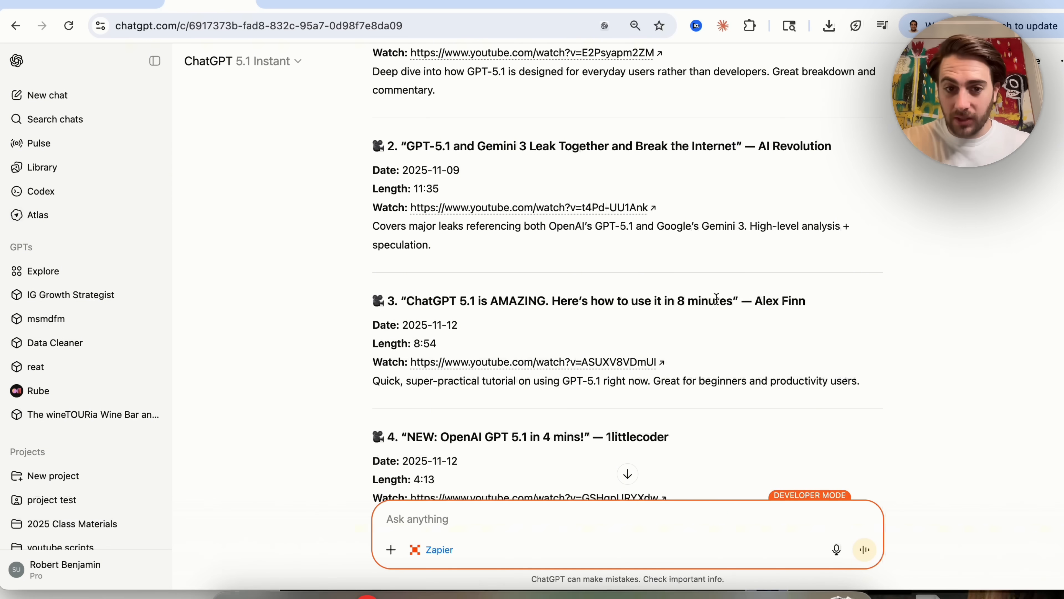
pyautogui.scroll(-3)
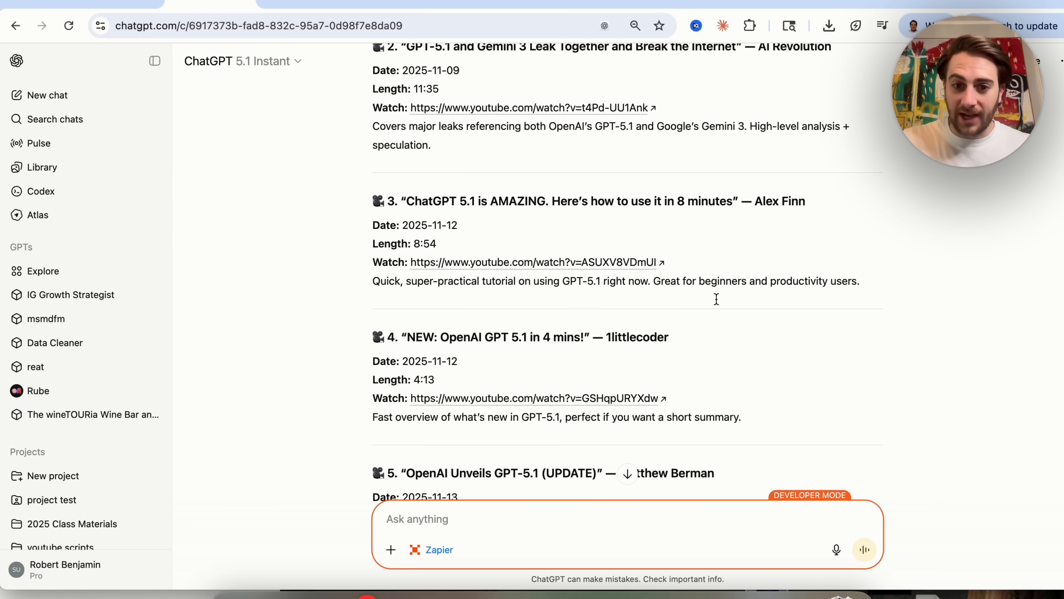
pyautogui.scroll(-3)
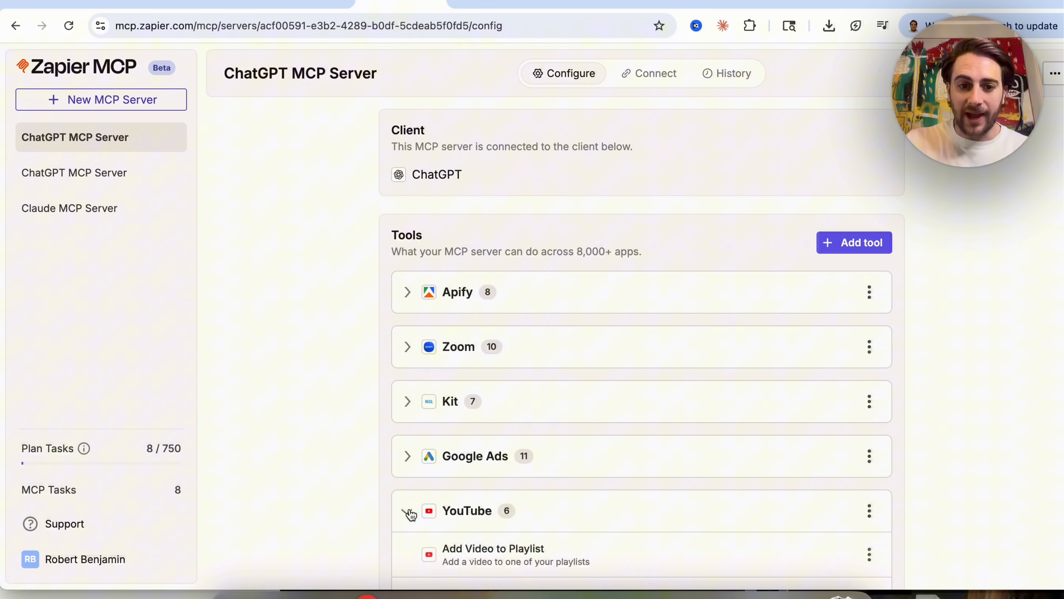
# Expand the YouTube tool group to reveal its six actions, such as Upload Video and Find Video.
pyautogui.click(407, 510)
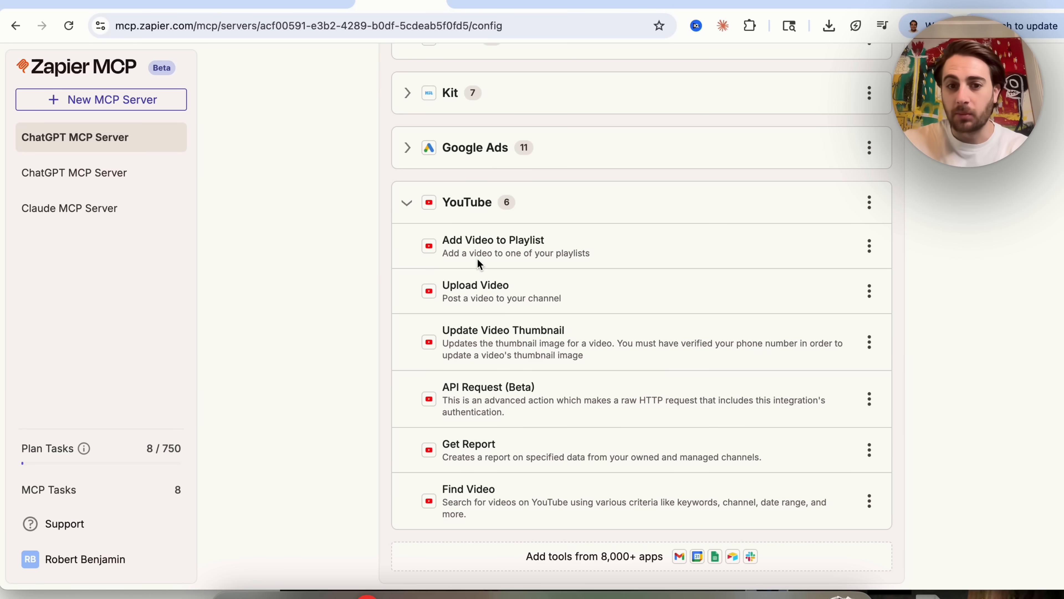
pyautogui.moveTo(554, 290)
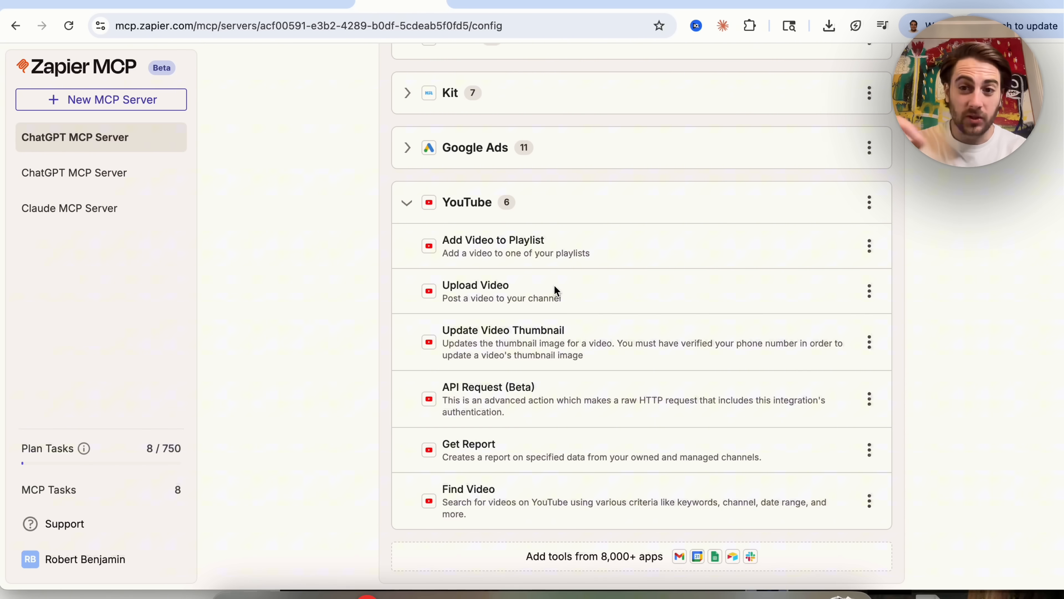
pyautogui.moveTo(495, 374)
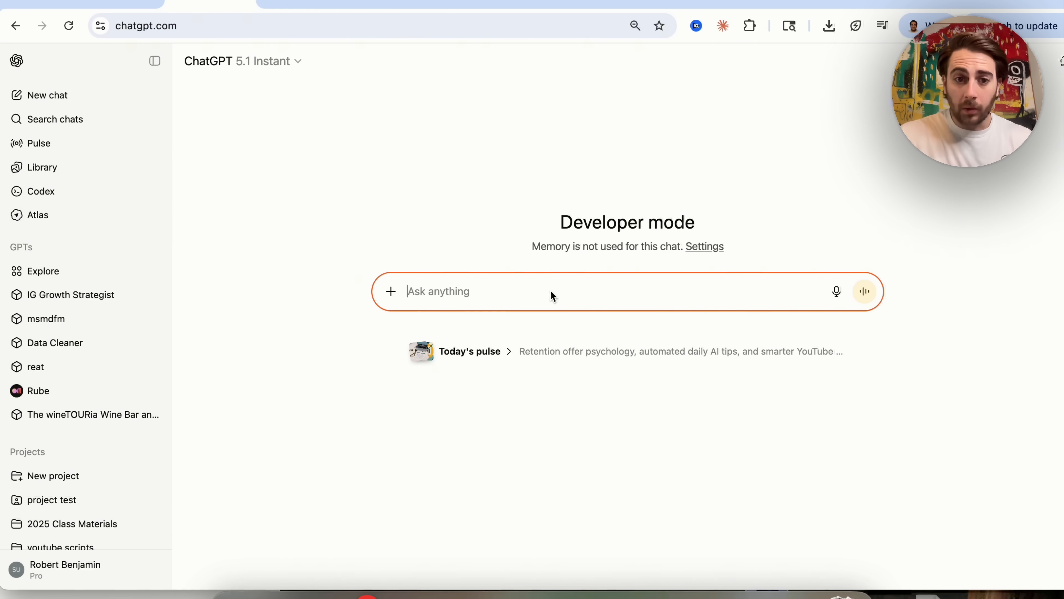
# Send a 'Using Zoom:' request to create a November 19th 3pm EST meeting and return its details.
pyautogui.click(390, 292)
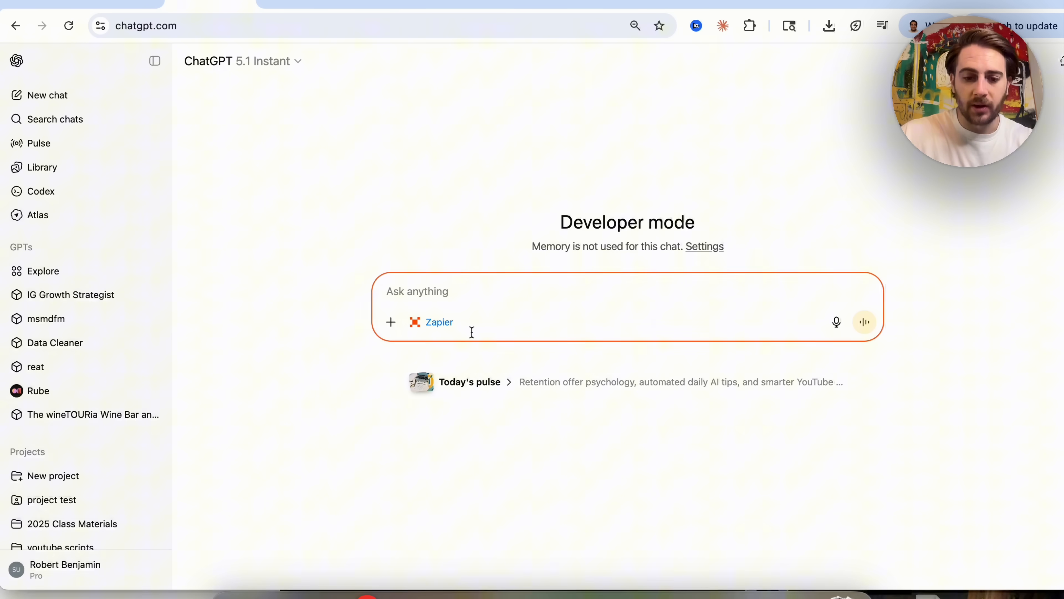
pyautogui.write('Using Zoom: Create a meeting for November 19th @ 3pm EST')
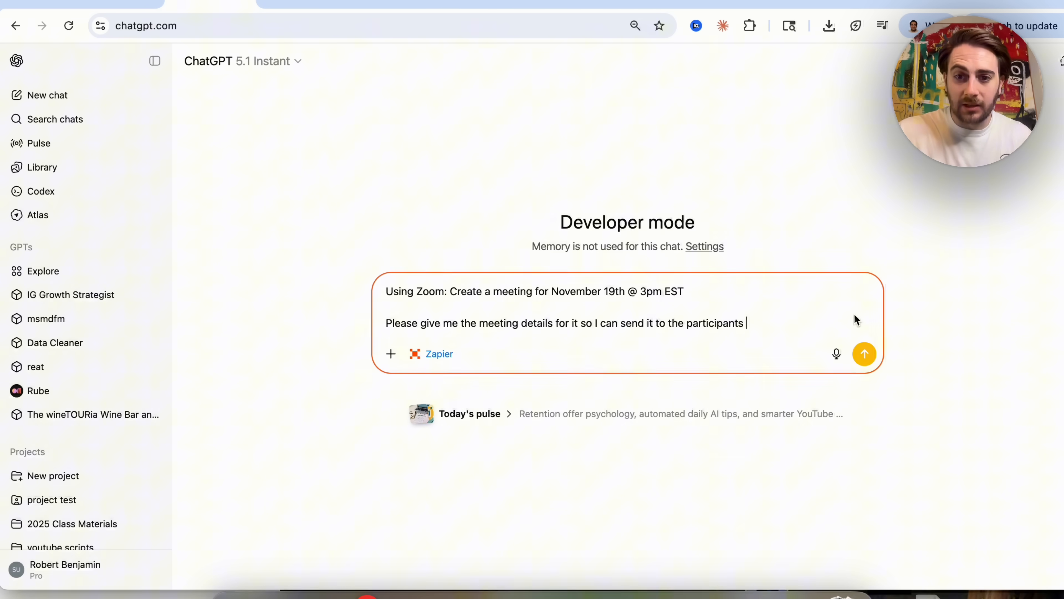
pyautogui.click(864, 354)
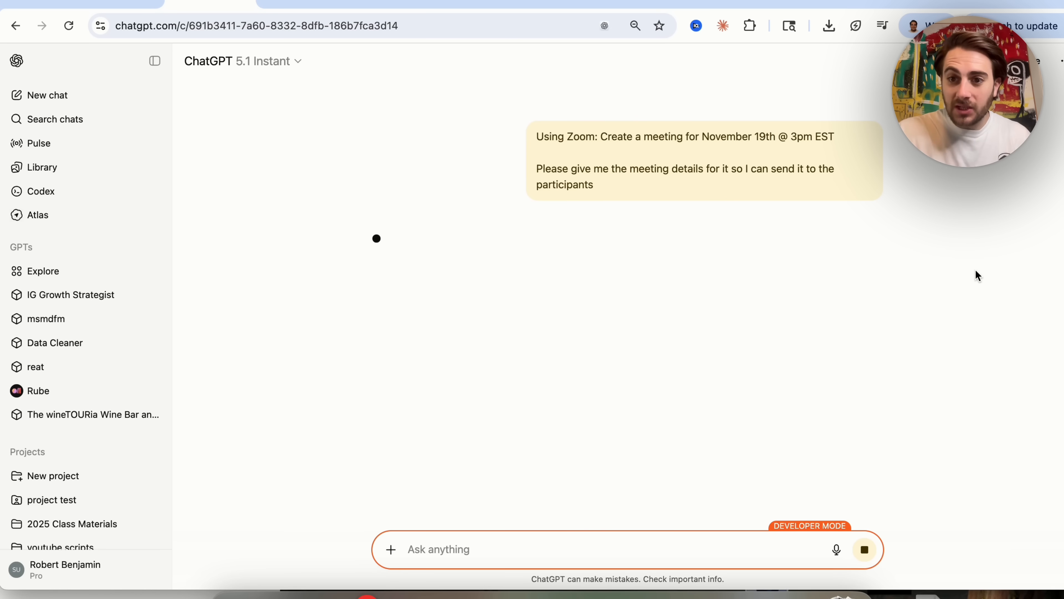
pyautogui.moveTo(420, 109)
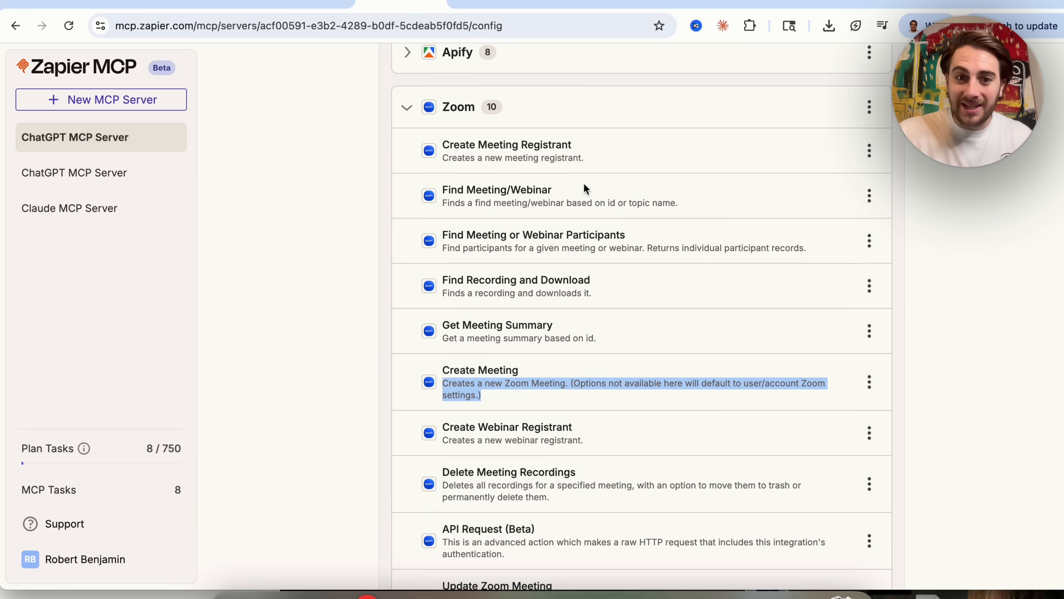
pyautogui.scroll(3)
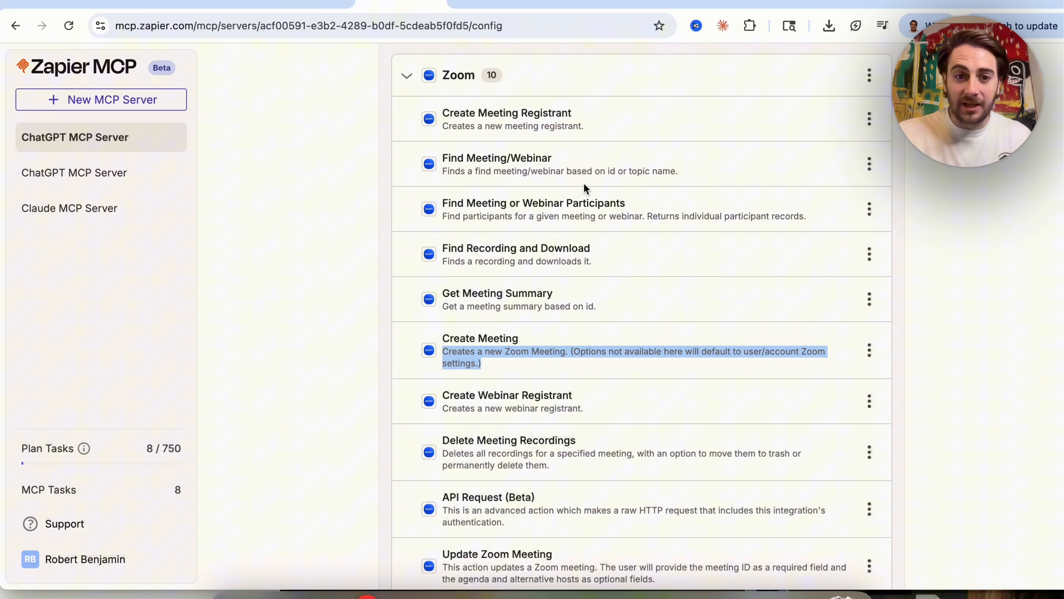
pyautogui.moveTo(509, 319)
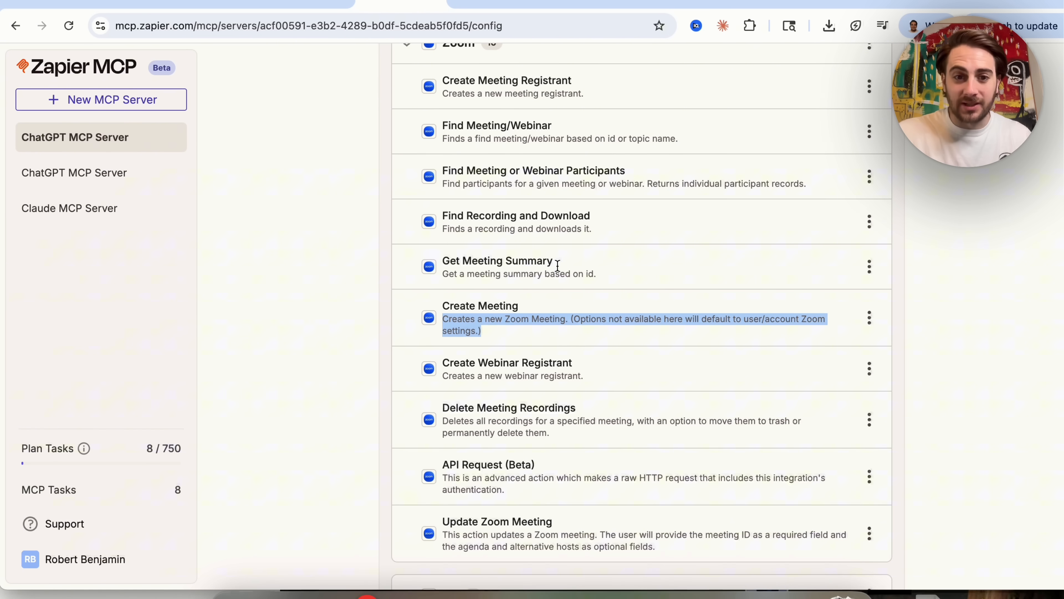
pyautogui.scroll(-3)
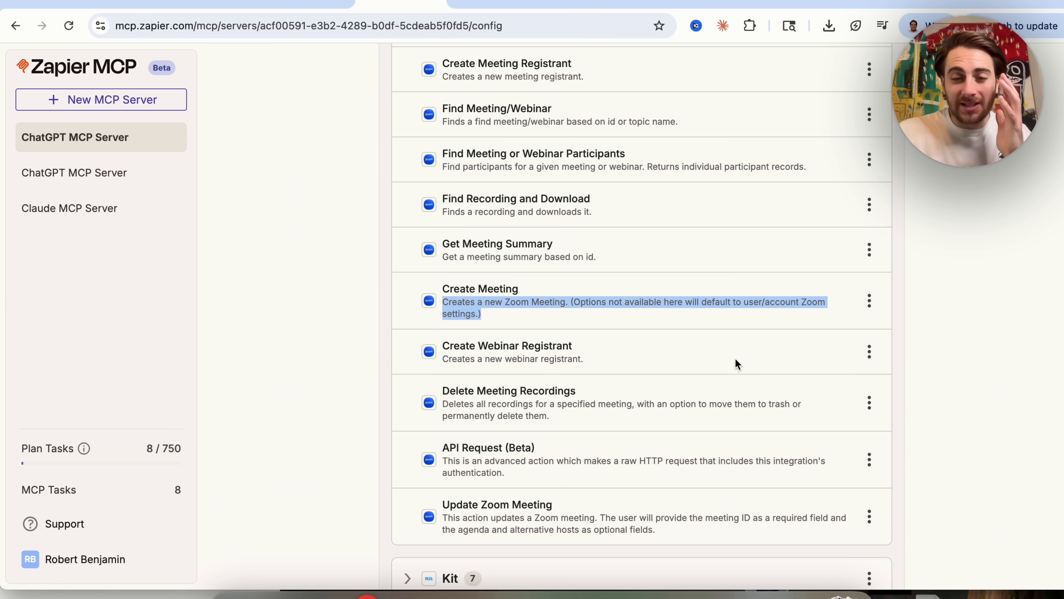
pyautogui.moveTo(660, 392)
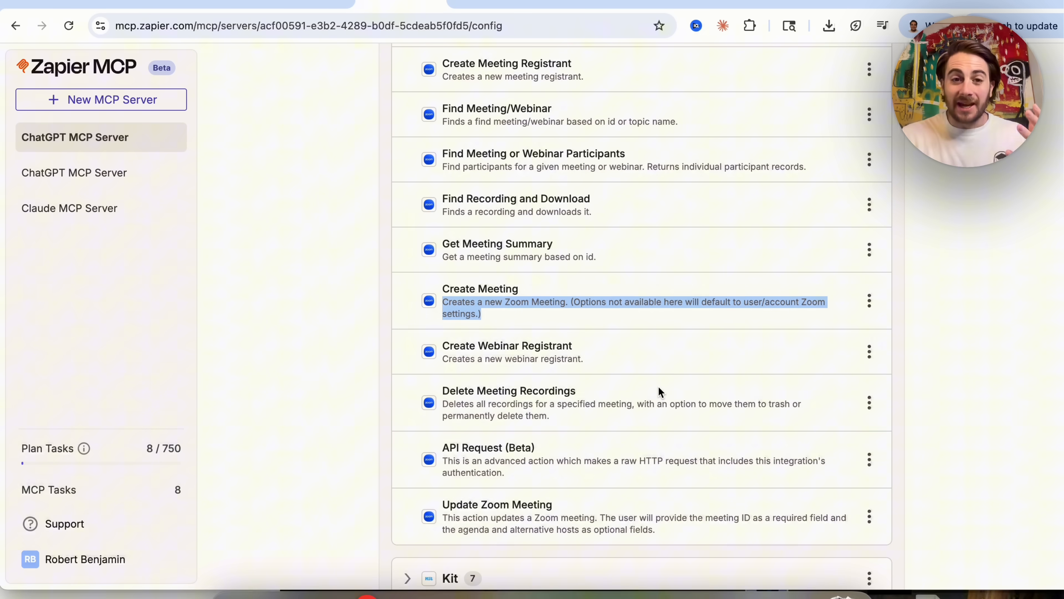
pyautogui.moveTo(590, 348)
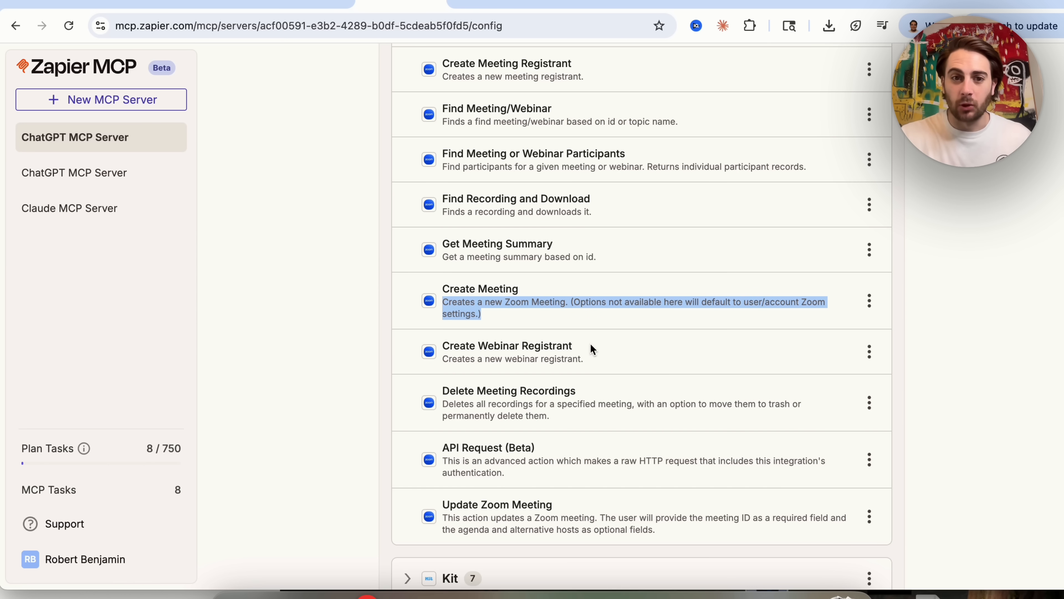
pyautogui.scroll(3)
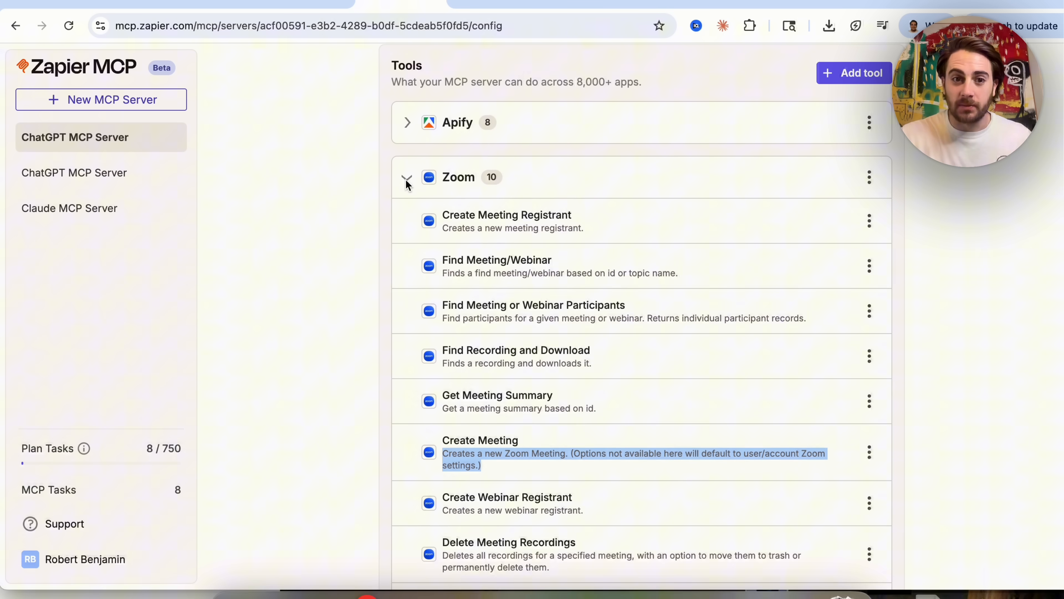
pyautogui.click(408, 177)
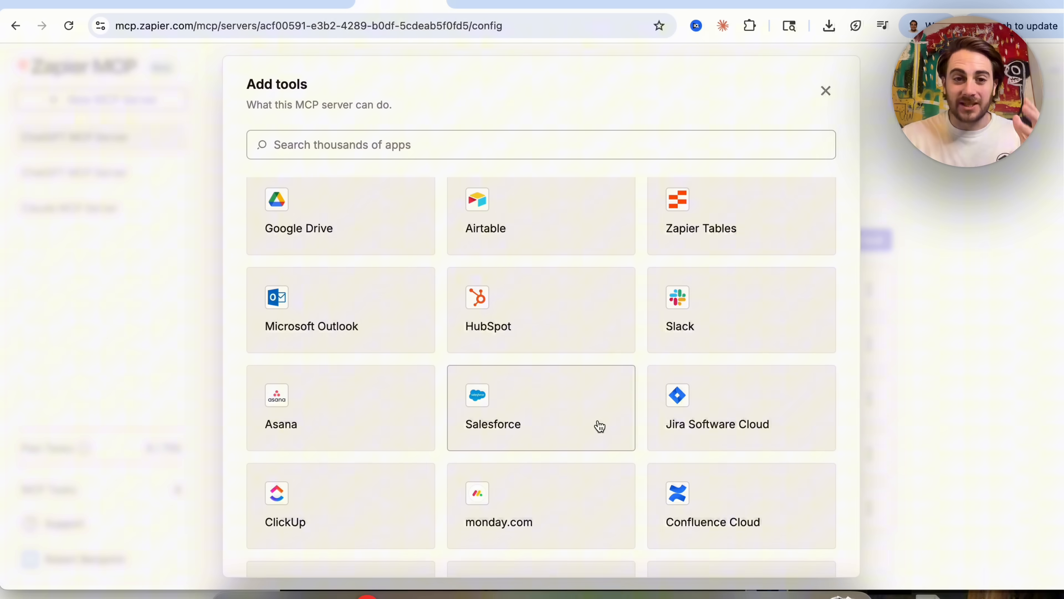
pyautogui.moveTo(445, 165)
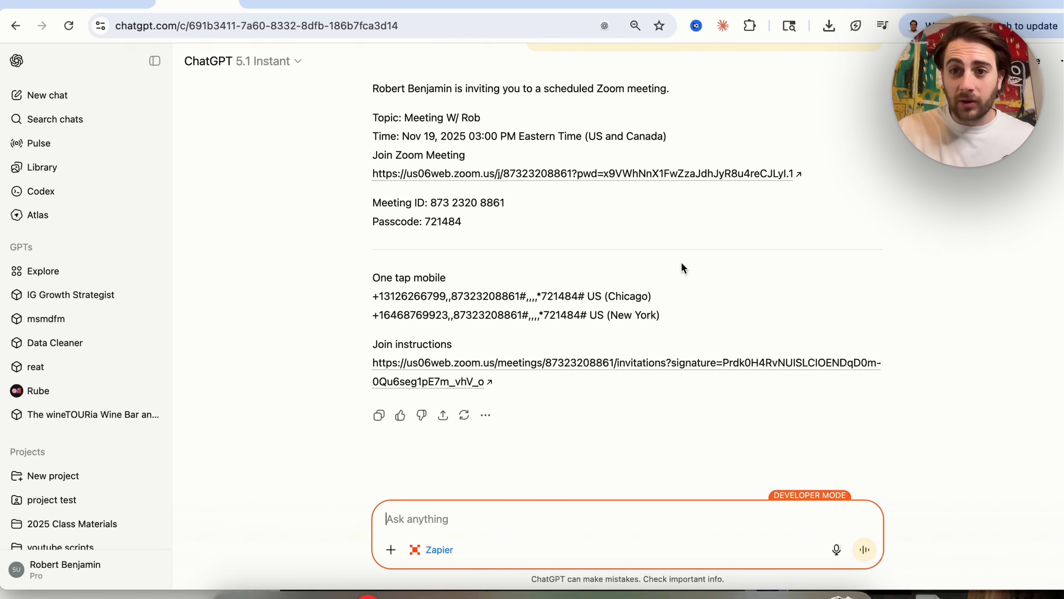
pyautogui.moveTo(367, 123)
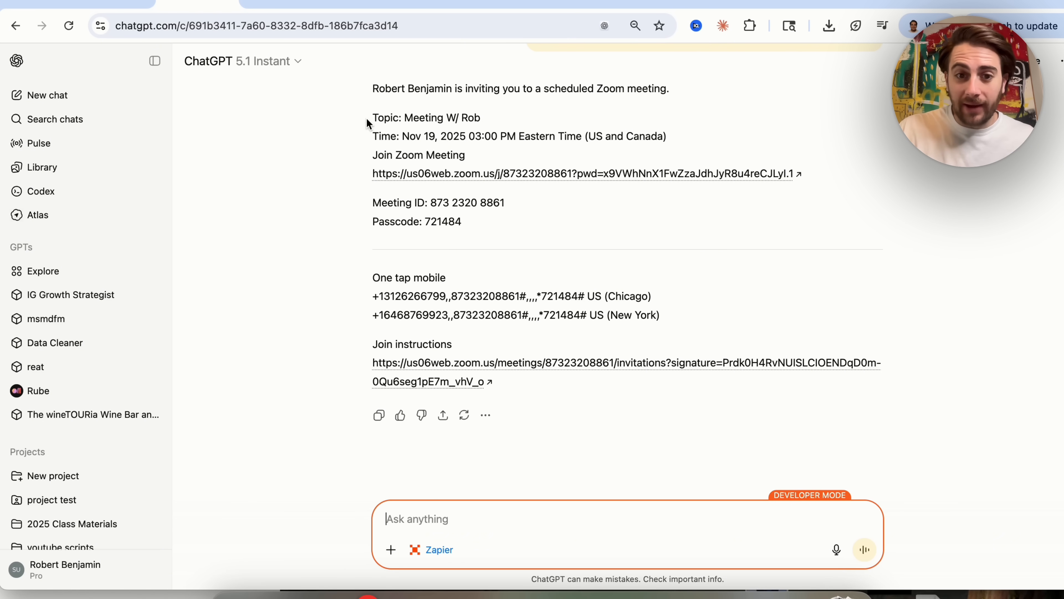
pyautogui.moveTo(514, 275)
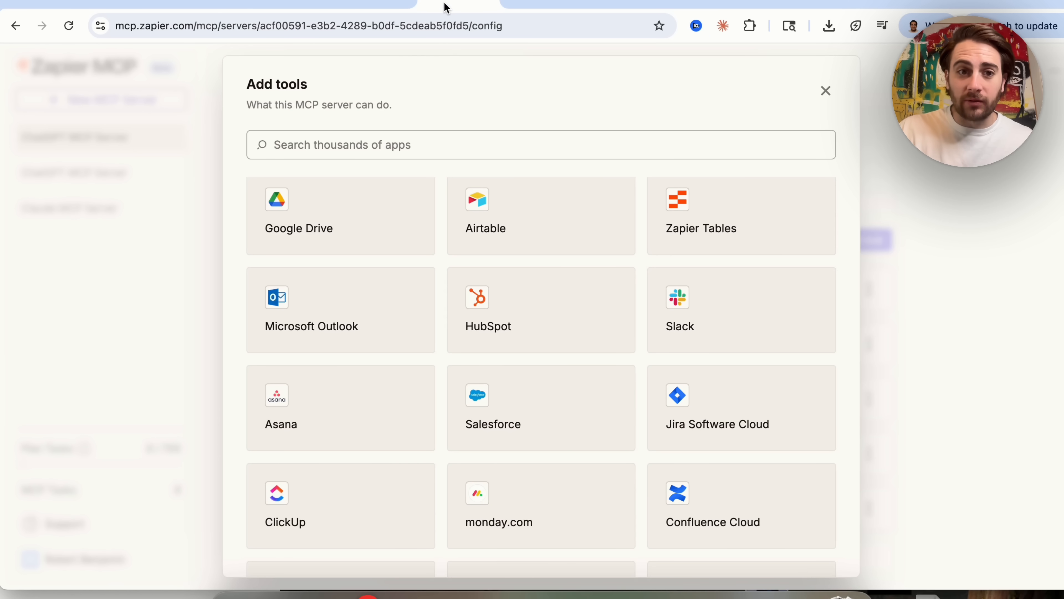
# Search 'gmail', choose Gmail and browse its actions like Find Email, Create Draft and Send Email.
pyautogui.write('gmail')
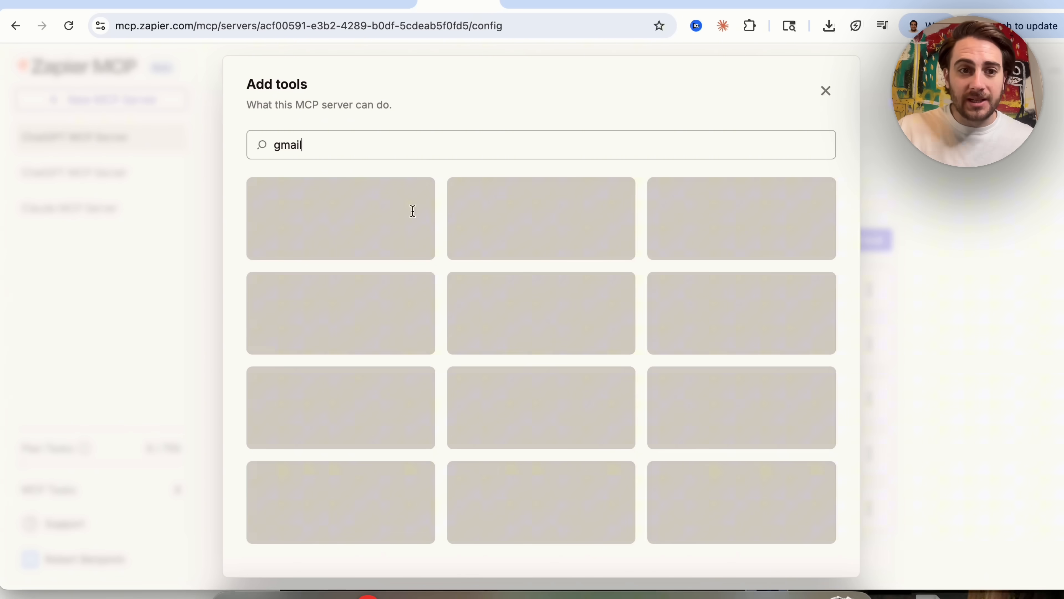
pyautogui.click(341, 219)
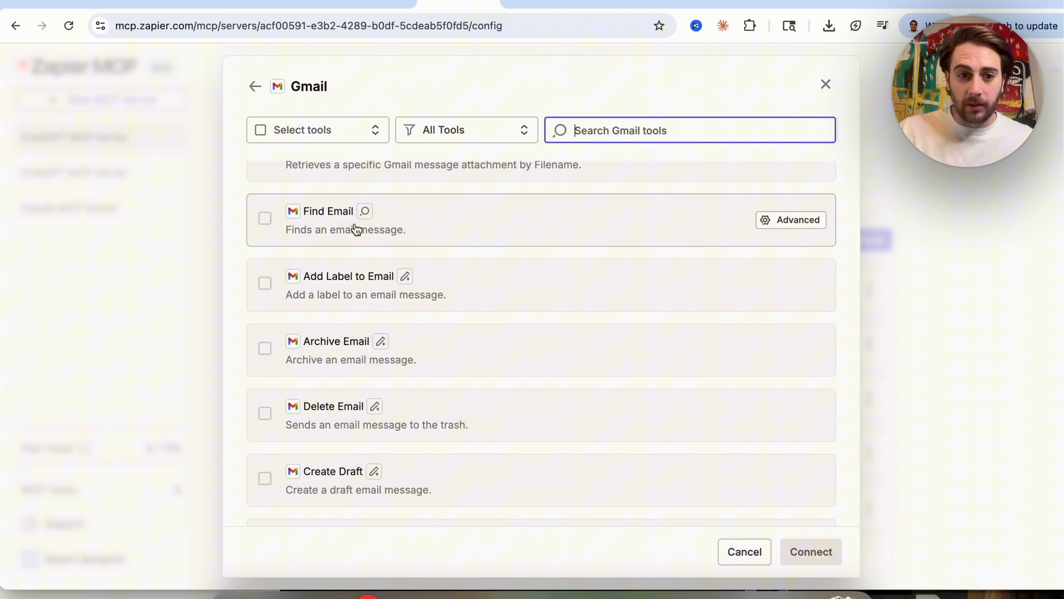
pyautogui.scroll(-3)
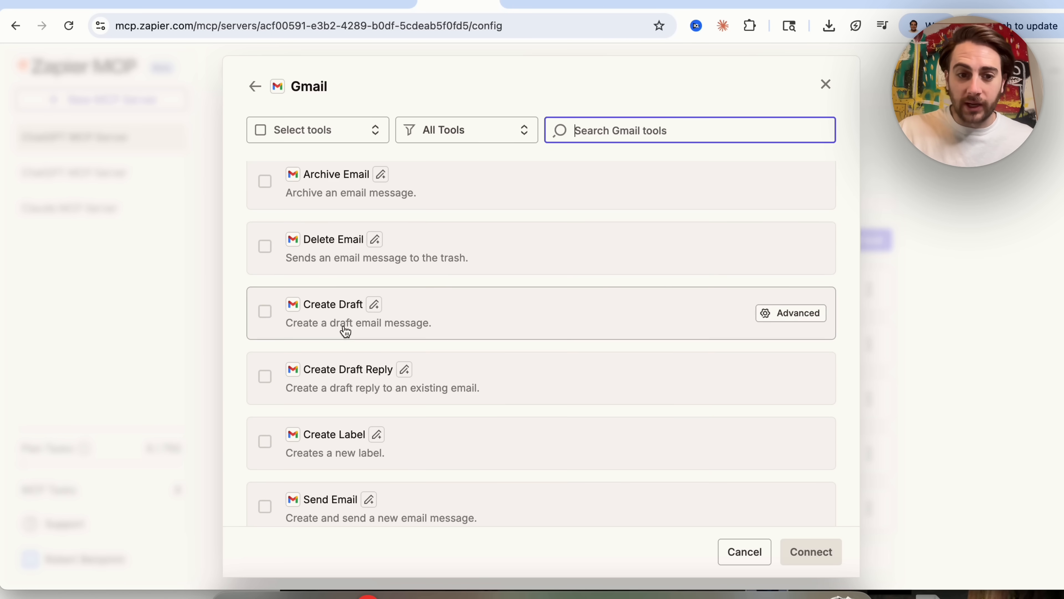
pyautogui.scroll(-3)
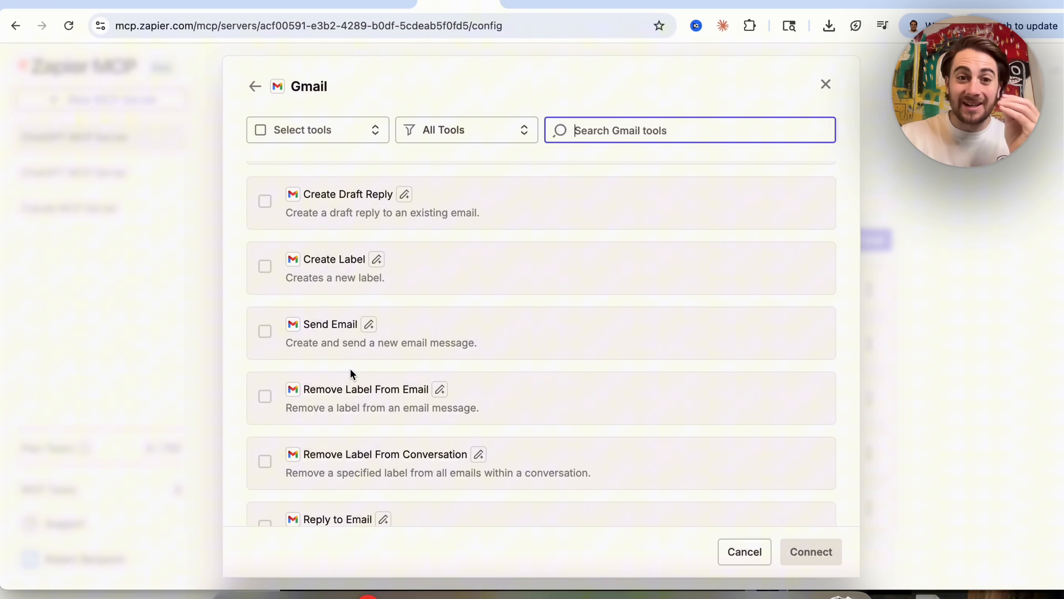
pyautogui.moveTo(852, 175)
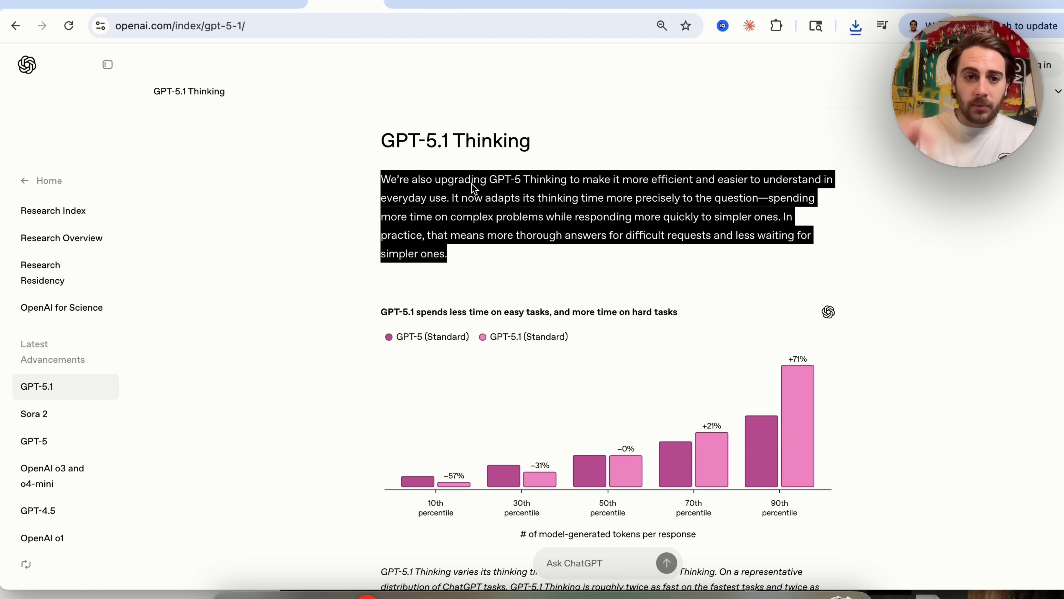
# Clear the highlight and scroll past the chart to the GPT-5 vs GPT-5.1 Thinking BABIP and wRC+ comparison.
pyautogui.click(415, 161)
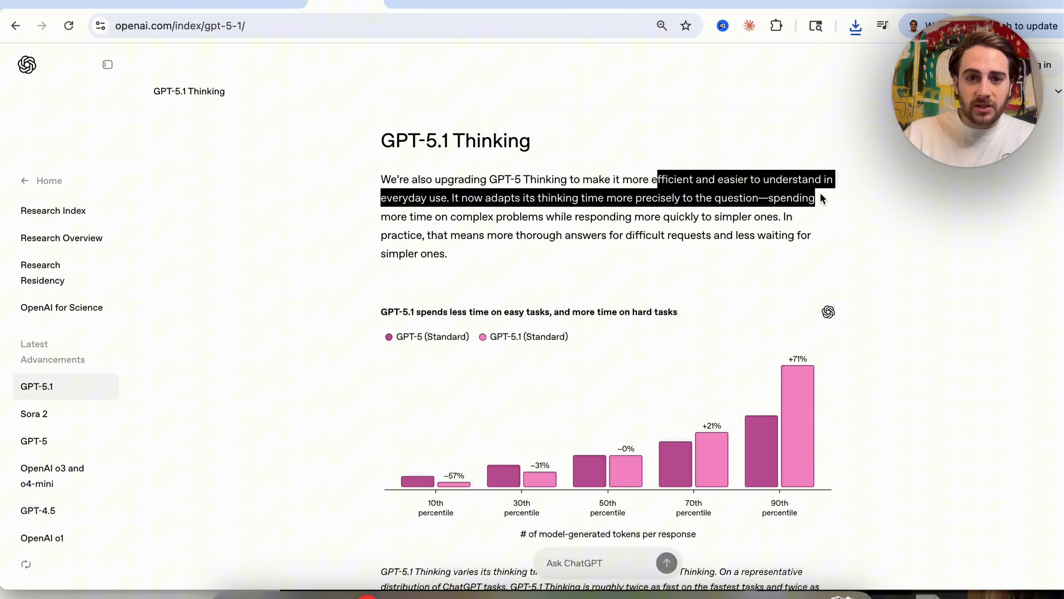
pyautogui.moveTo(819, 205)
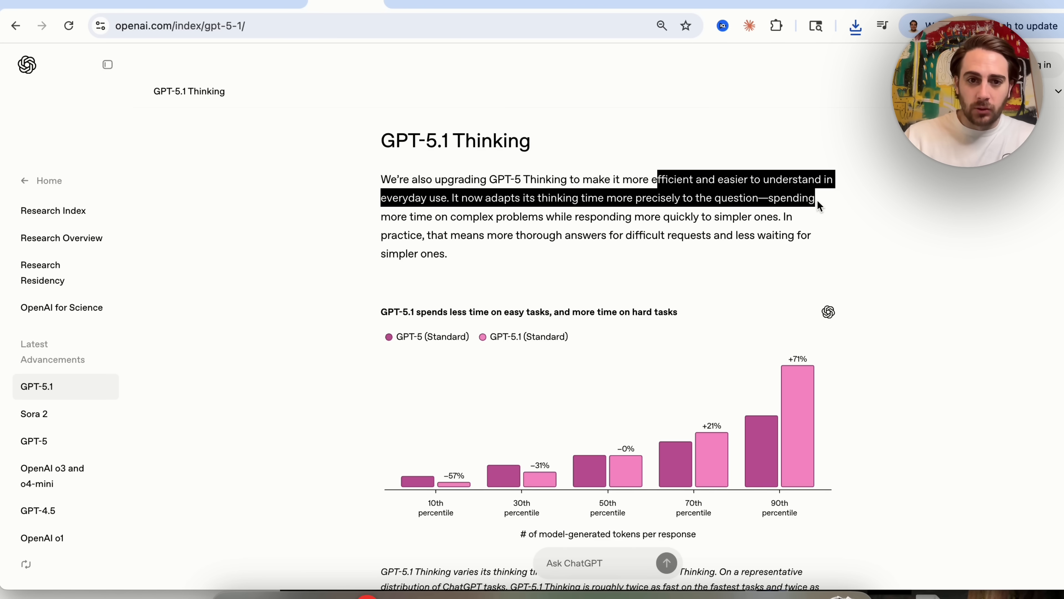
pyautogui.moveTo(645, 230)
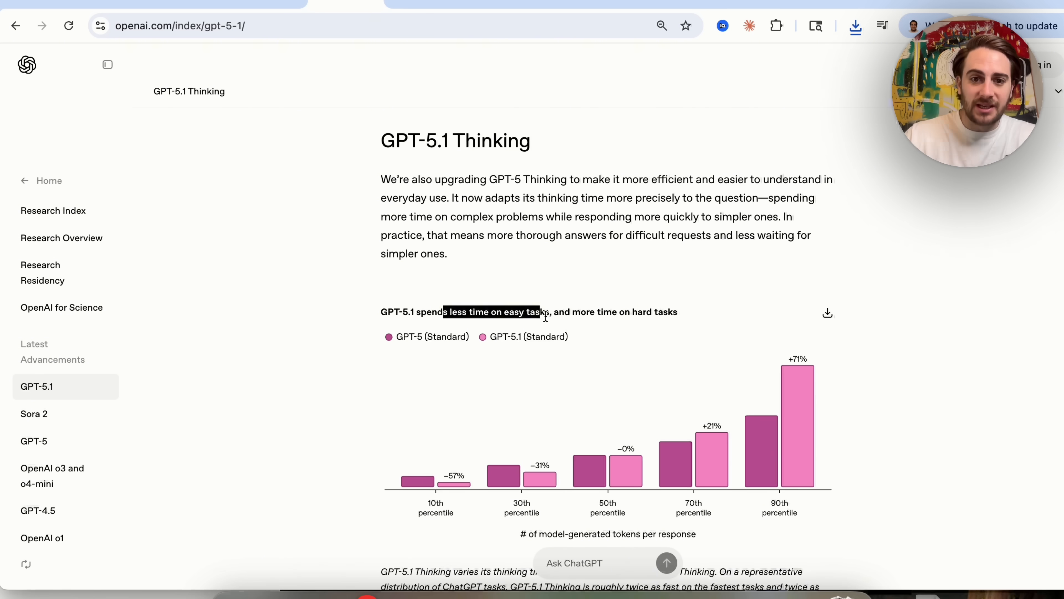
pyautogui.scroll(-3)
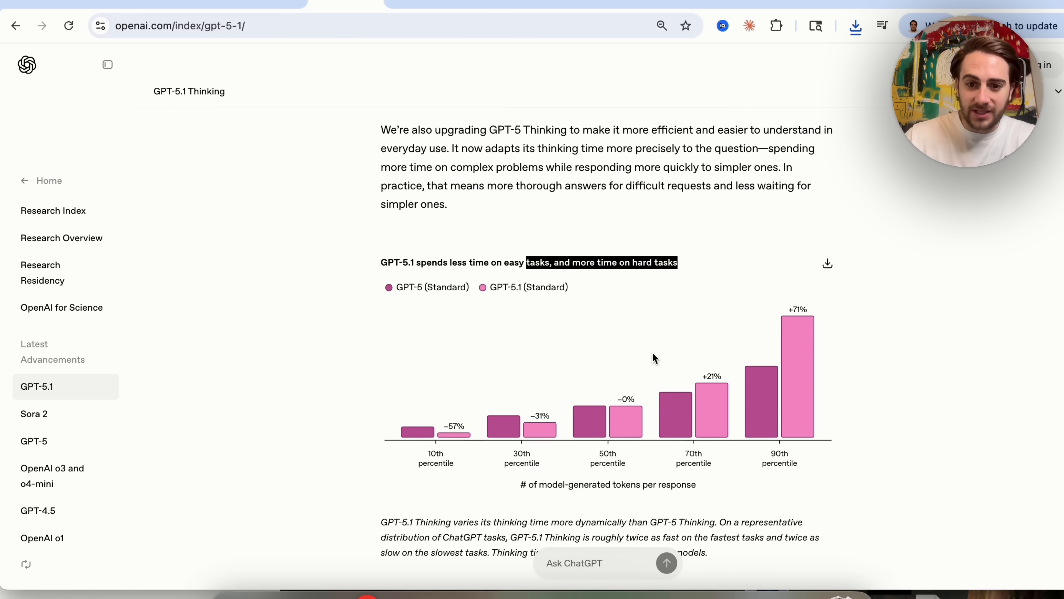
pyautogui.scroll(-3)
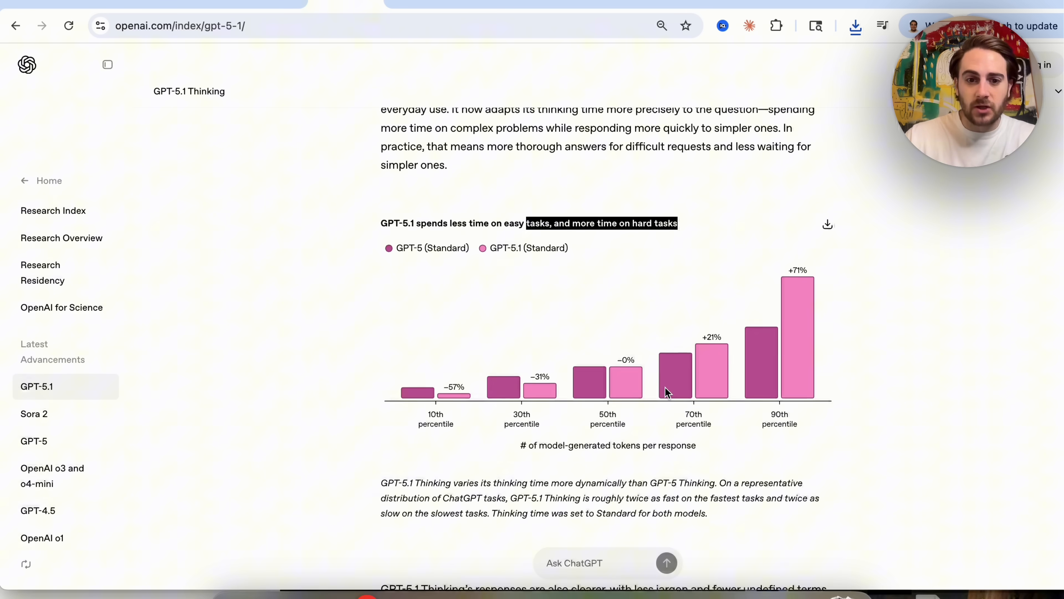
pyautogui.scroll(-3)
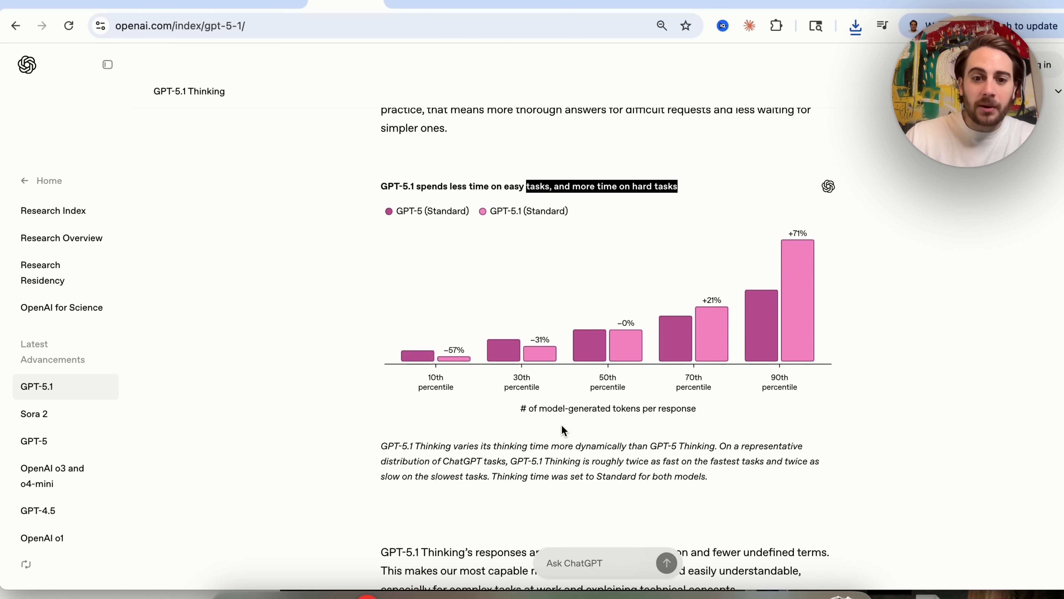
pyautogui.scroll(-3)
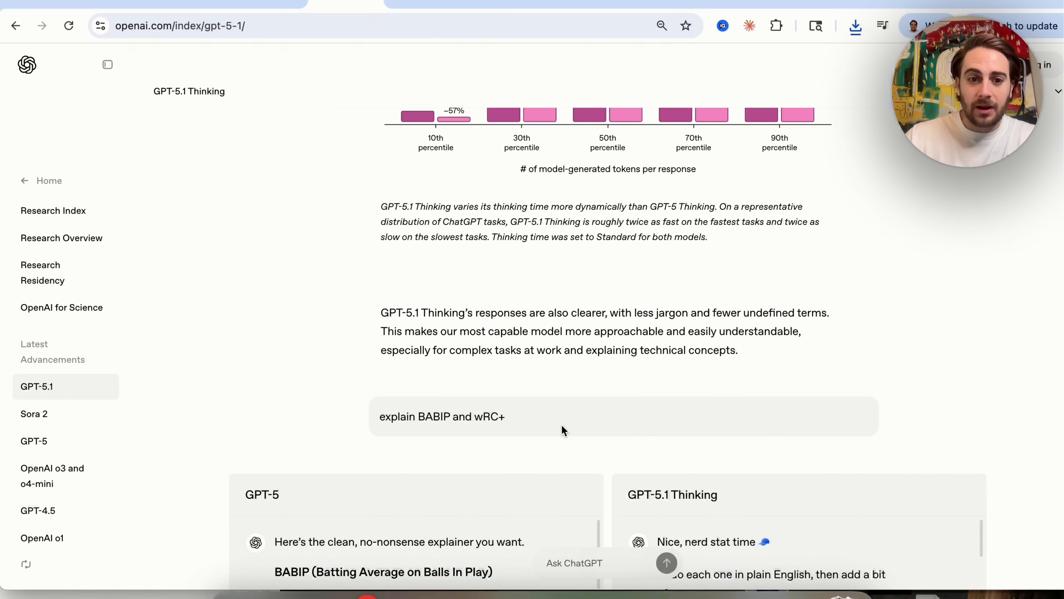
pyautogui.scroll(-3)
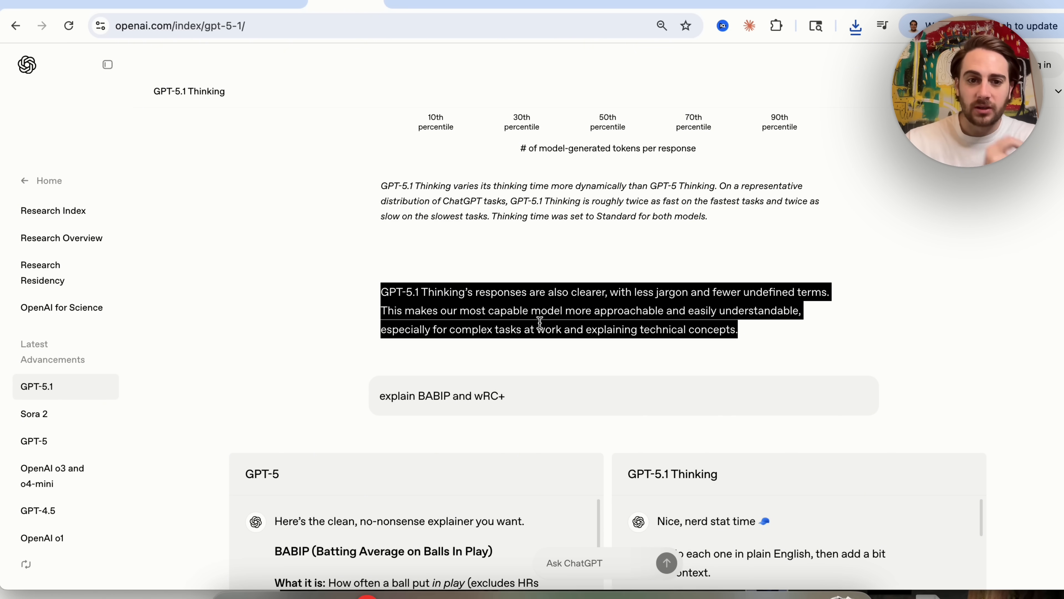
pyautogui.moveTo(283, 294)
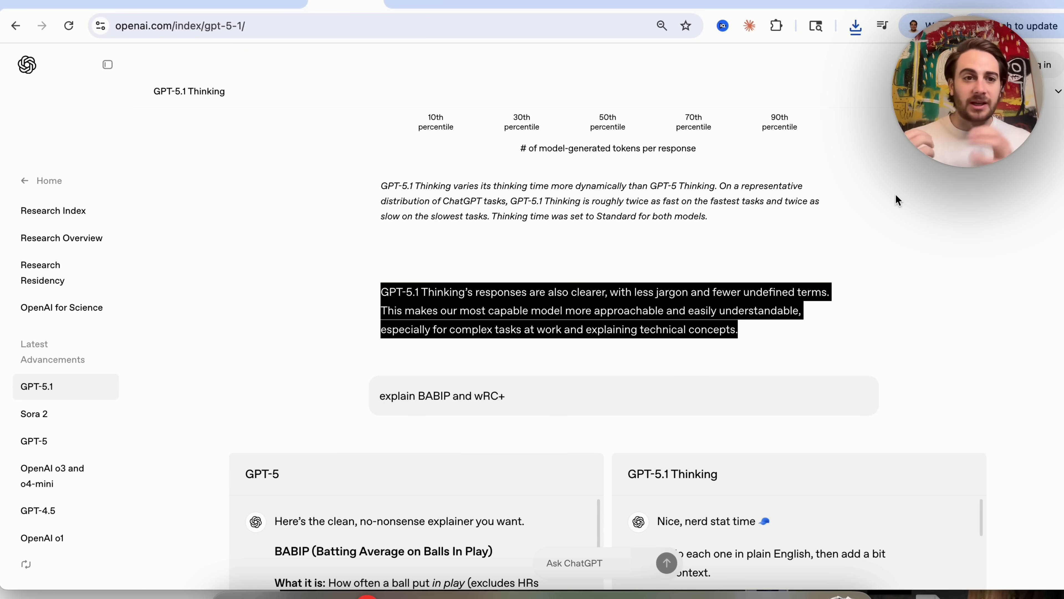
pyautogui.moveTo(346, 341)
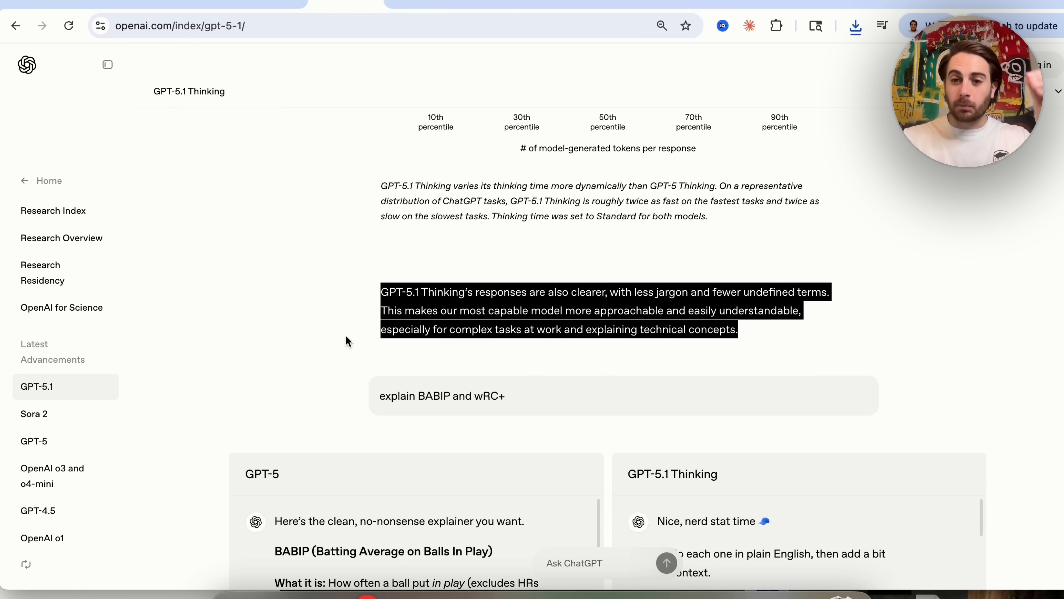
pyautogui.scroll(-3)
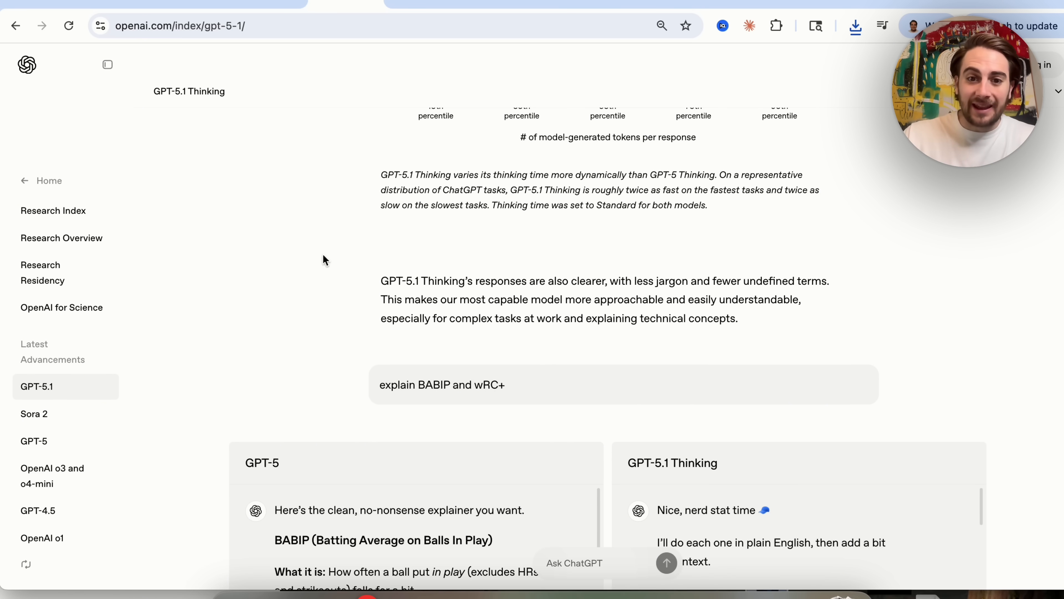
pyautogui.moveTo(285, 250)
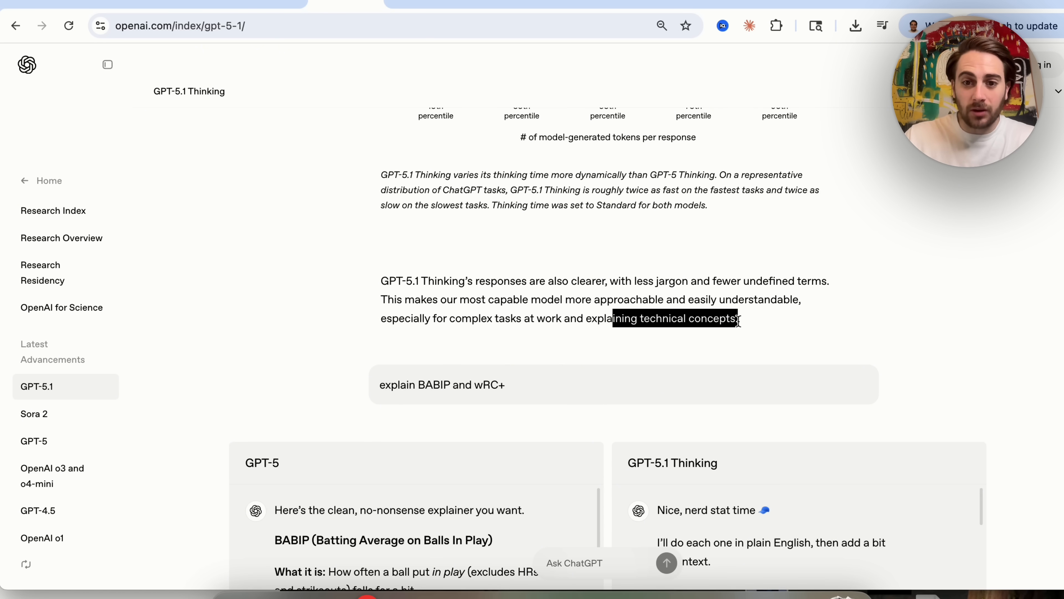
# Scroll past the comparison examples to 'Making ChatGPT uniquely yours' with Professional, Candid and Quirky presets.
pyautogui.scroll(-3)
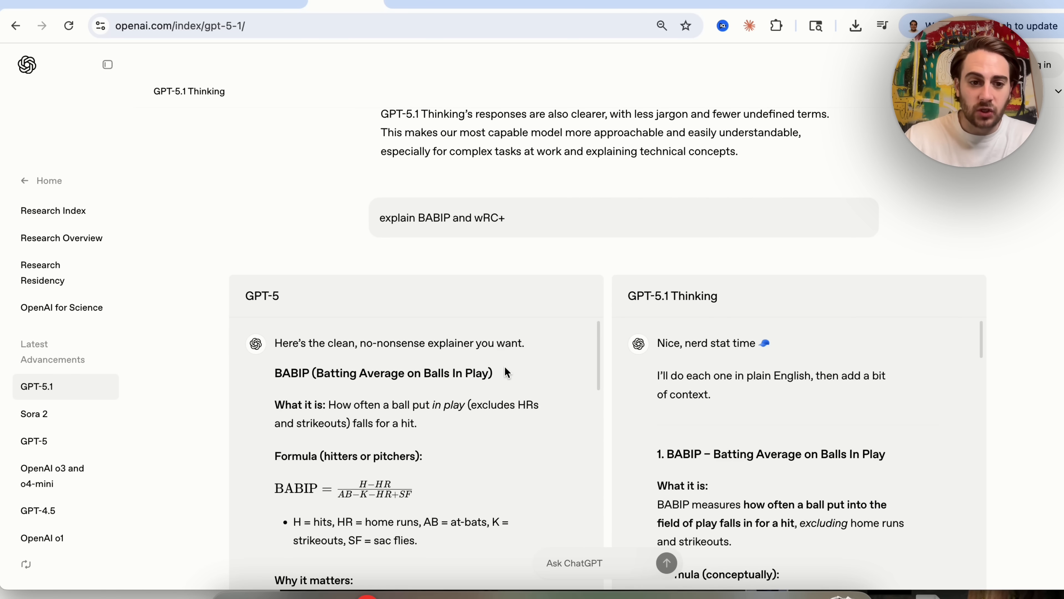
pyautogui.scroll(-3)
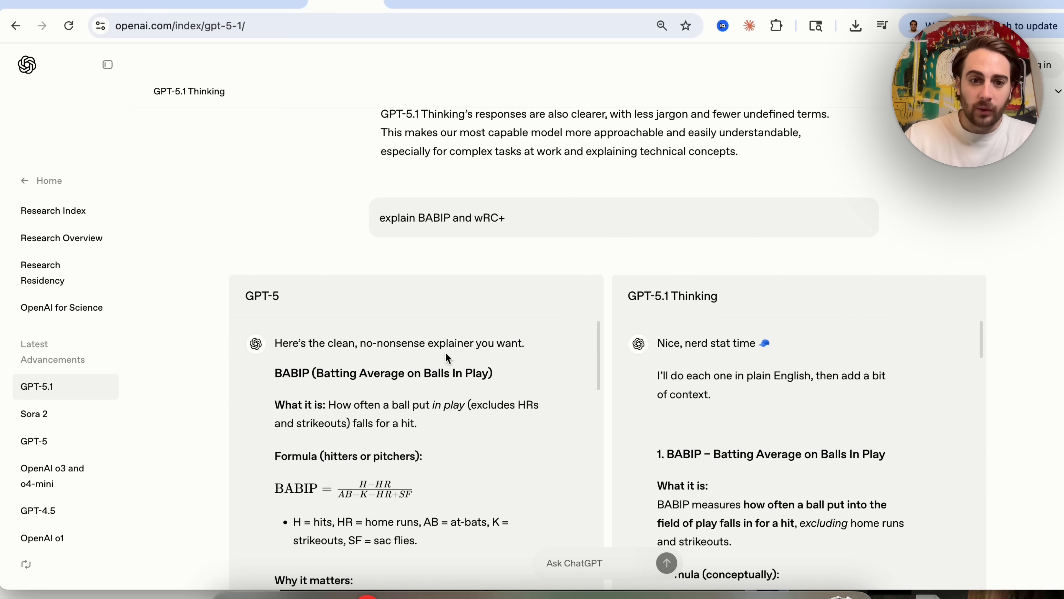
pyautogui.scroll(-3)
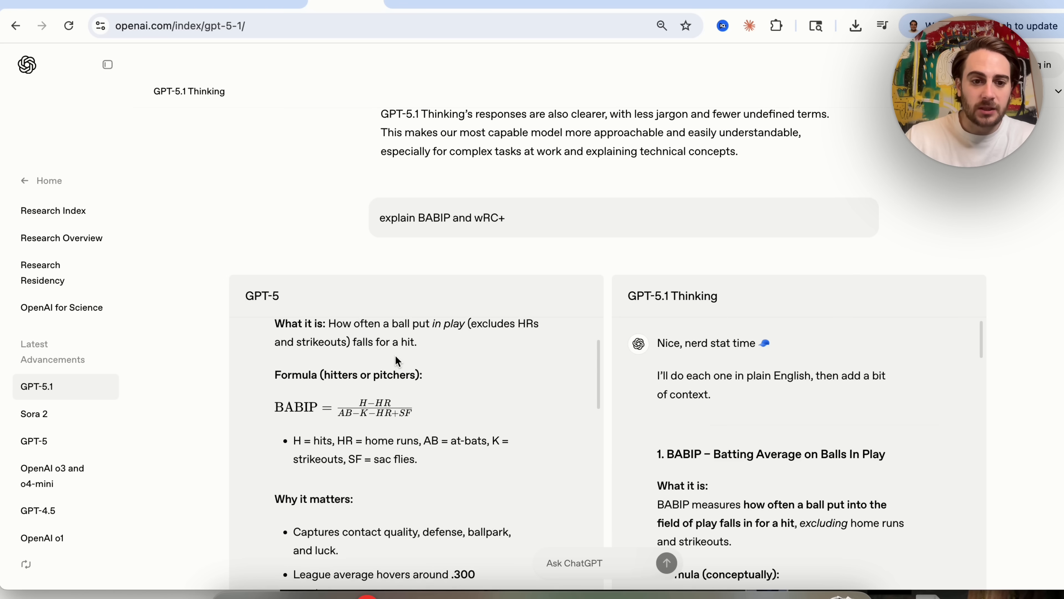
pyautogui.scroll(-3)
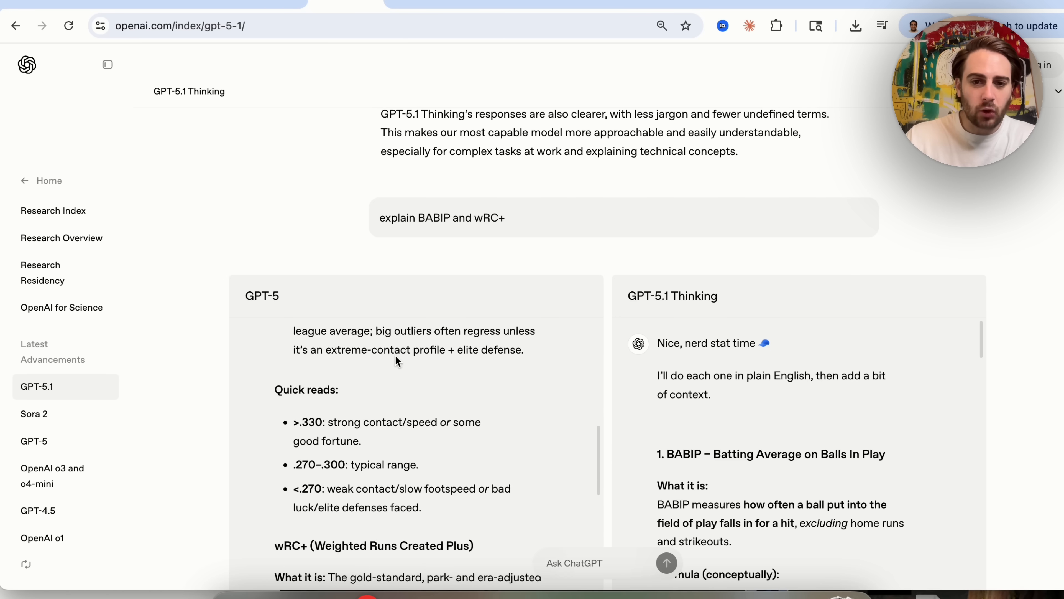
pyautogui.scroll(-3)
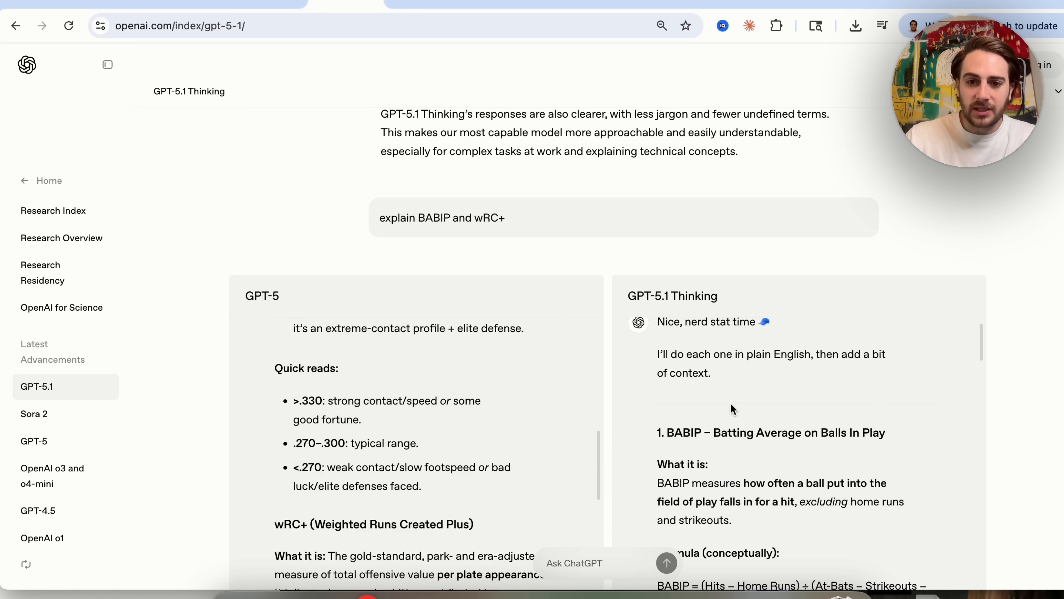
pyautogui.scroll(-3)
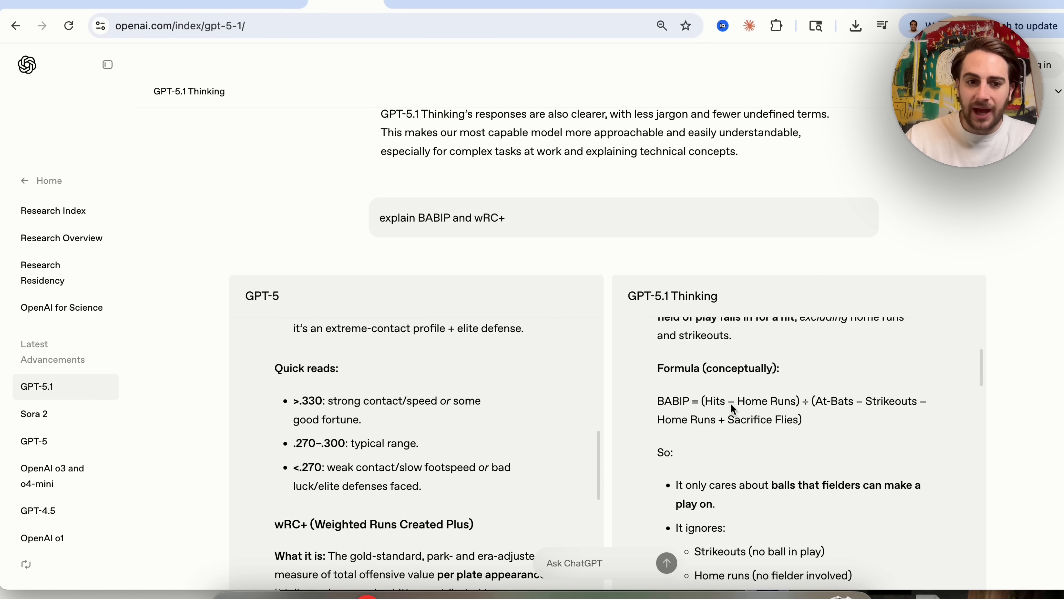
pyautogui.scroll(-3)
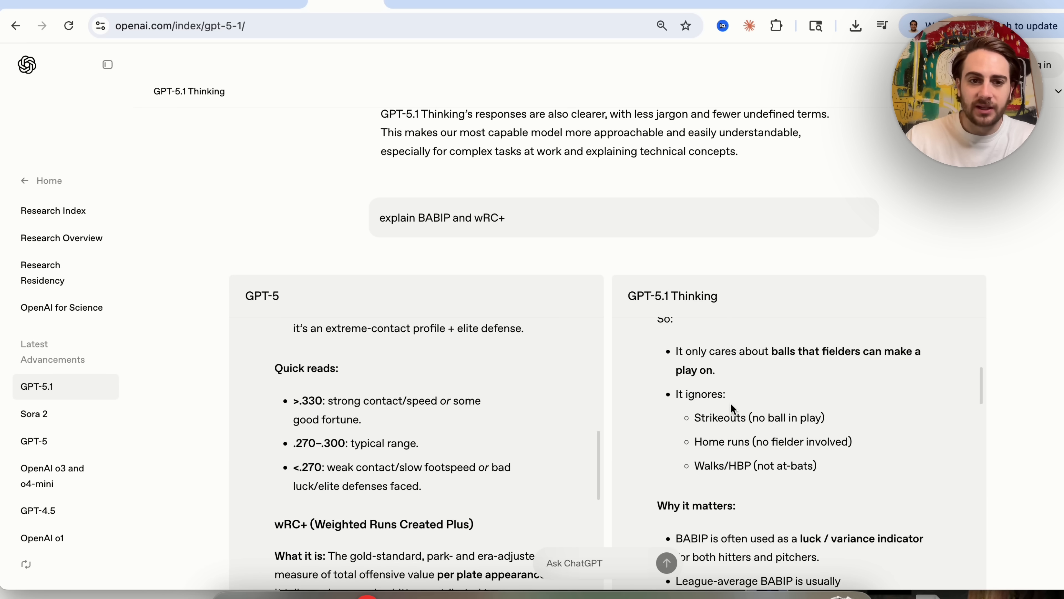
pyautogui.scroll(-3)
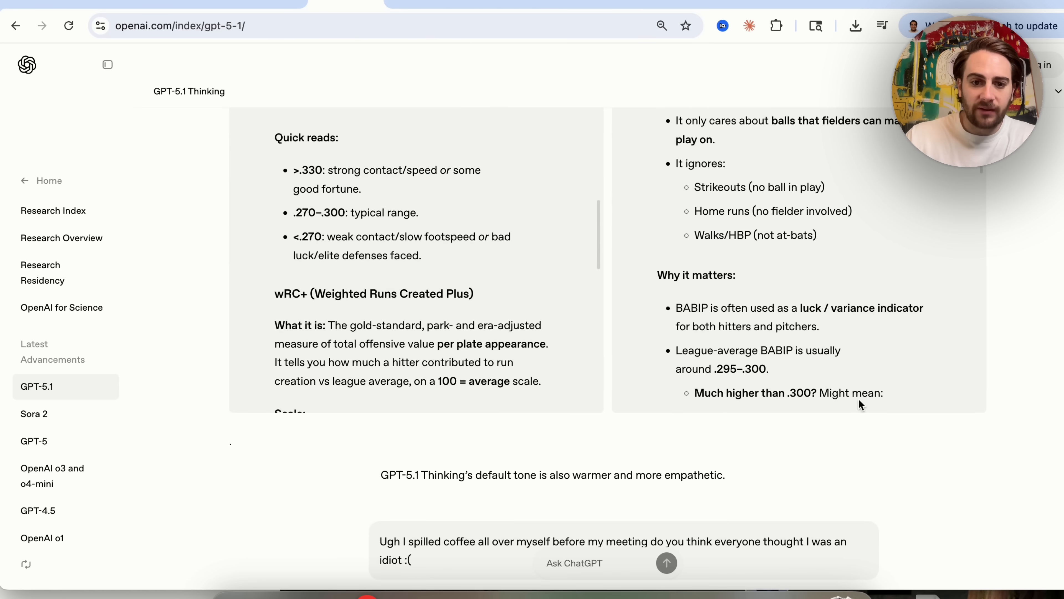
pyautogui.scroll(-3)
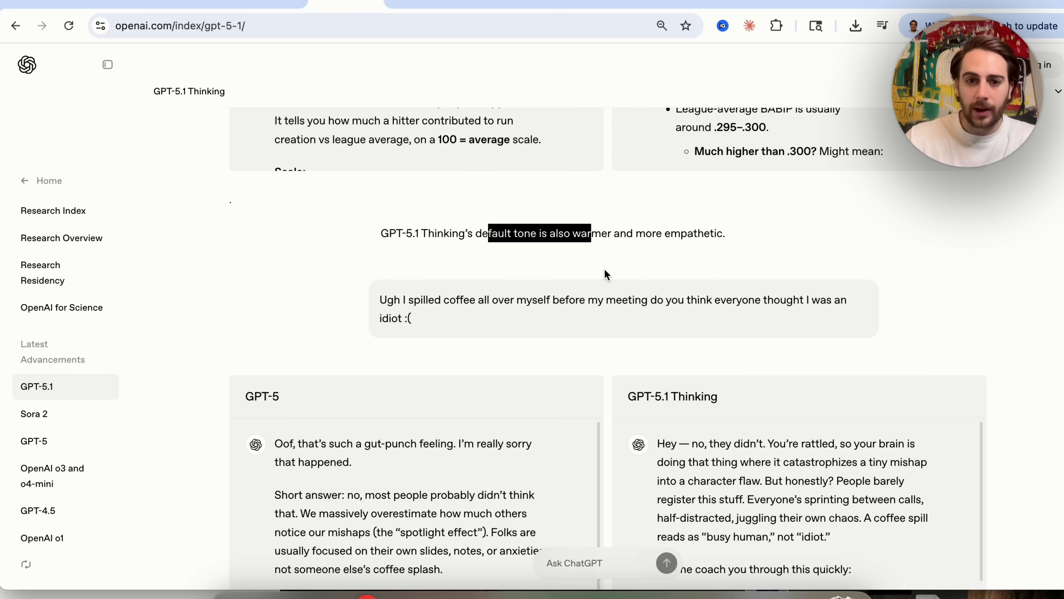
pyautogui.scroll(-3)
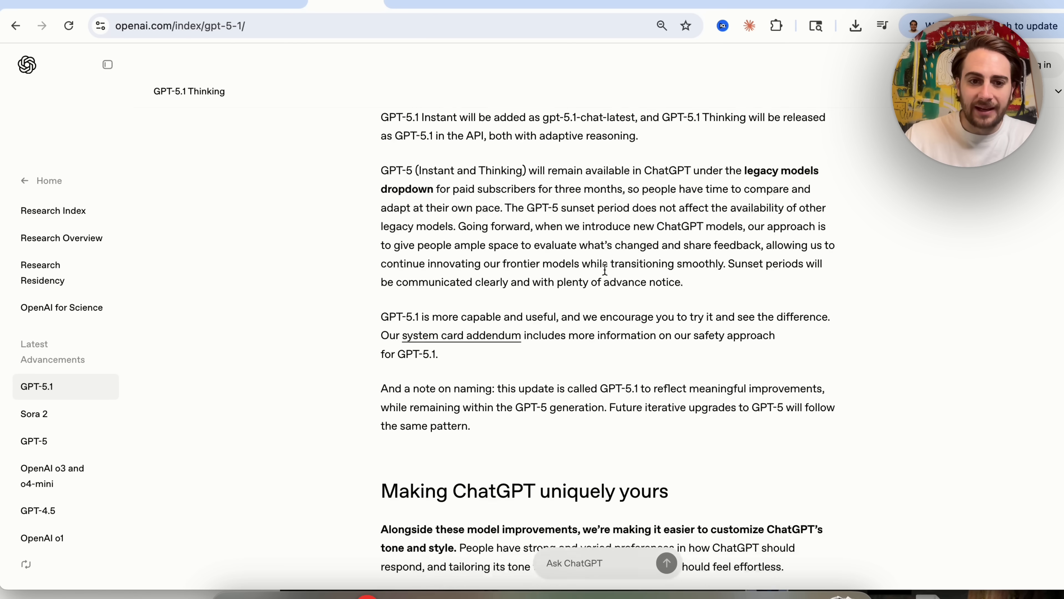
pyautogui.scroll(-3)
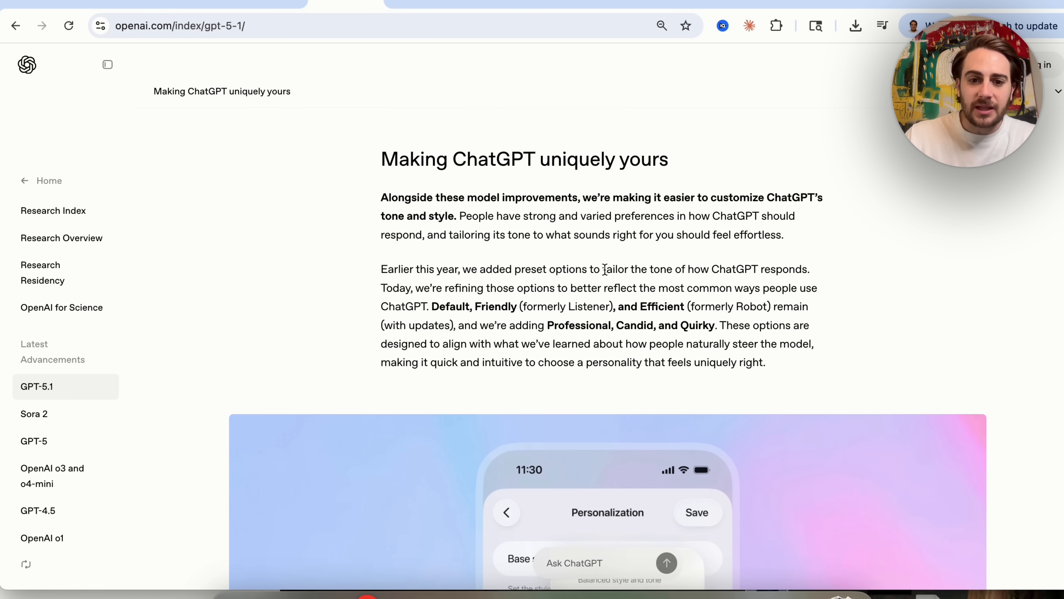
pyautogui.moveTo(862, 272)
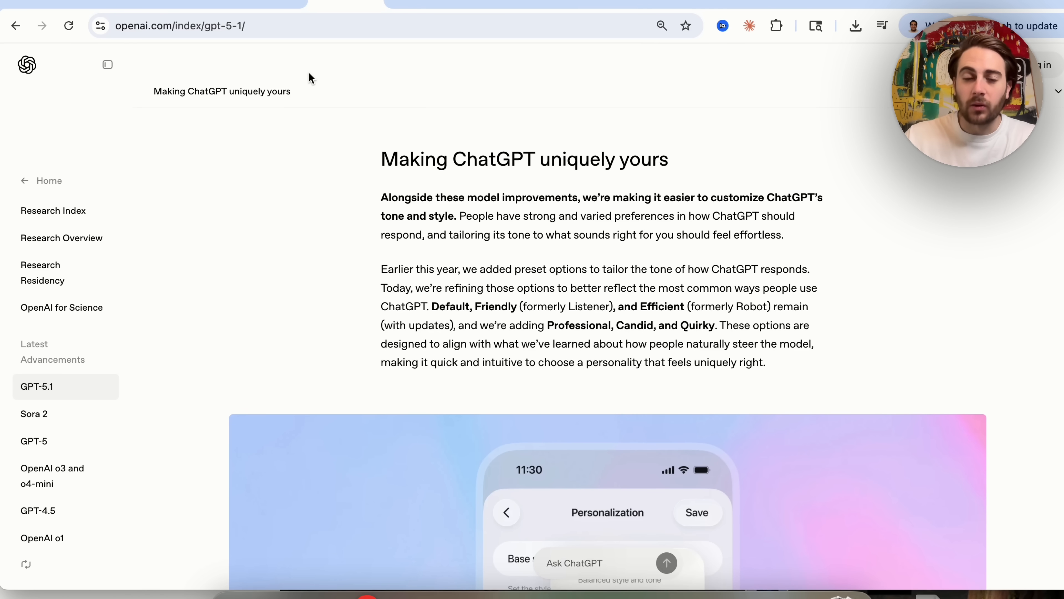
pyautogui.moveTo(883, 400)
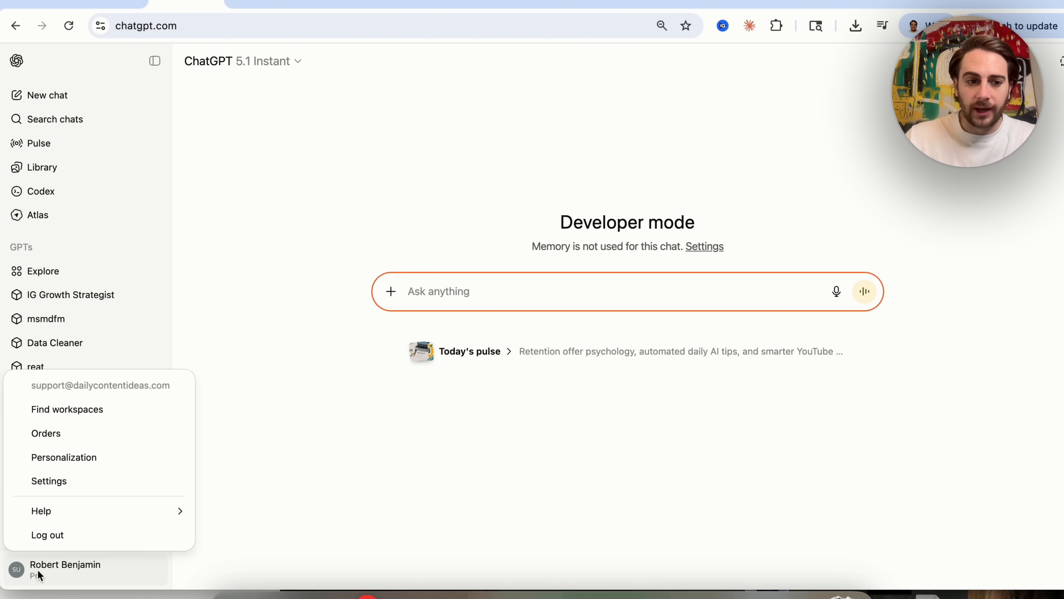
# Show the Base style and tone presets, Default through Cynical, in Personalization settings.
pyautogui.click(64, 456)
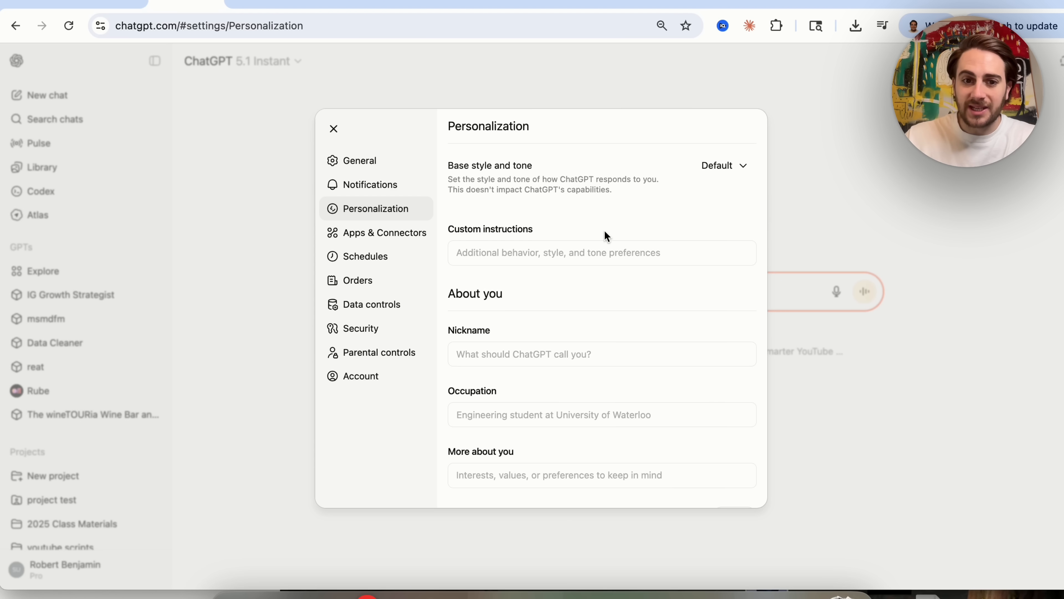
pyautogui.click(723, 165)
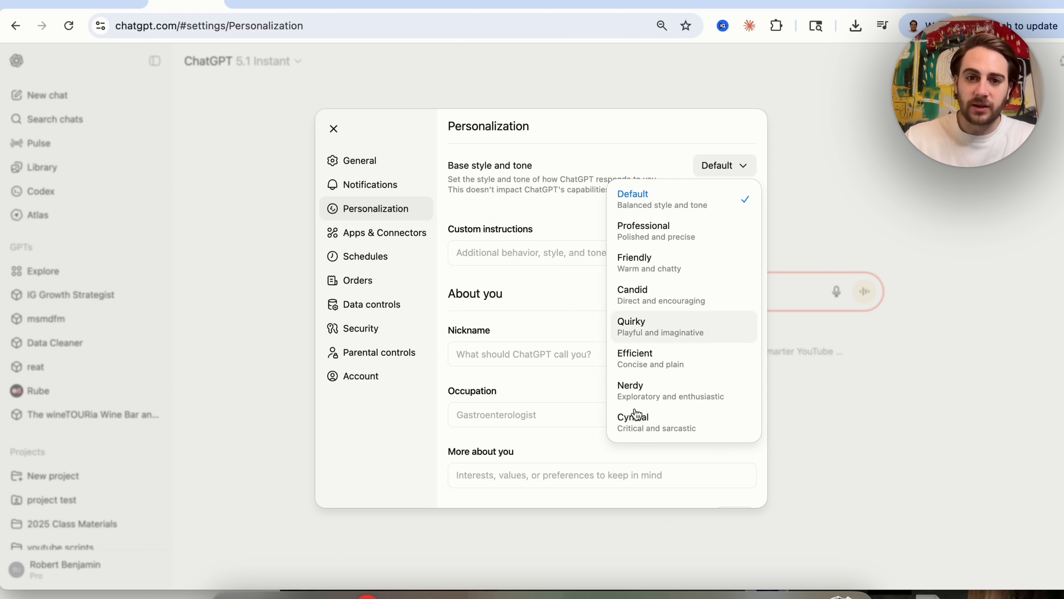
pyautogui.moveTo(675, 226)
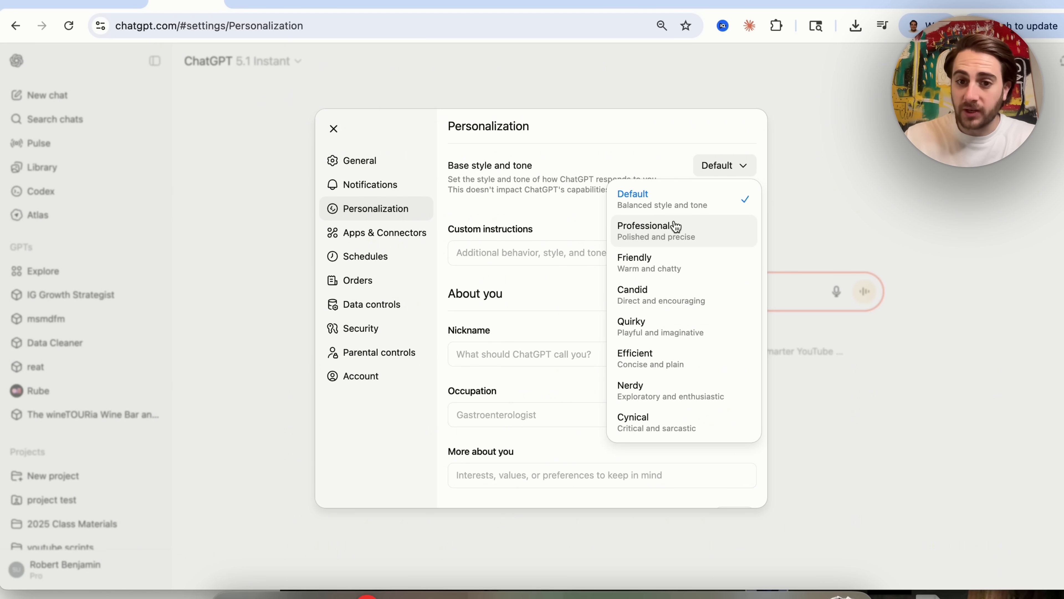
pyautogui.moveTo(672, 320)
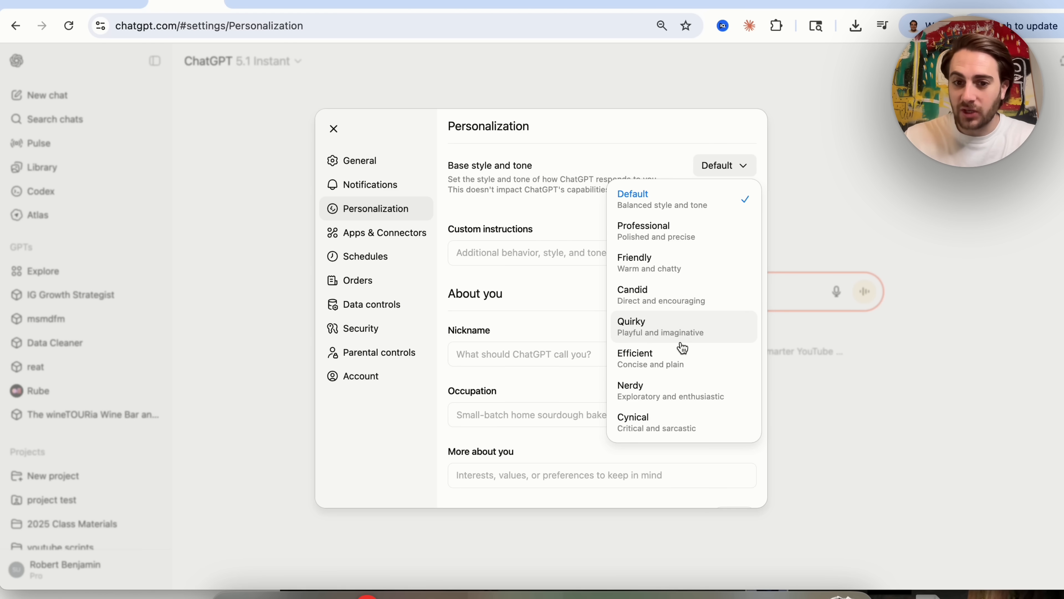
pyautogui.moveTo(677, 426)
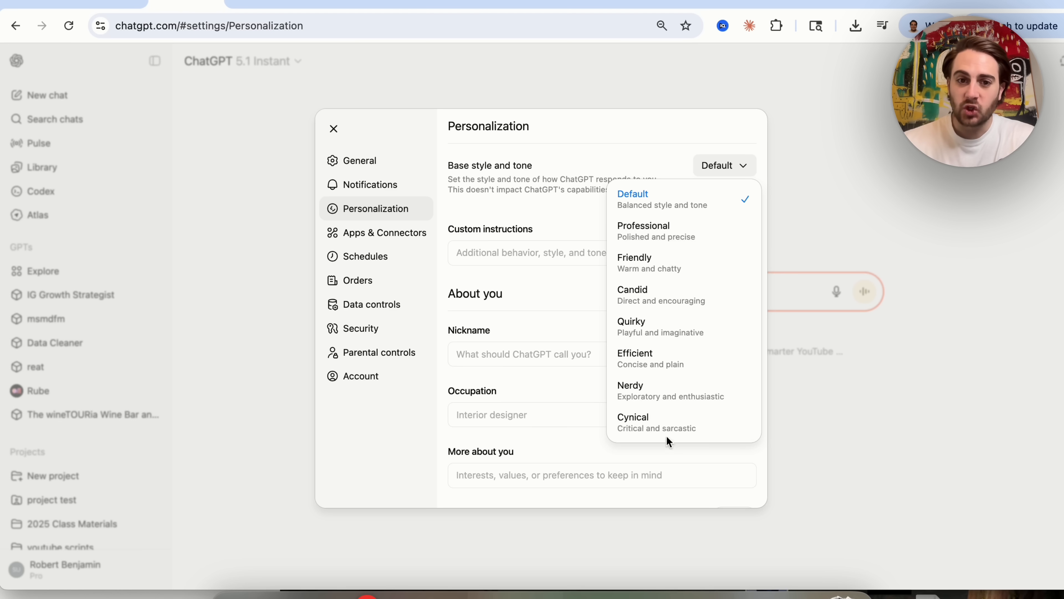
pyautogui.moveTo(671, 390)
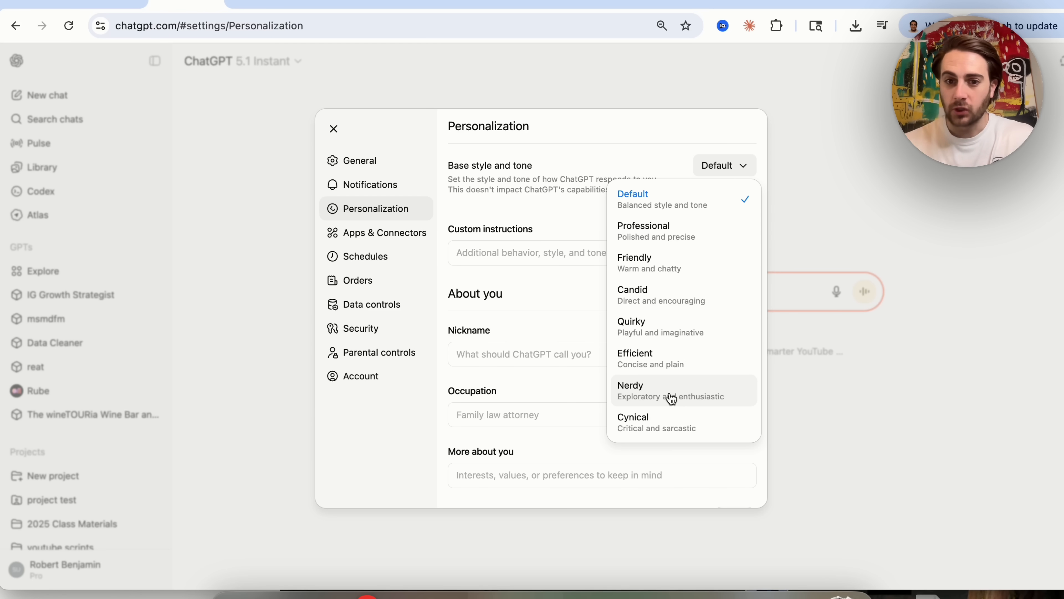
pyautogui.moveTo(613, 433)
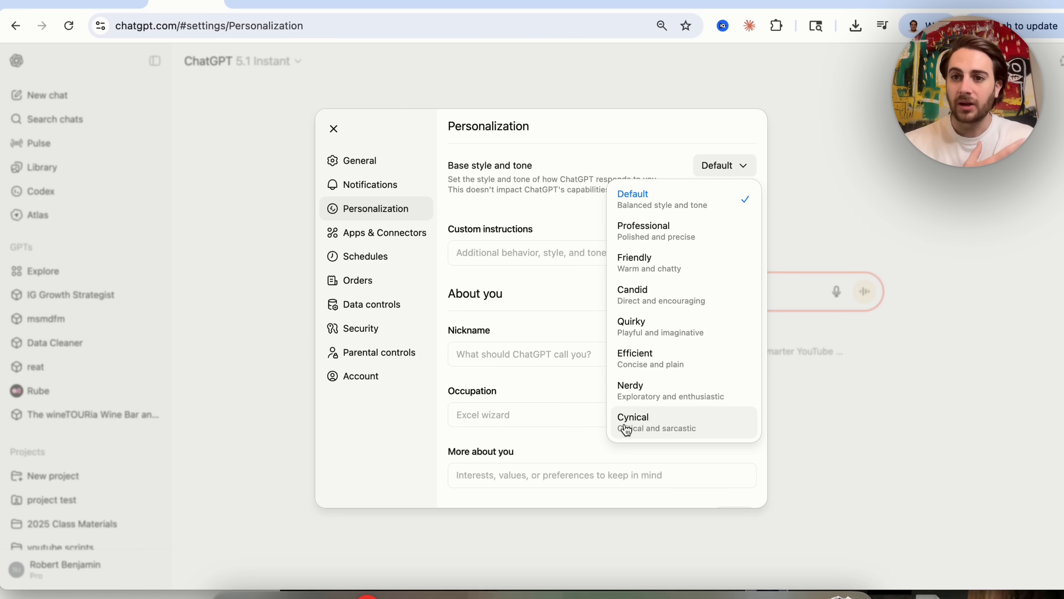
pyautogui.moveTo(698, 314)
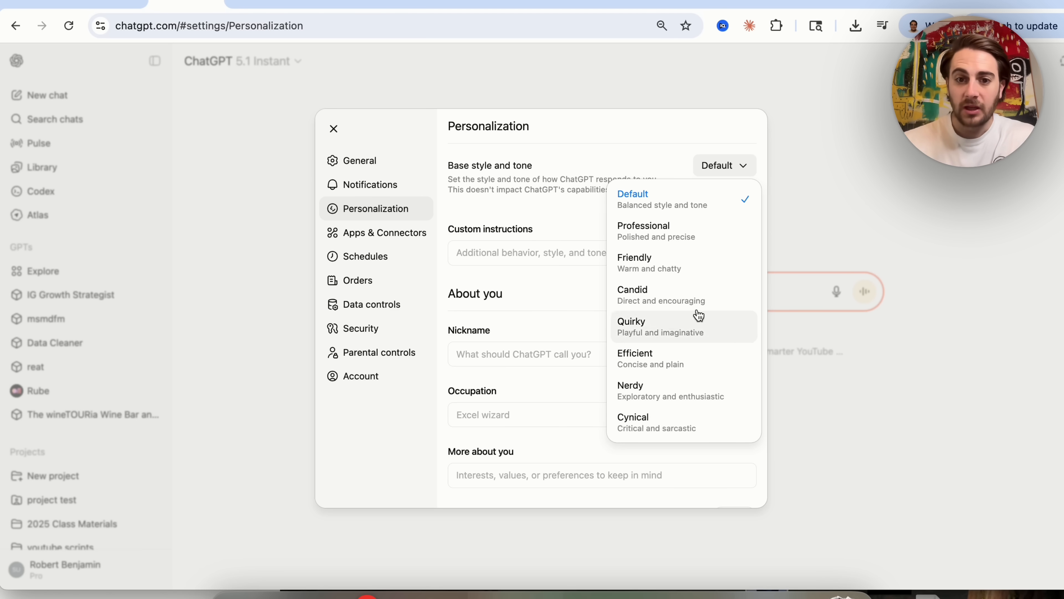
pyautogui.moveTo(684, 295)
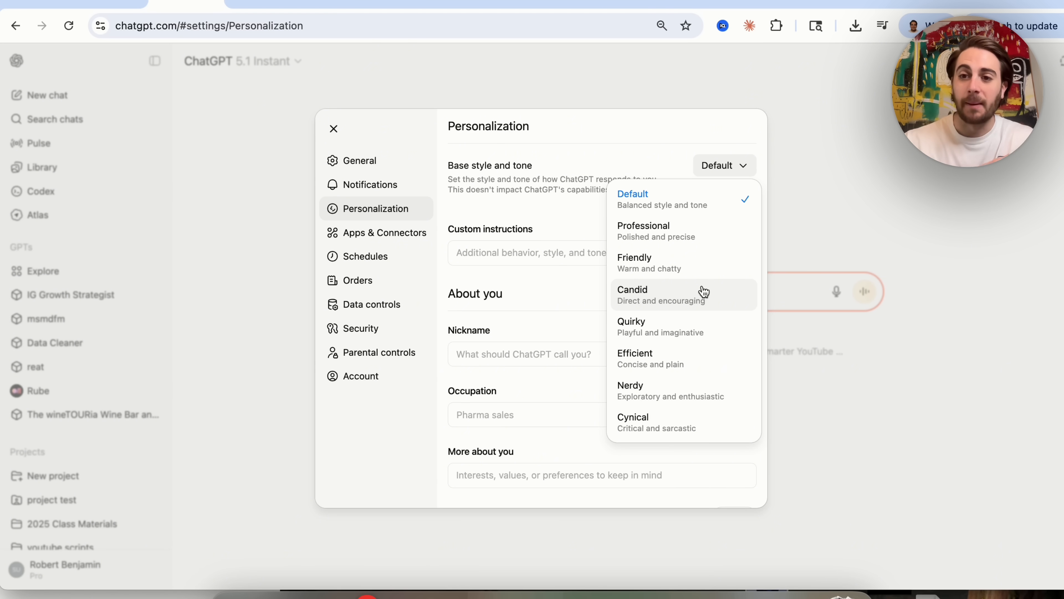
pyautogui.moveTo(696, 238)
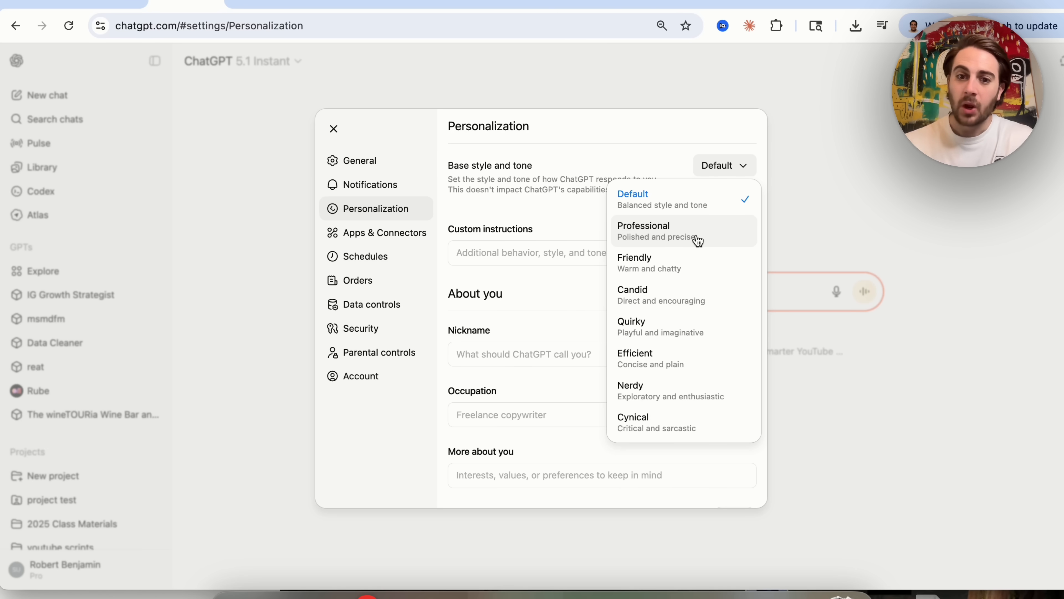
pyautogui.moveTo(683, 336)
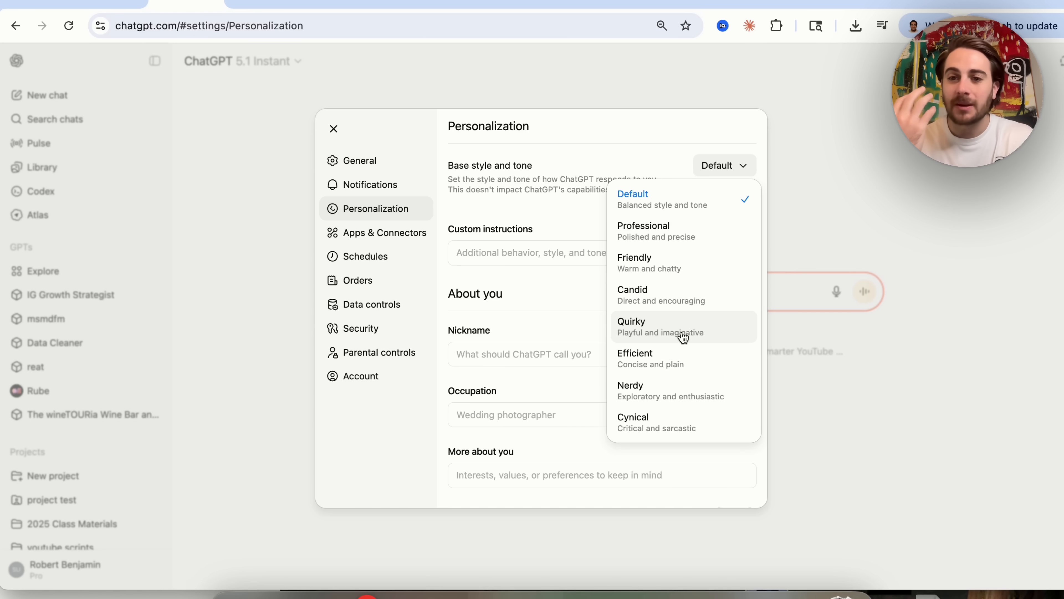
pyautogui.moveTo(675, 357)
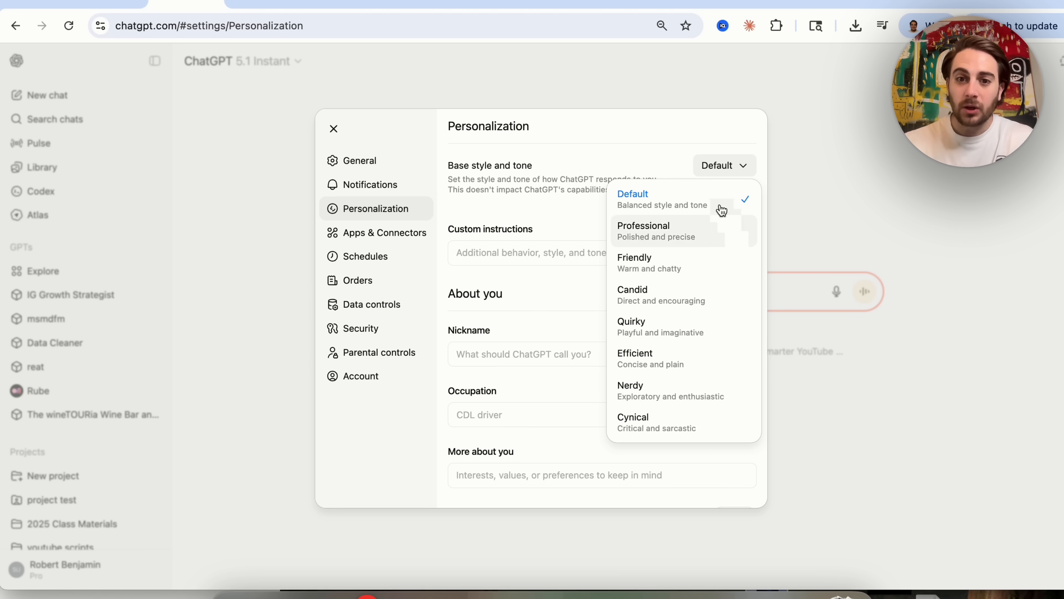
pyautogui.moveTo(683, 327)
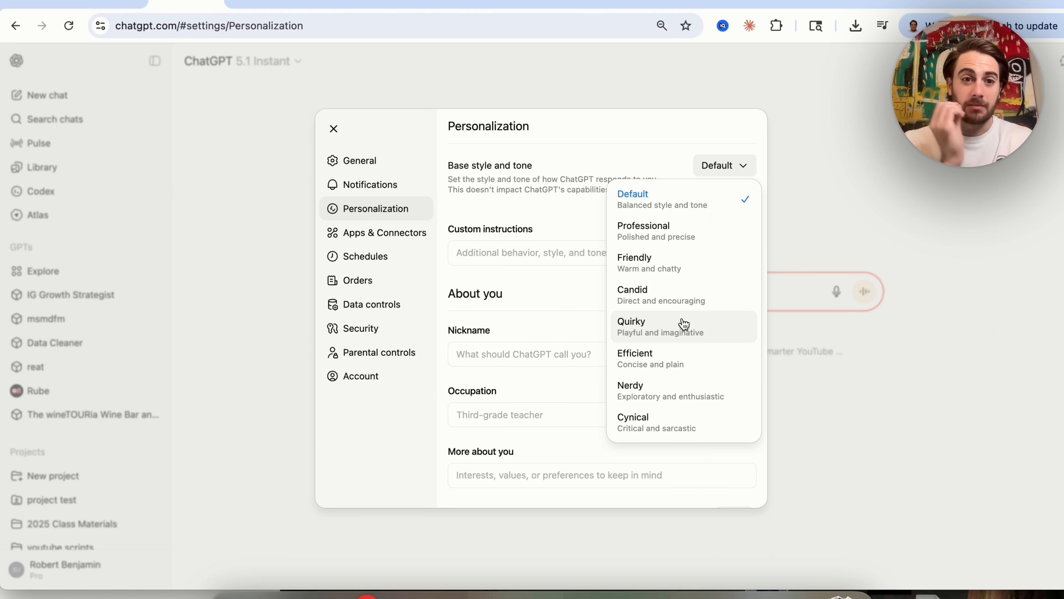
# Visit the Notifications settings, return to Personalization and review the Memory section.
pyautogui.click(372, 184)
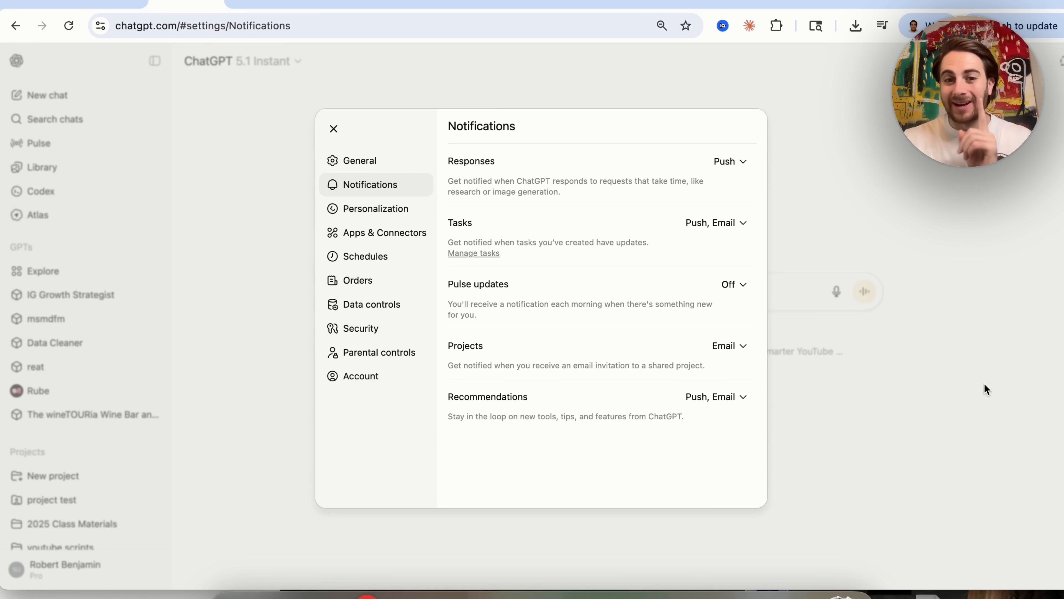
pyautogui.moveTo(675, 359)
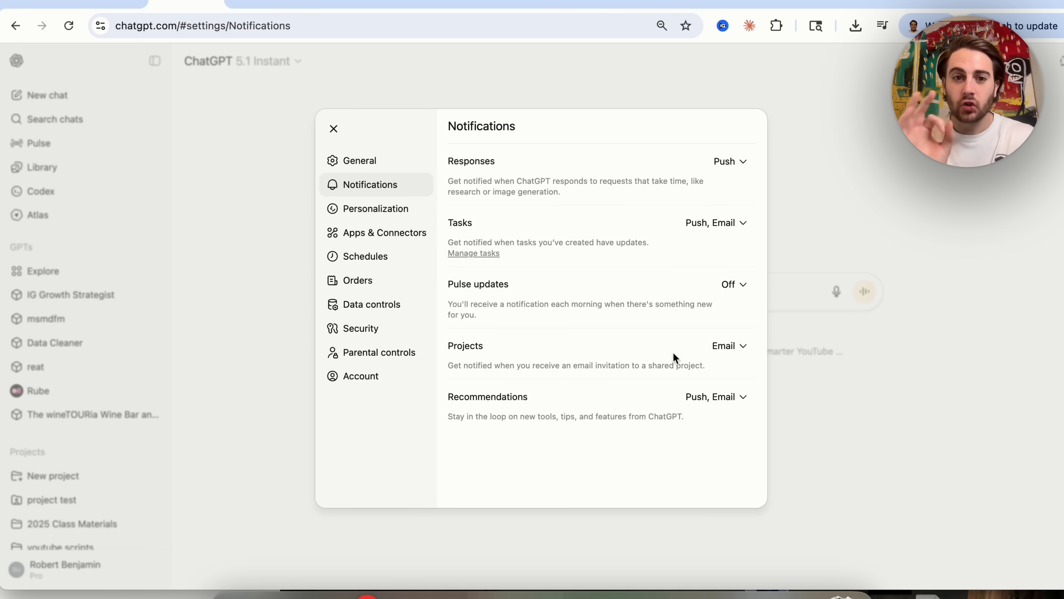
pyautogui.moveTo(390, 212)
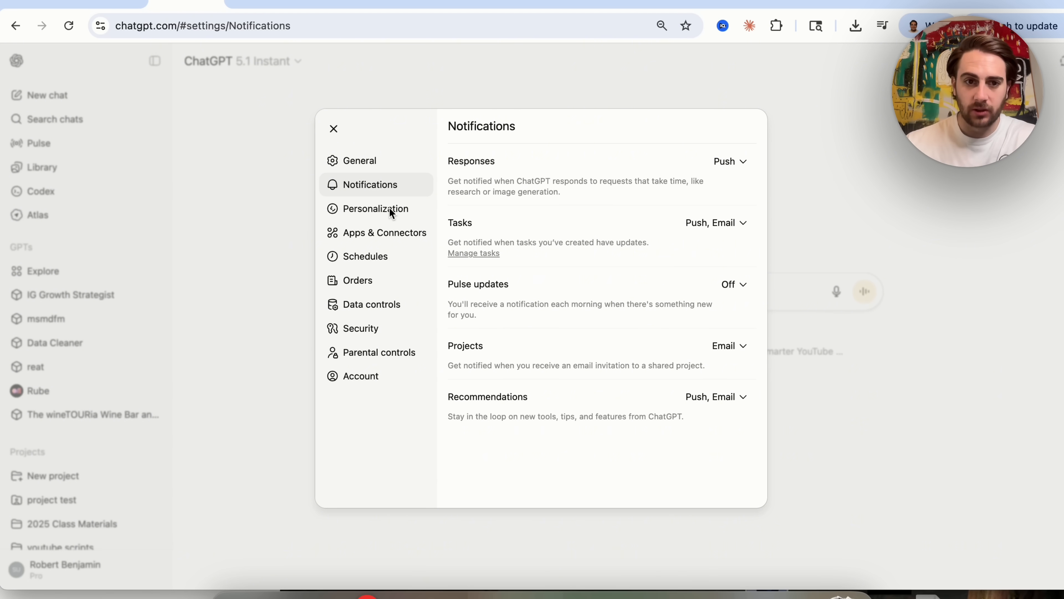
pyautogui.click(376, 209)
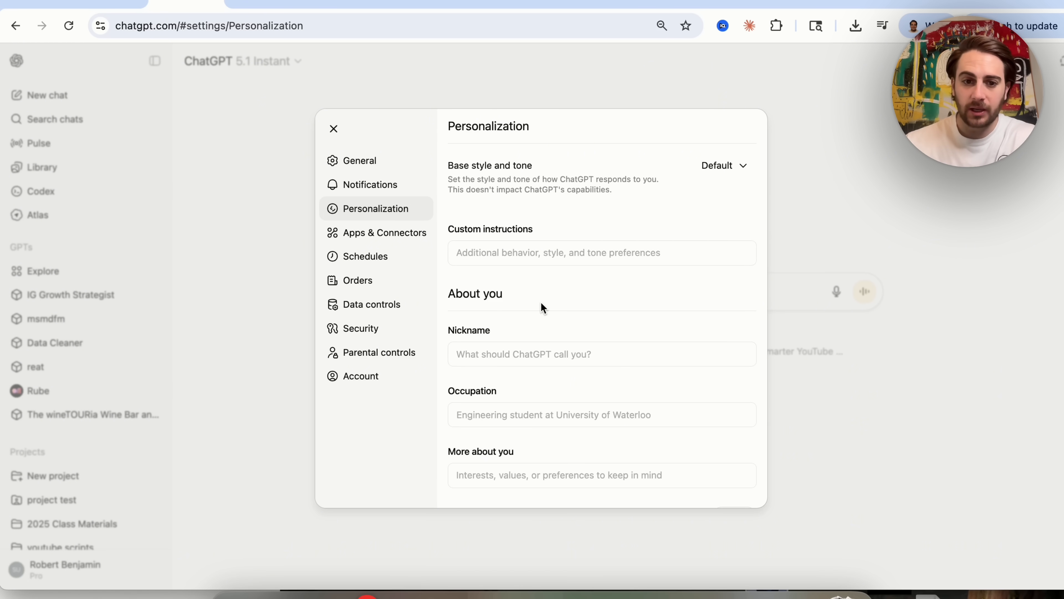
pyautogui.scroll(-3)
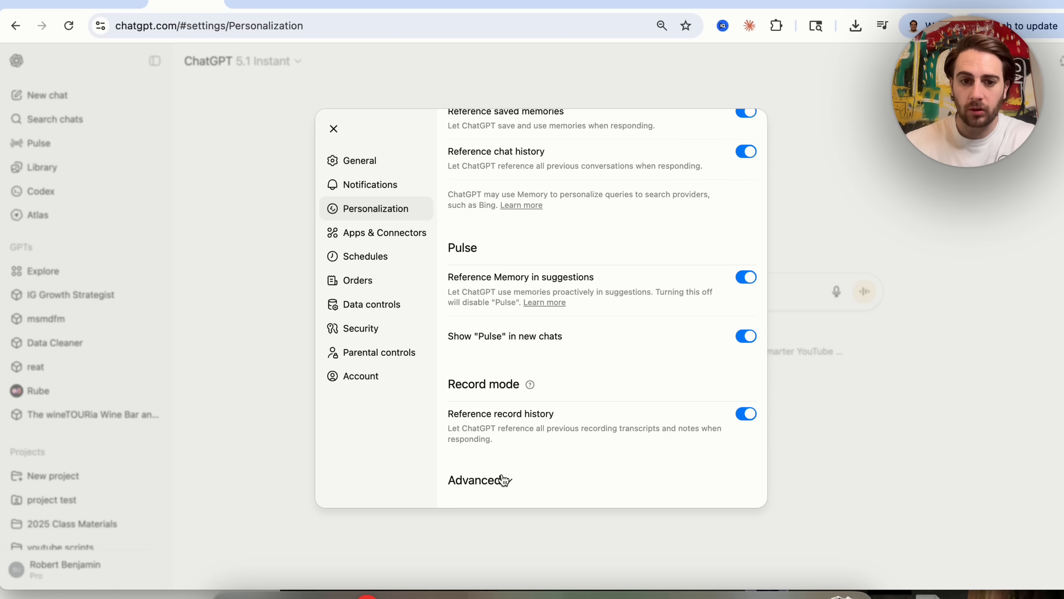
pyautogui.click(480, 480)
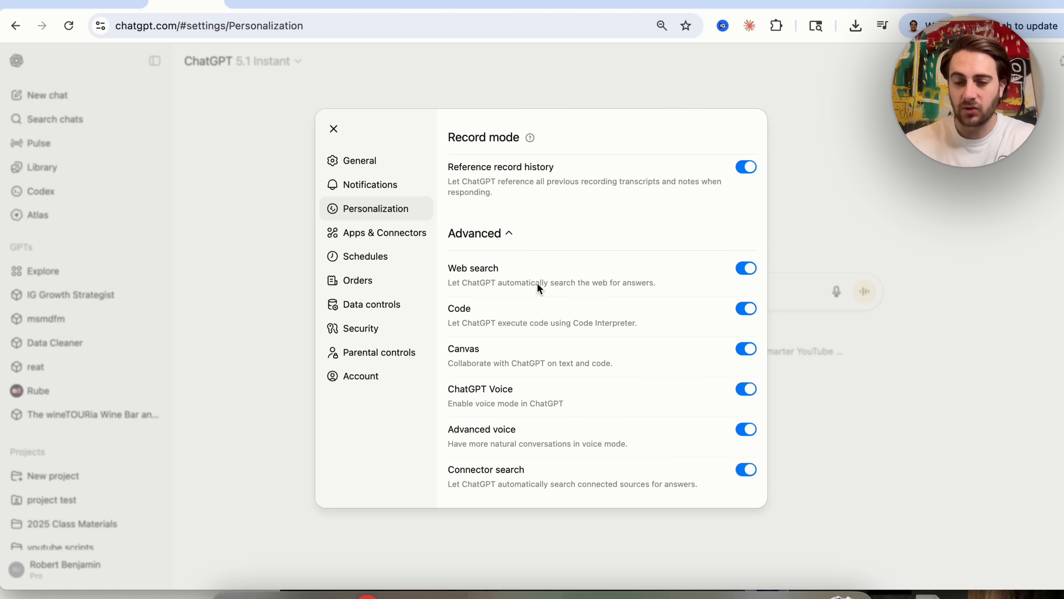
pyautogui.scroll(3)
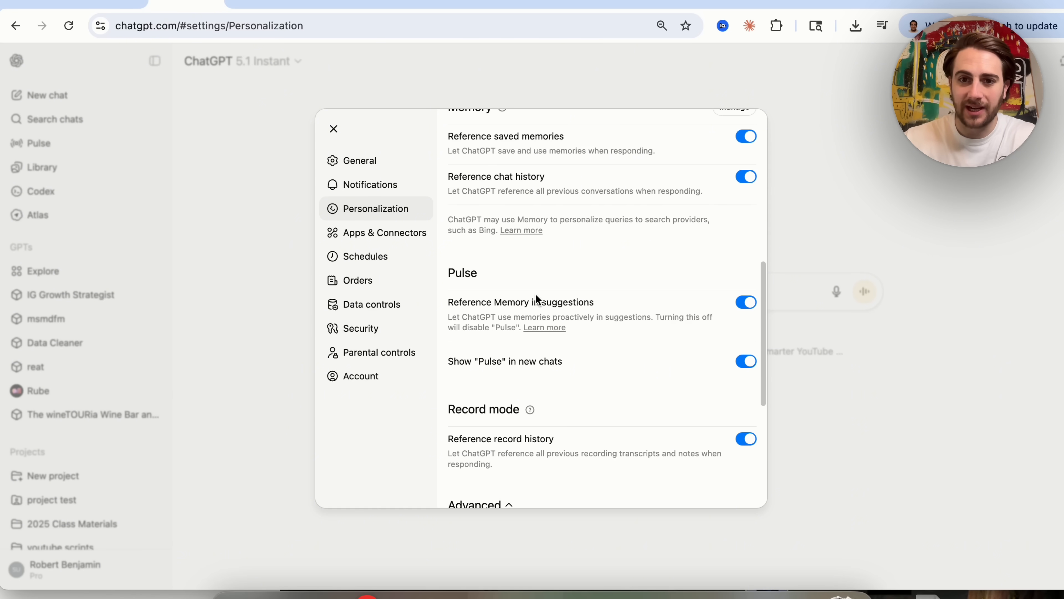
pyautogui.scroll(3)
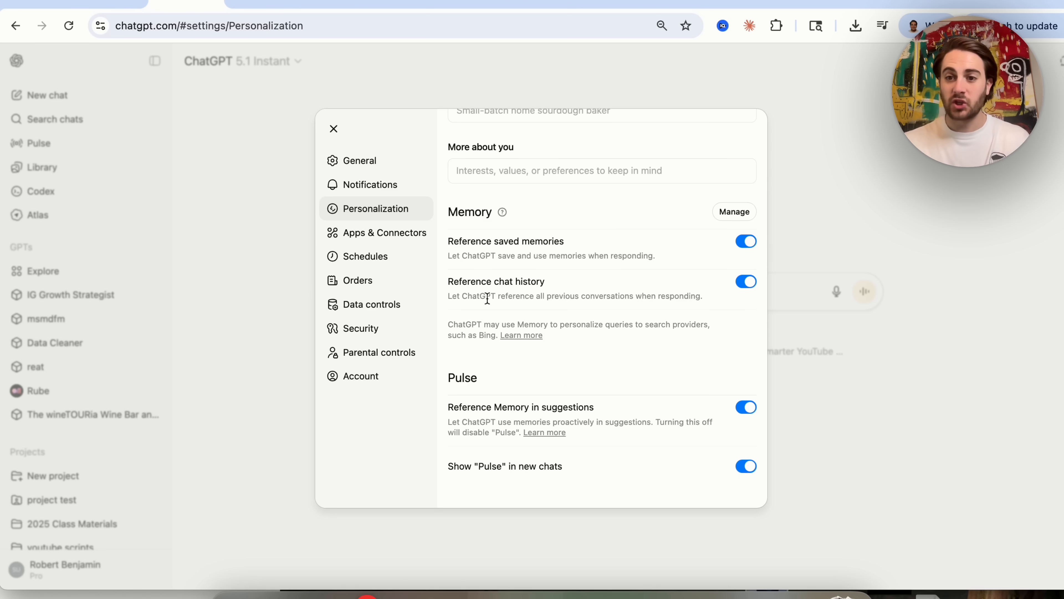
# Scroll through the Pulse, Record mode and Advanced feature toggles, all switched on.
pyautogui.scroll(-3)
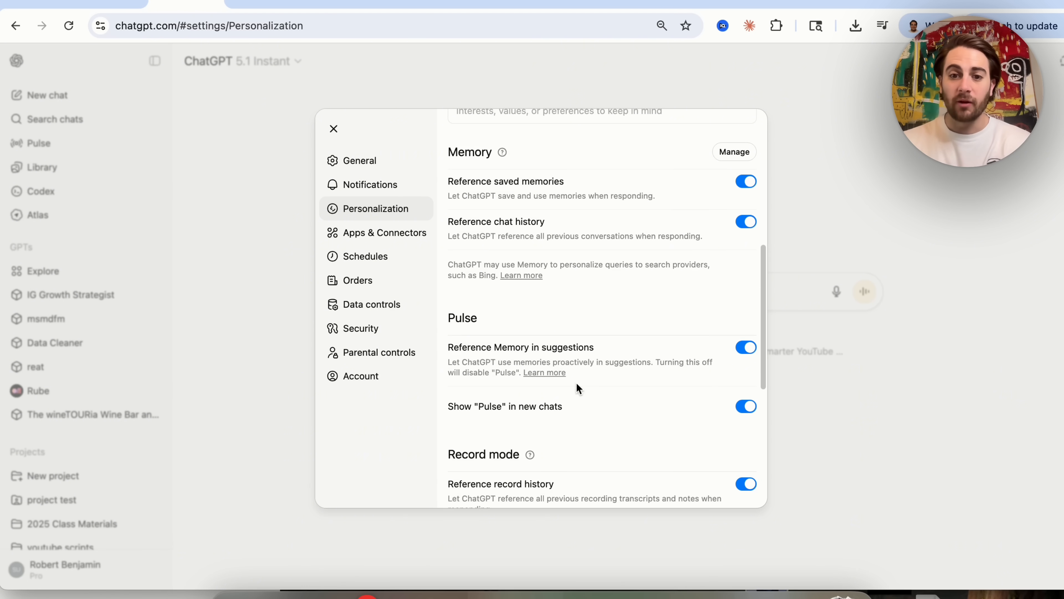
pyautogui.moveTo(664, 360)
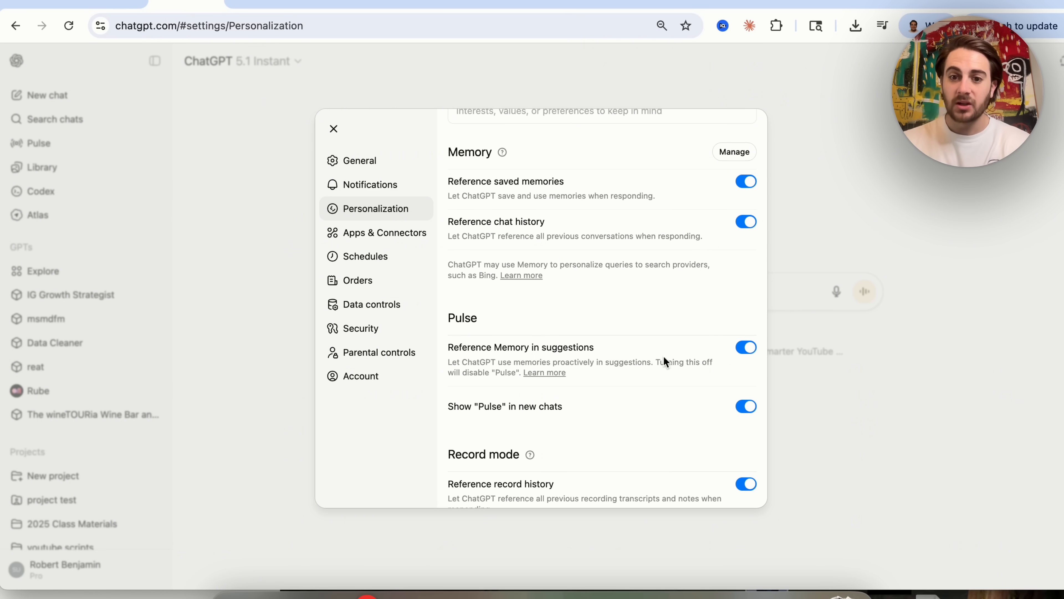
pyautogui.moveTo(499, 419)
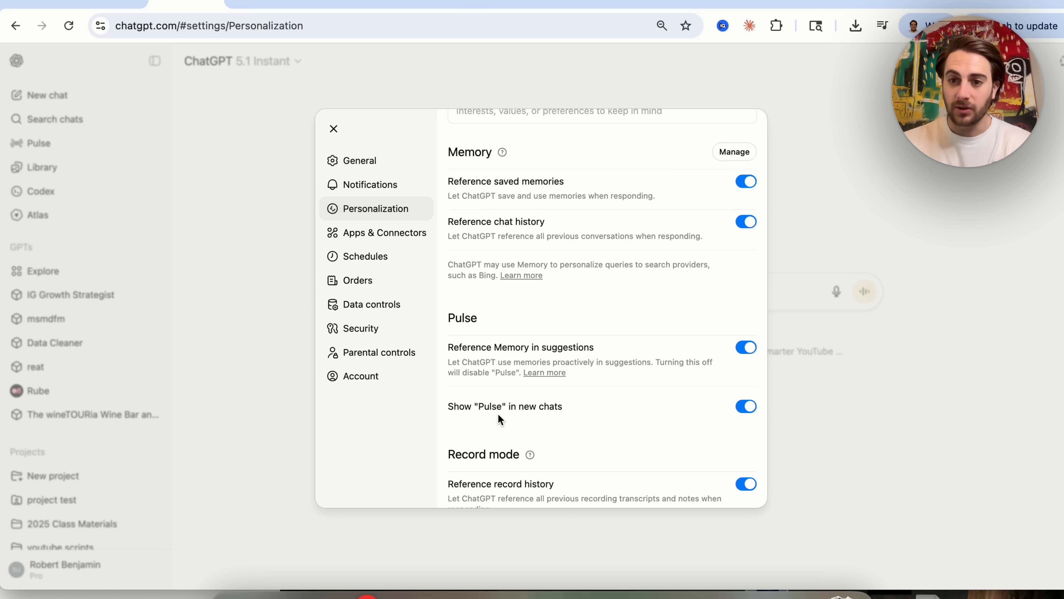
pyautogui.scroll(-3)
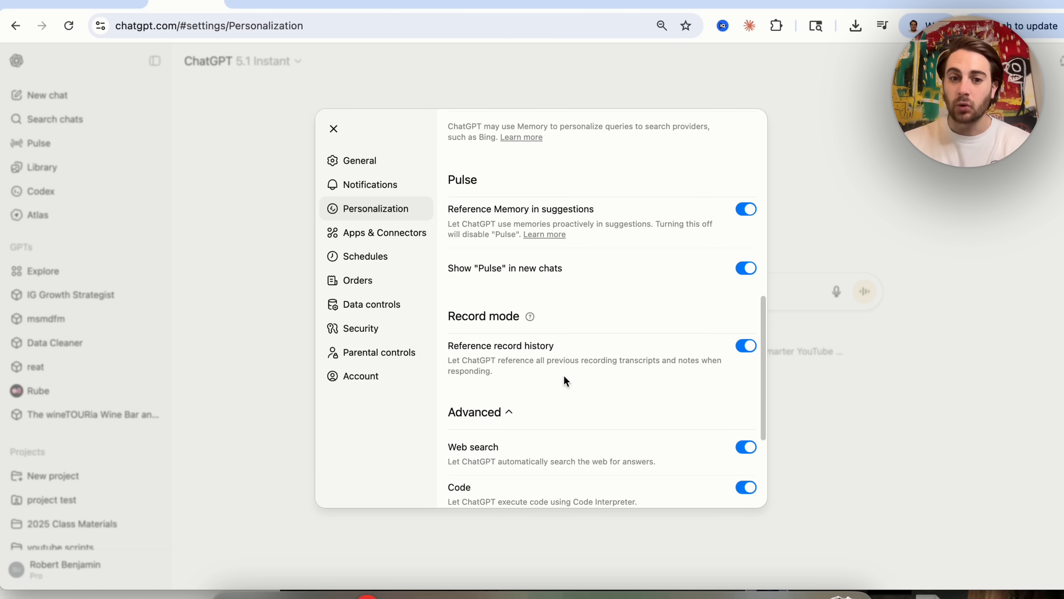
pyautogui.moveTo(625, 374)
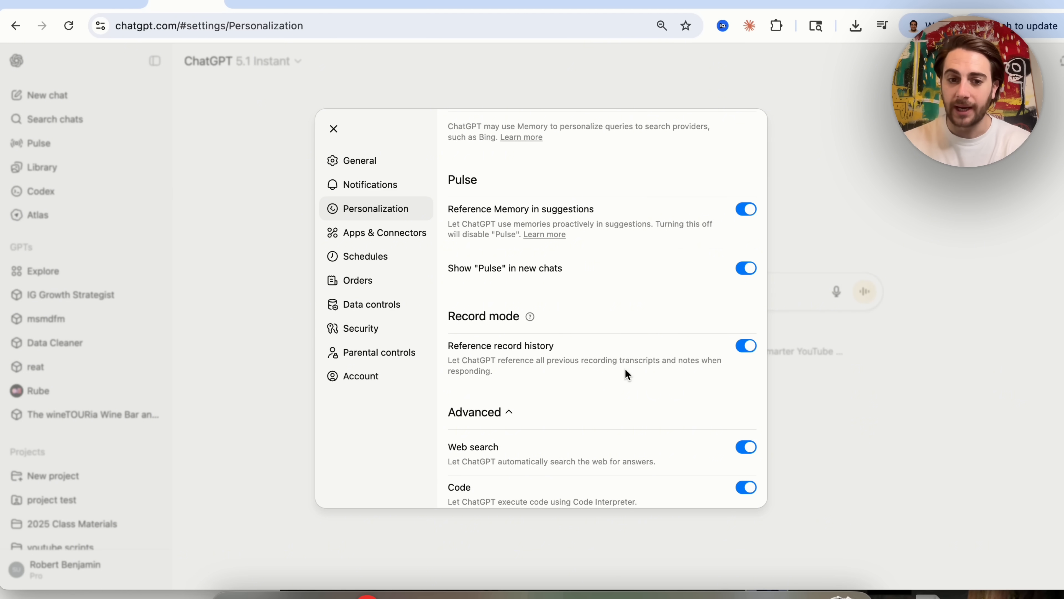
pyautogui.scroll(-3)
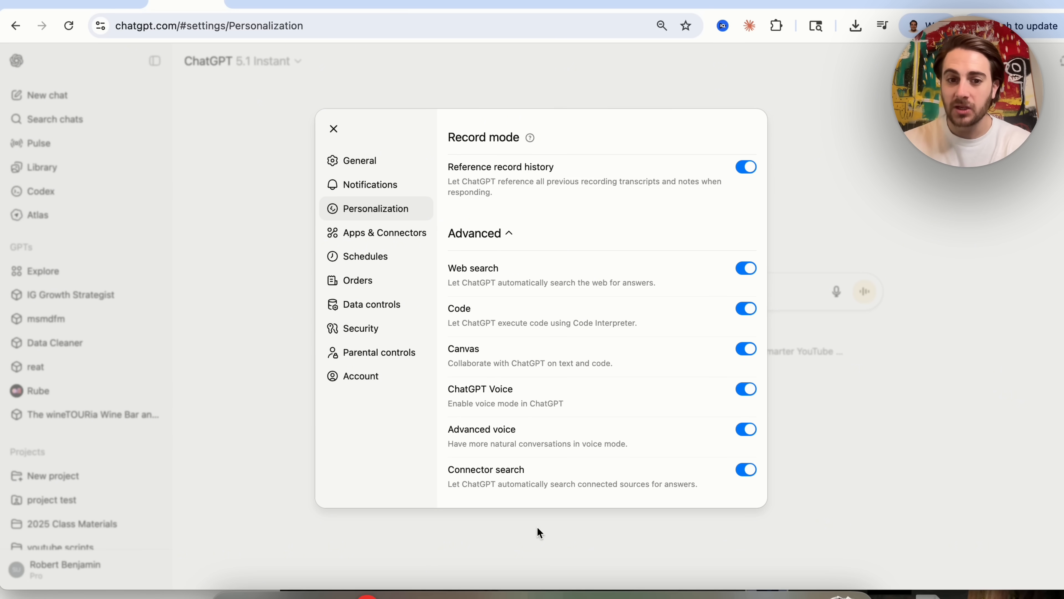
pyautogui.moveTo(519, 496)
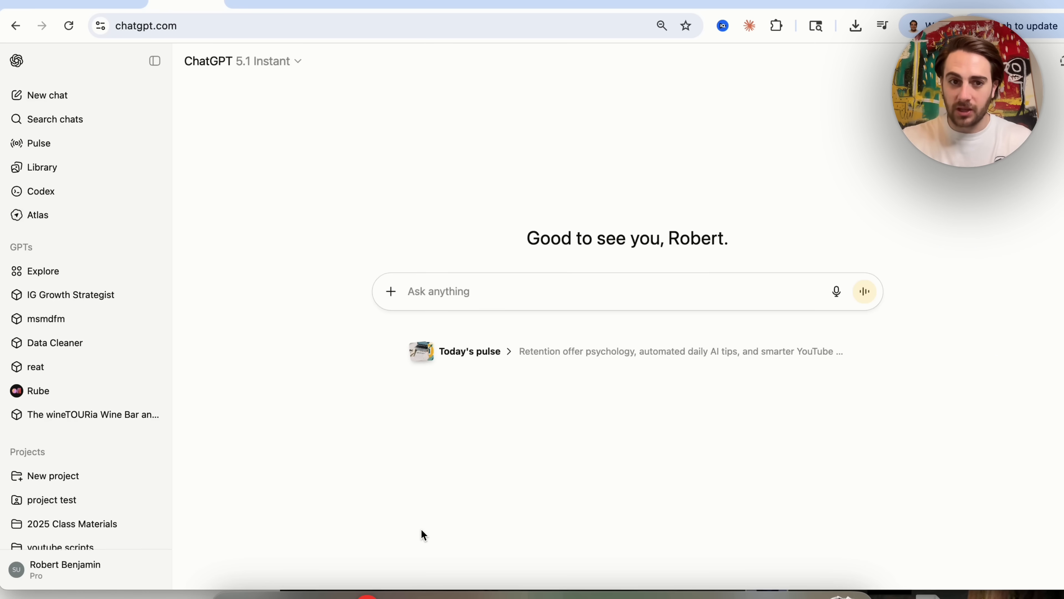
# Enable Add sources so the new chat searches connected sources.
pyautogui.click(390, 291)
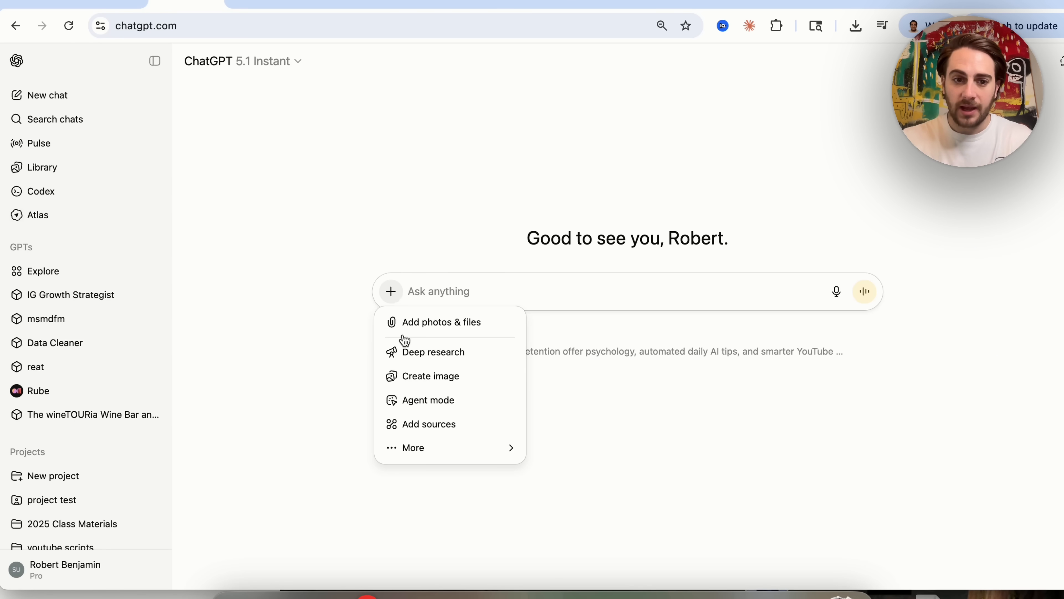
pyautogui.click(413, 447)
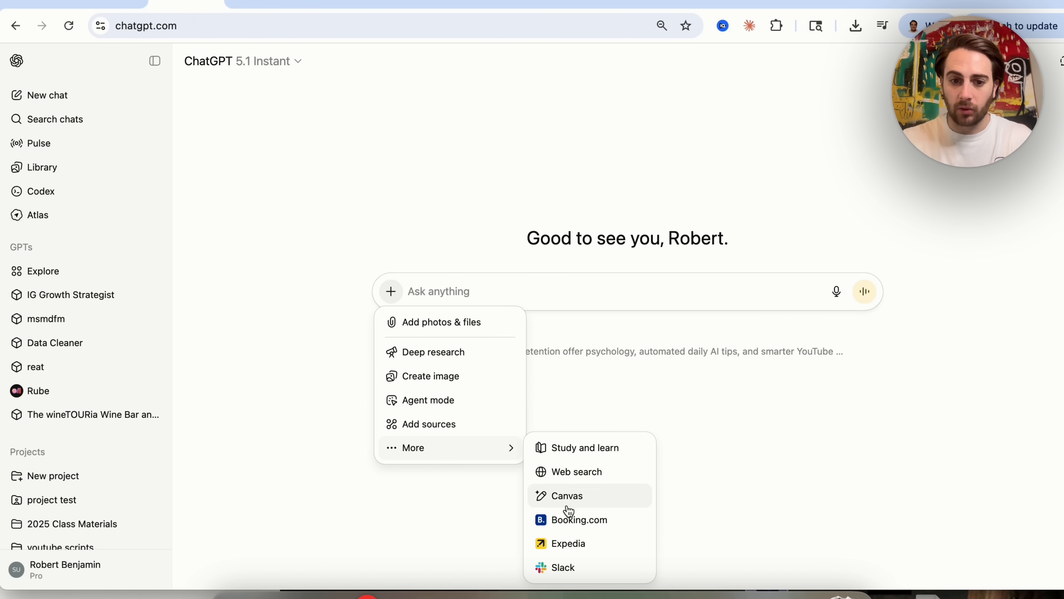
pyautogui.moveTo(578, 519)
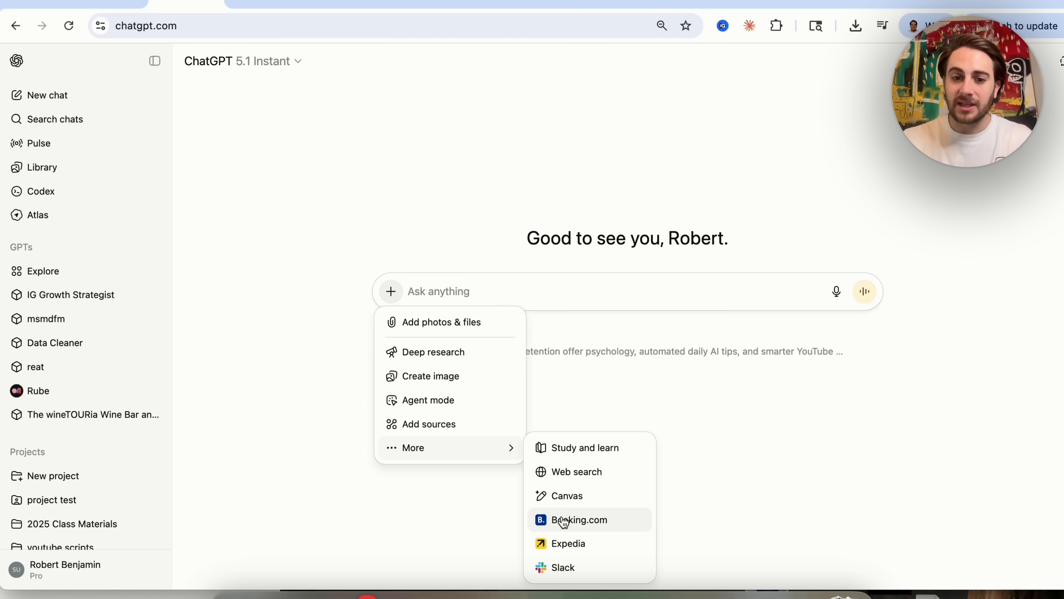
pyautogui.moveTo(567, 543)
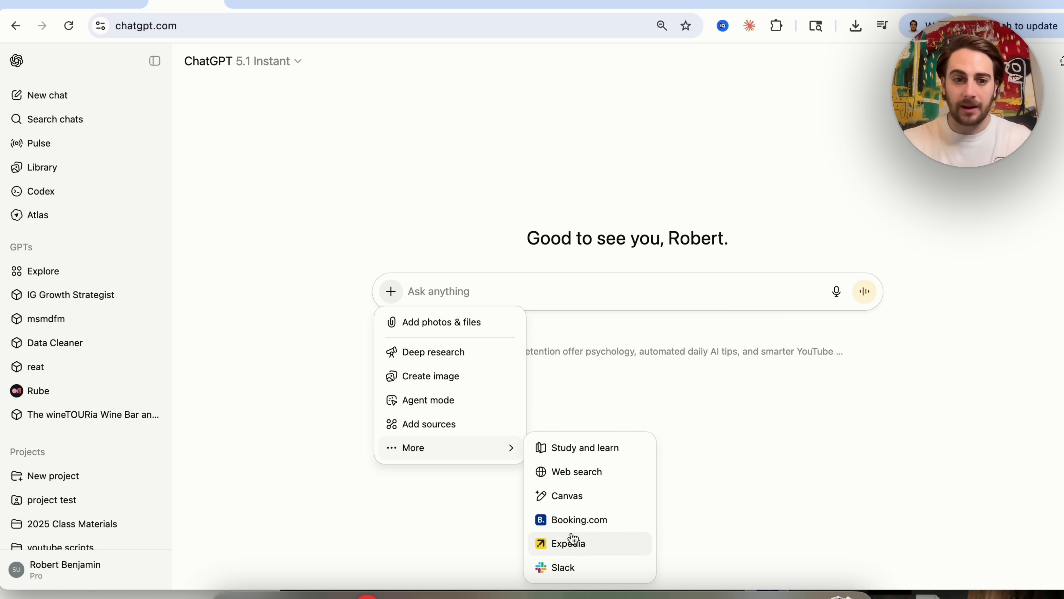
pyautogui.click(429, 423)
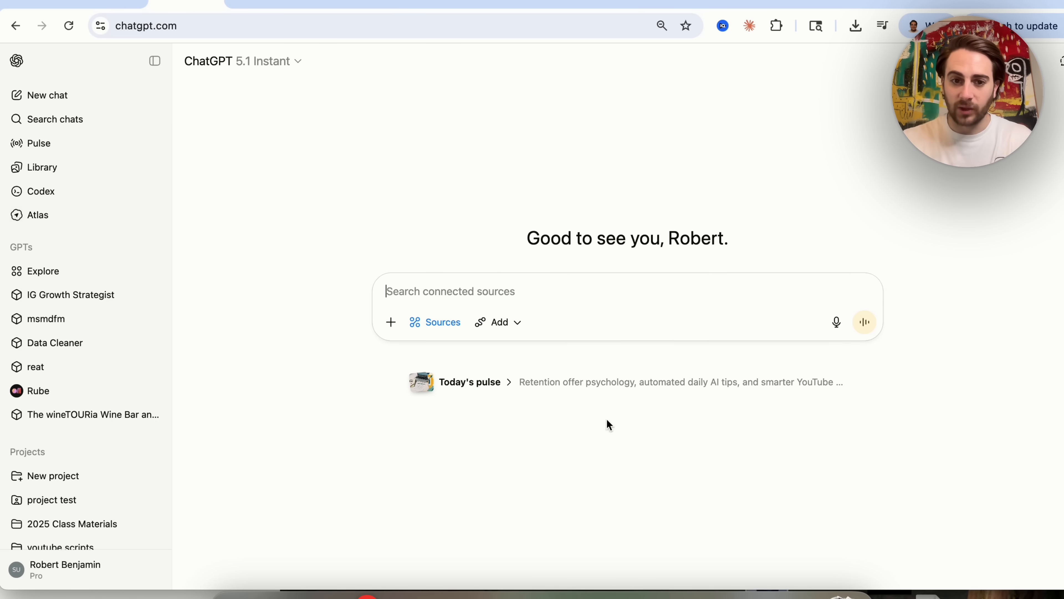
# Check the connectable apps like Google Calendar, Slack and Gmail, then dismiss the tools list.
pyautogui.click(499, 322)
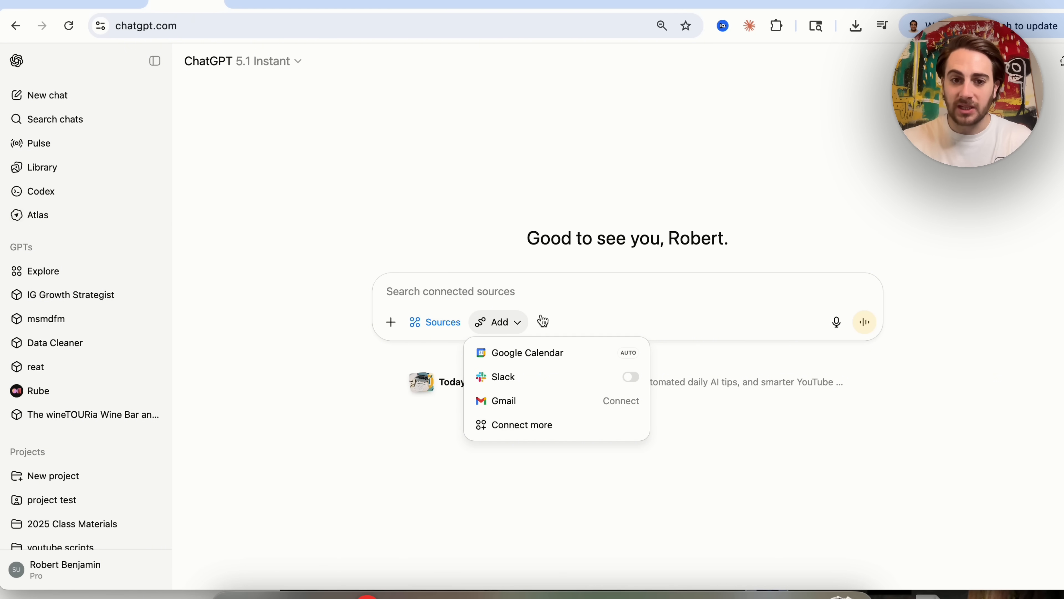
pyautogui.click(390, 321)
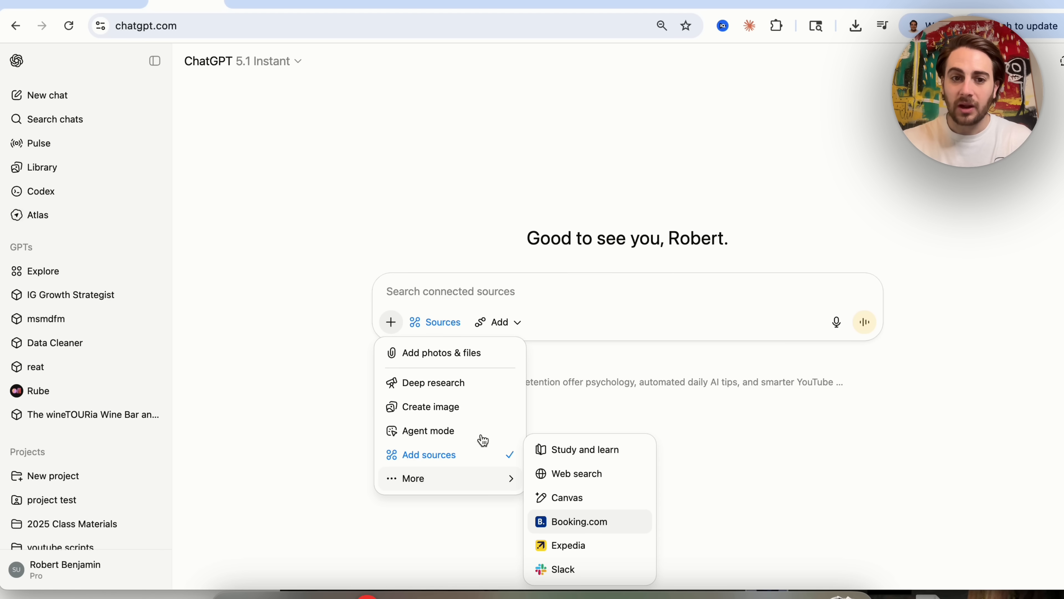
pyautogui.click(623, 524)
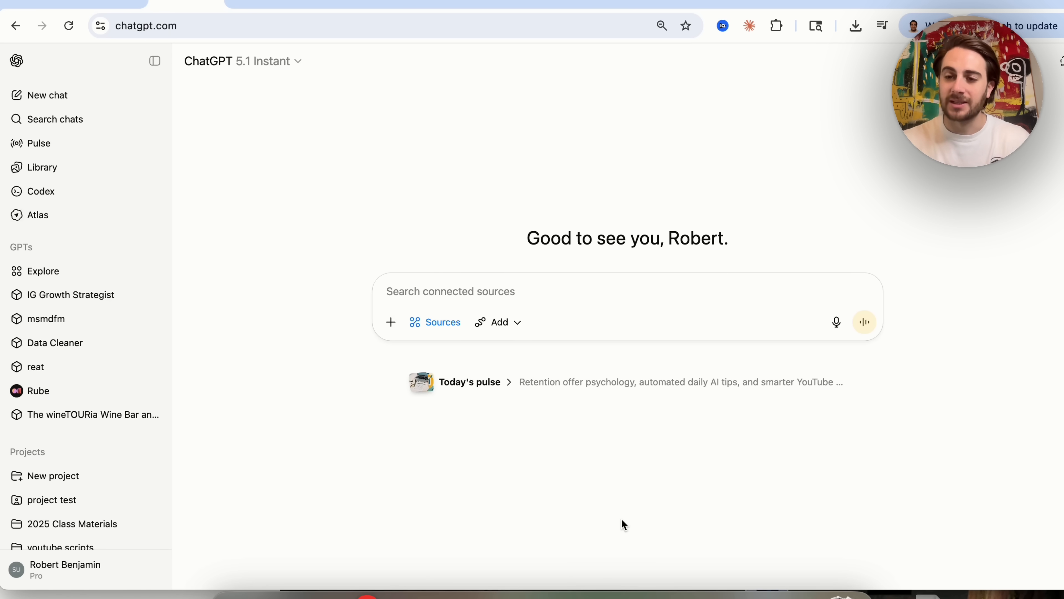
pyautogui.moveTo(1002, 223)
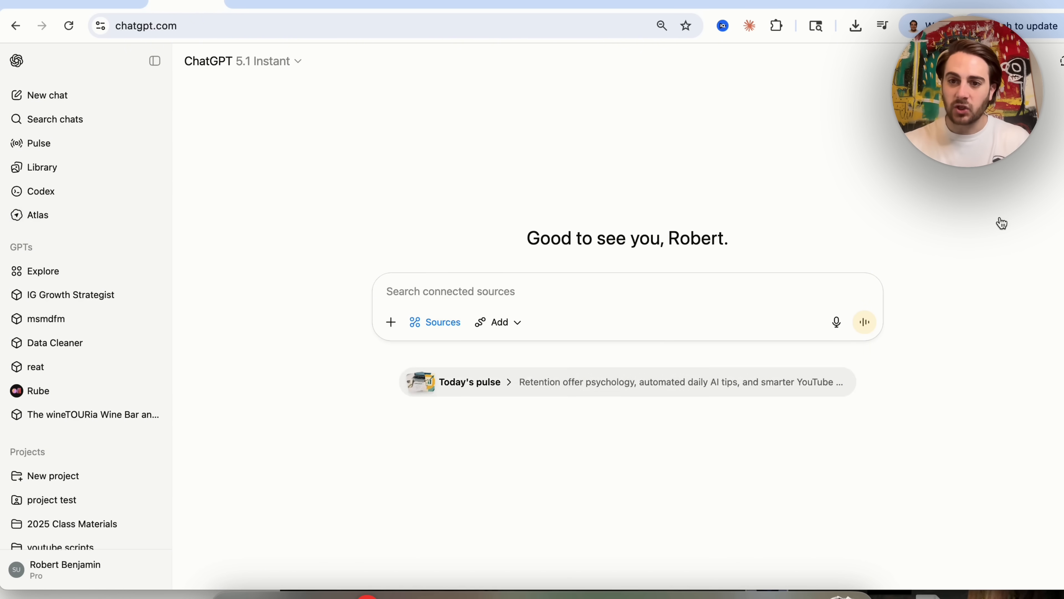
pyautogui.moveTo(844, 208)
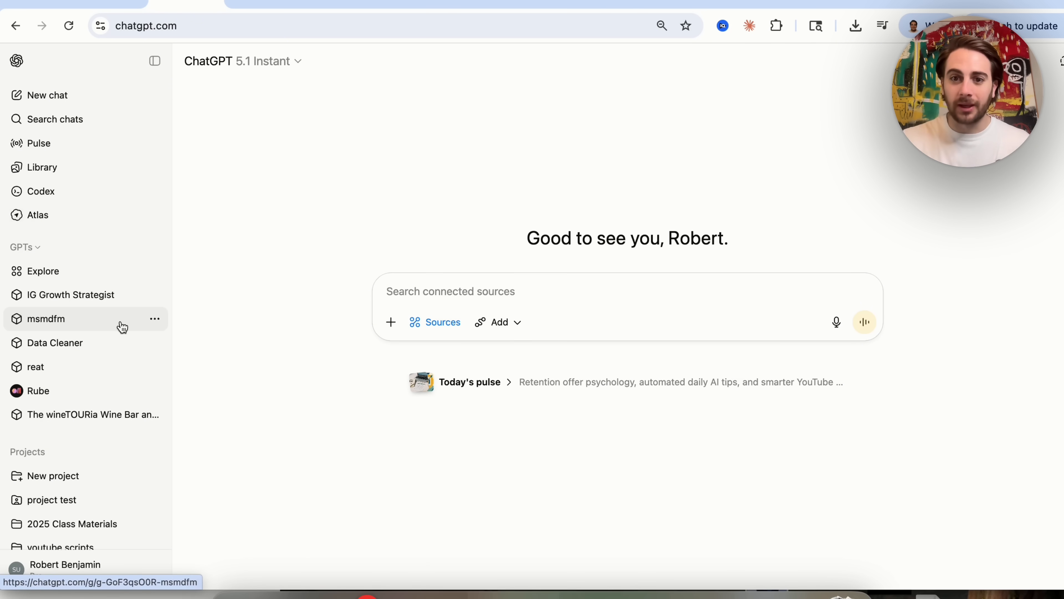
pyautogui.moveTo(188, 309)
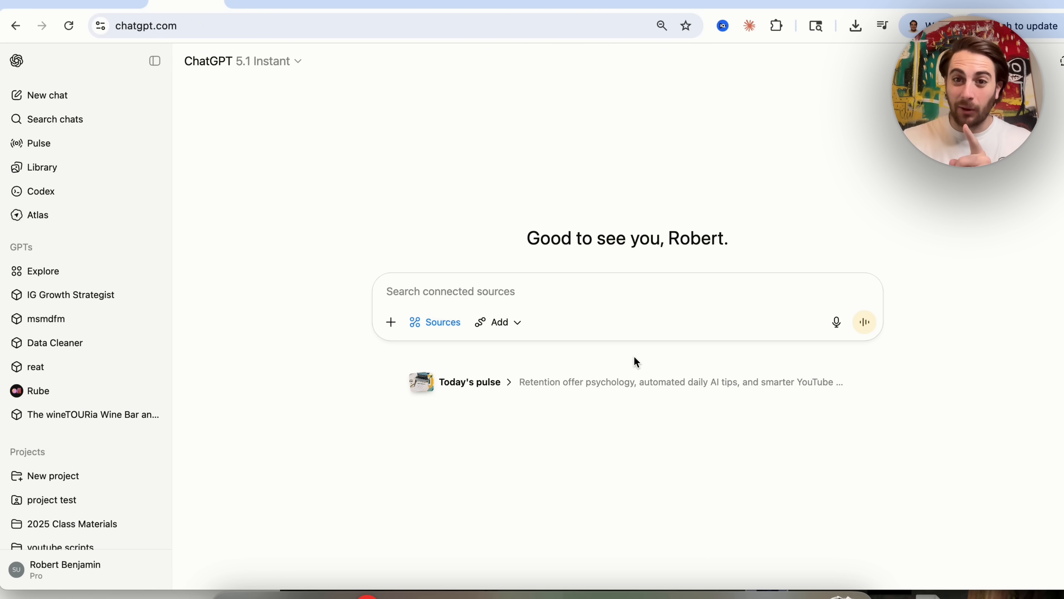
pyautogui.moveTo(749, 386)
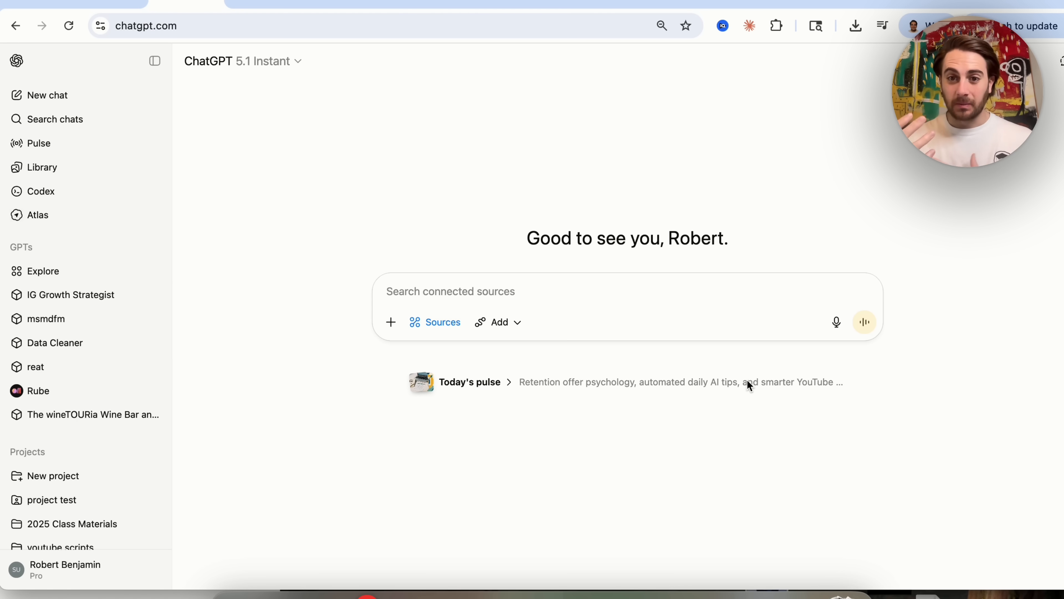
pyautogui.moveTo(829, 223)
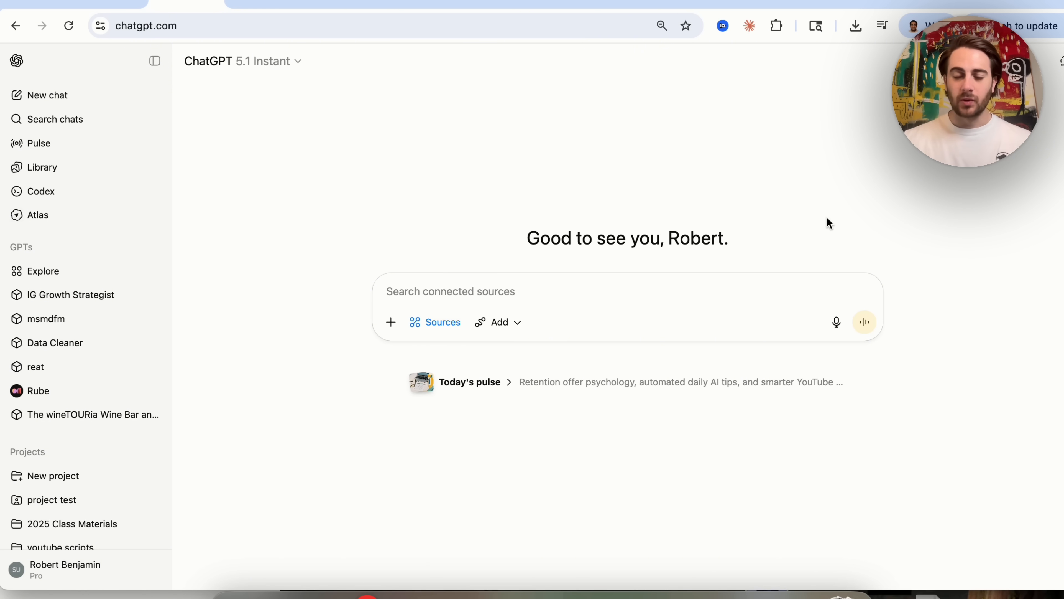
pyautogui.moveTo(589, 199)
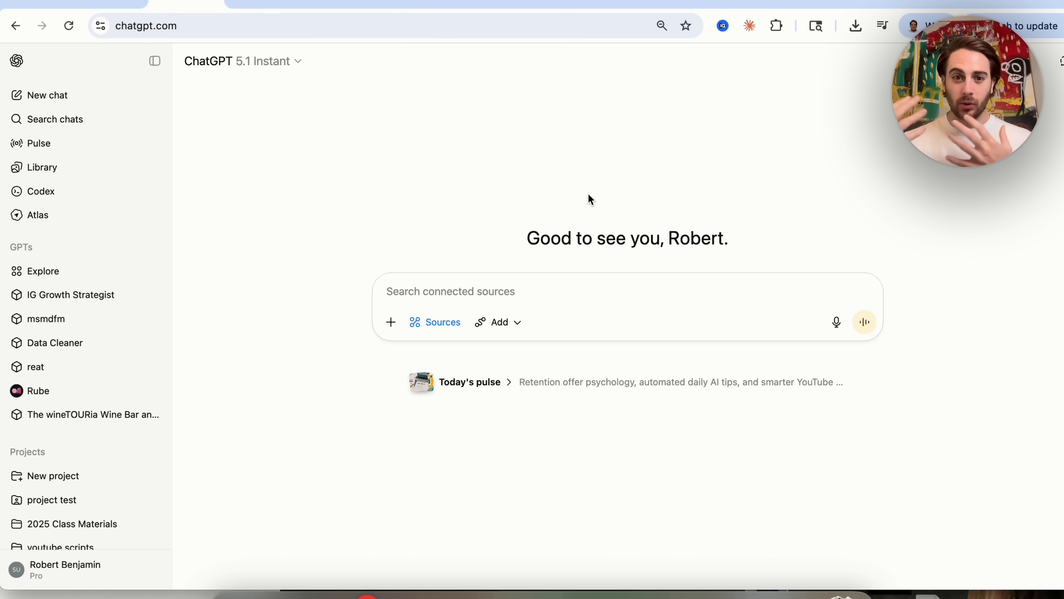